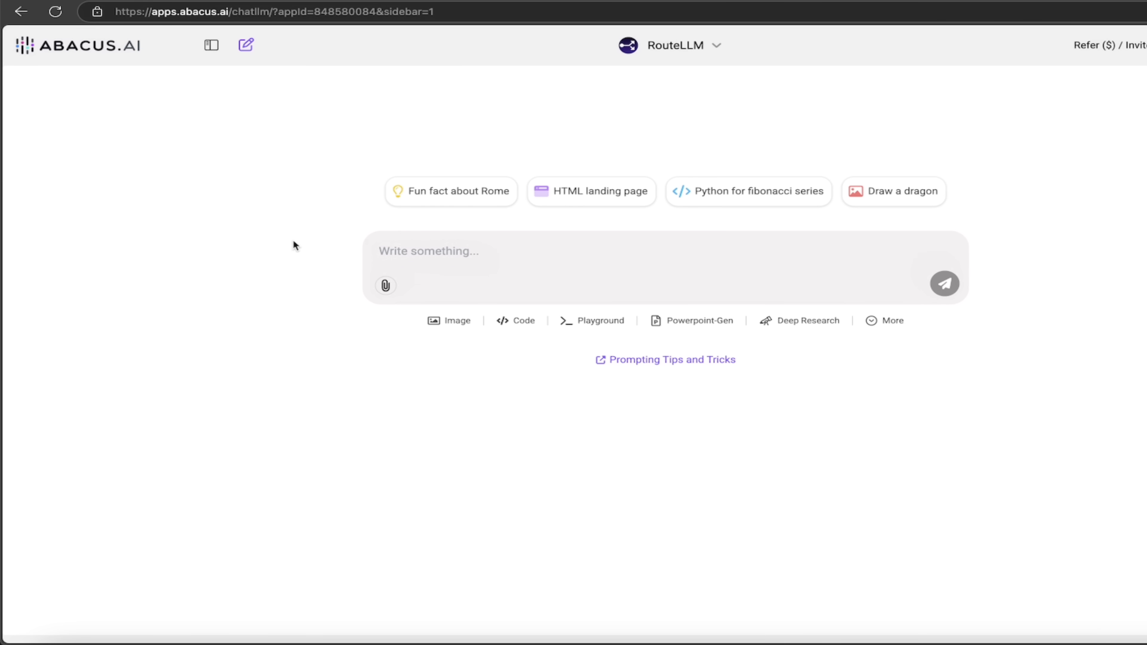
{"action": "mouse_move", "coordinate": [417, 149]}
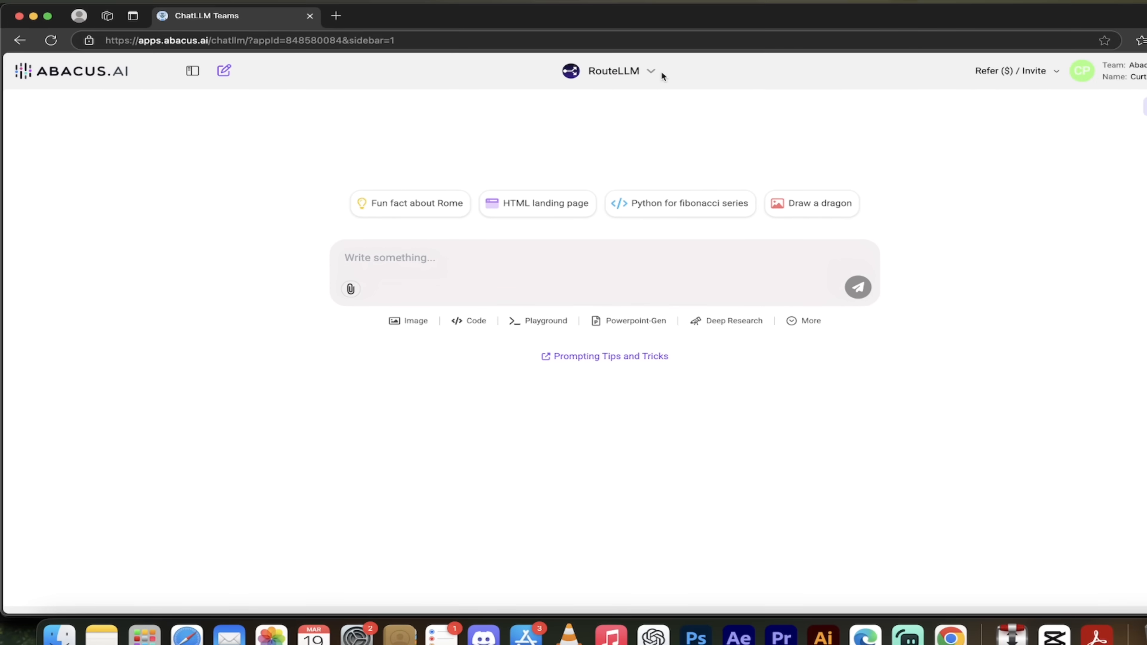
Step: Browse the bot and model list and glance at the additional chat tools
{"action": "left_click", "coordinate": [613, 71]}
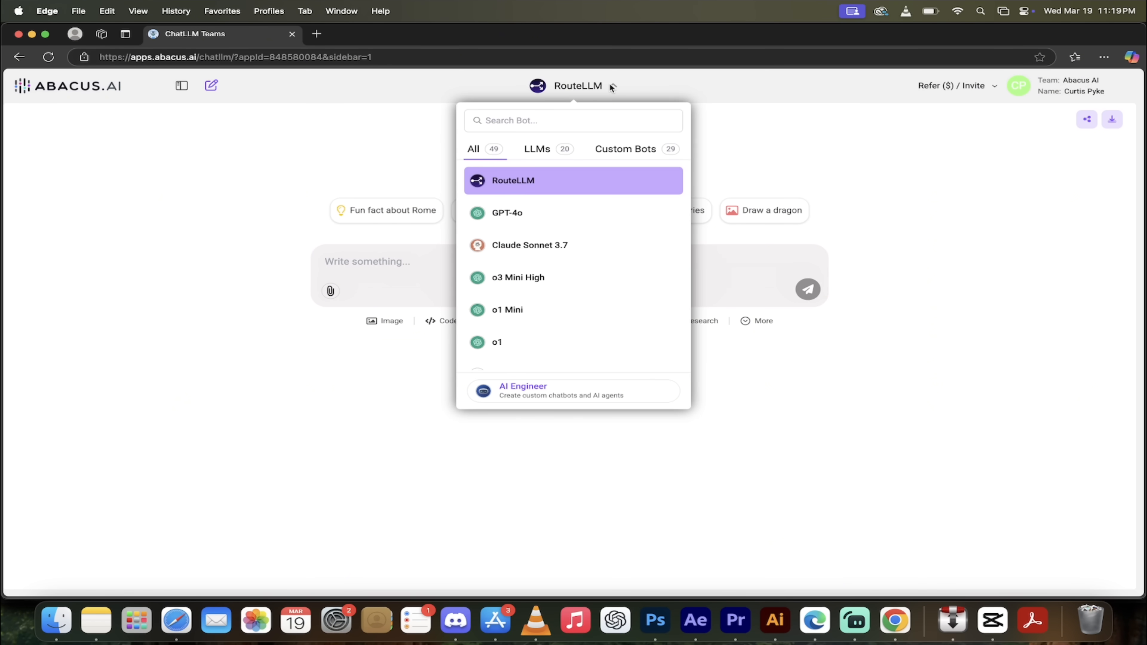
{"action": "scroll", "scroll_direction": "down", "scroll_amount": 3}
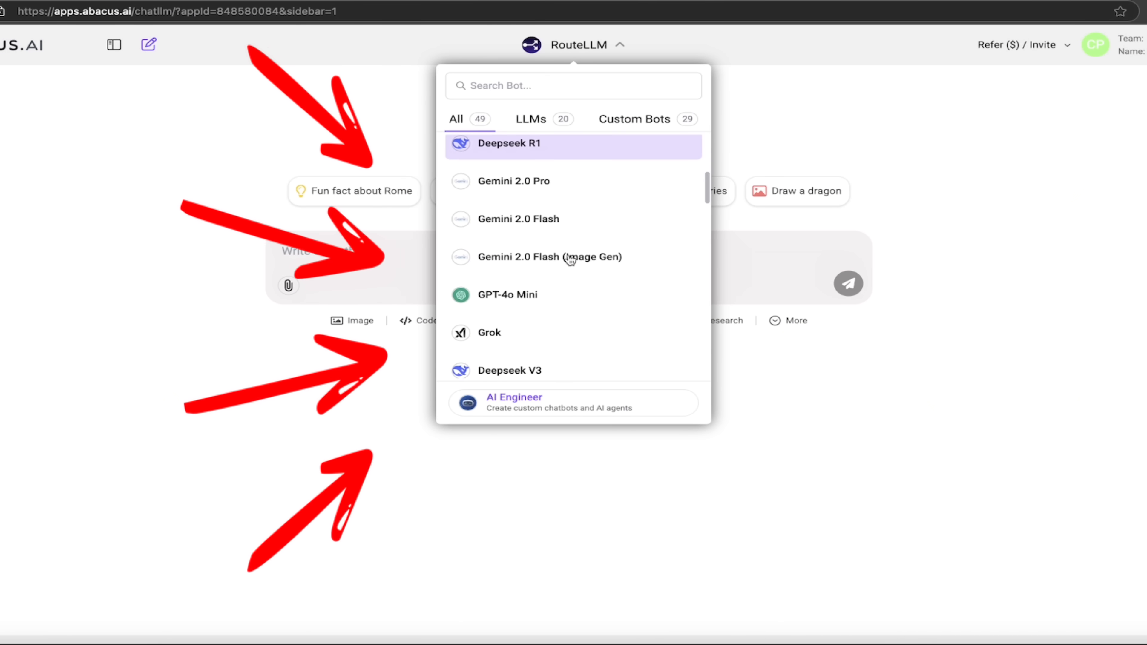
{"action": "scroll", "scroll_direction": "down", "scroll_amount": 3}
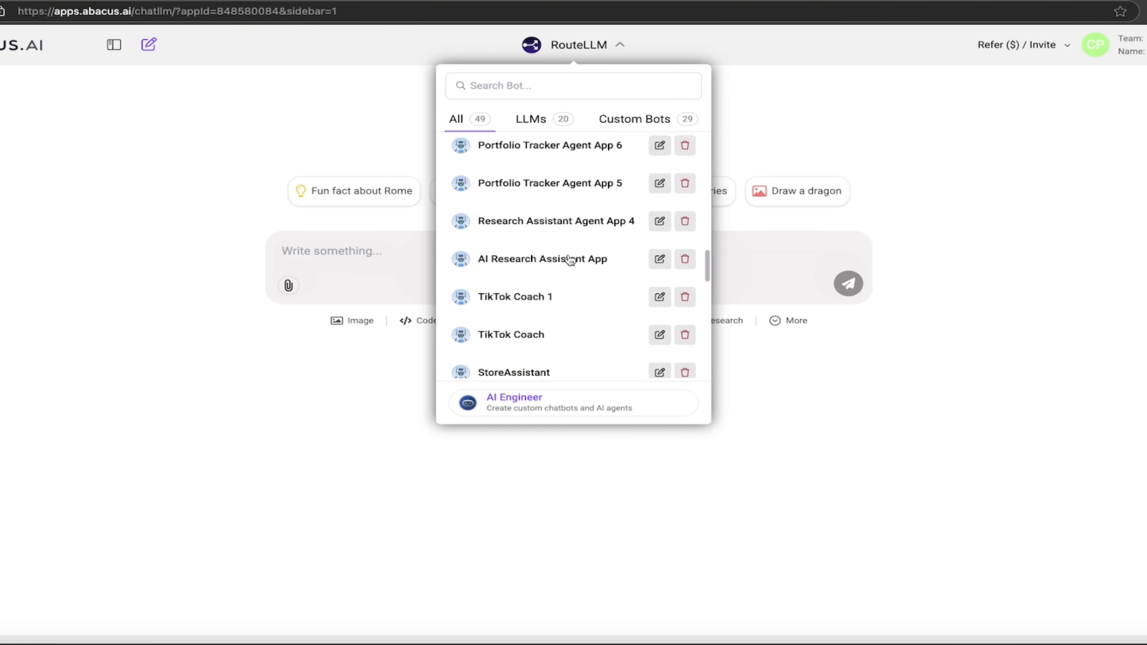
{"action": "scroll", "scroll_direction": "down", "scroll_amount": 3}
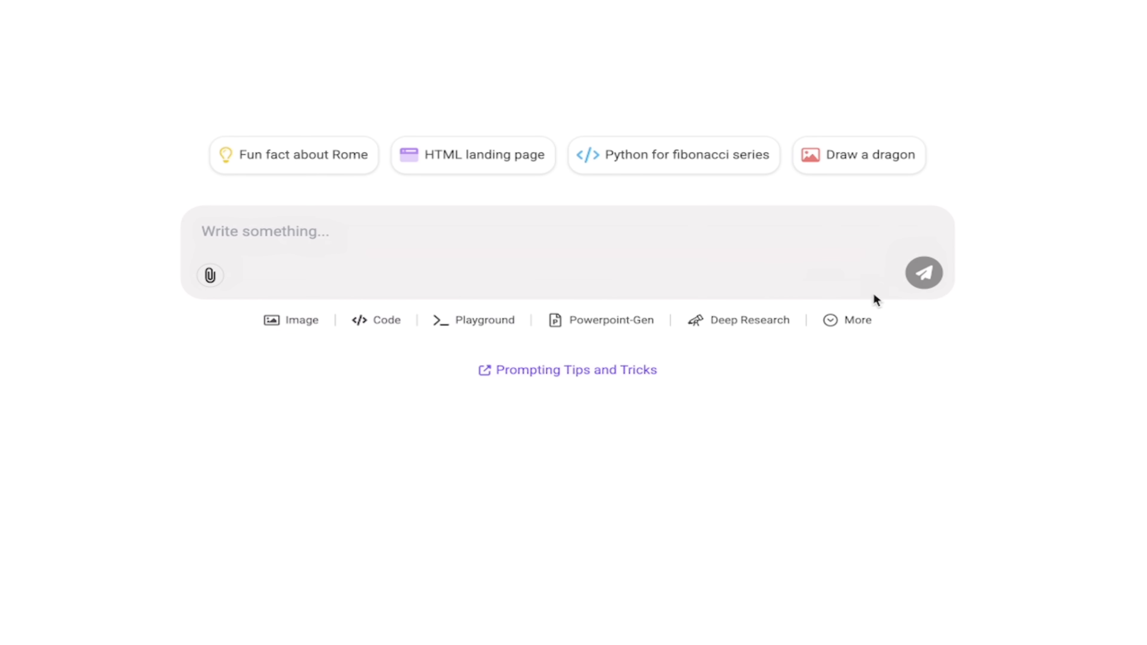
{"action": "left_click", "coordinate": [855, 319]}
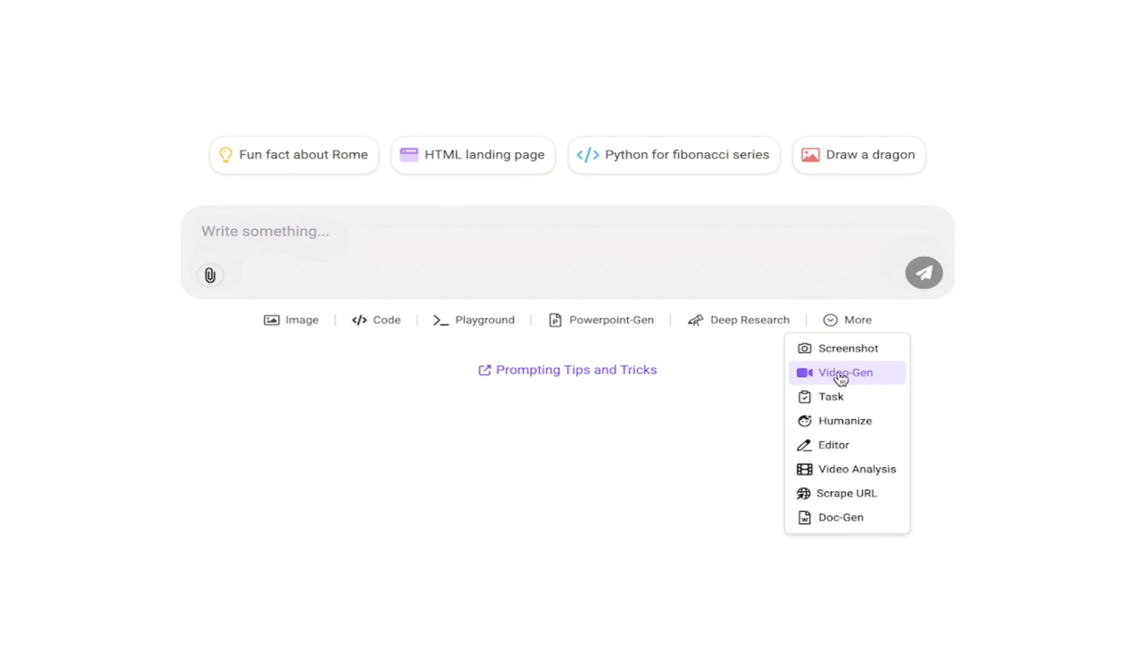
{"action": "left_click", "coordinate": [662, 242]}
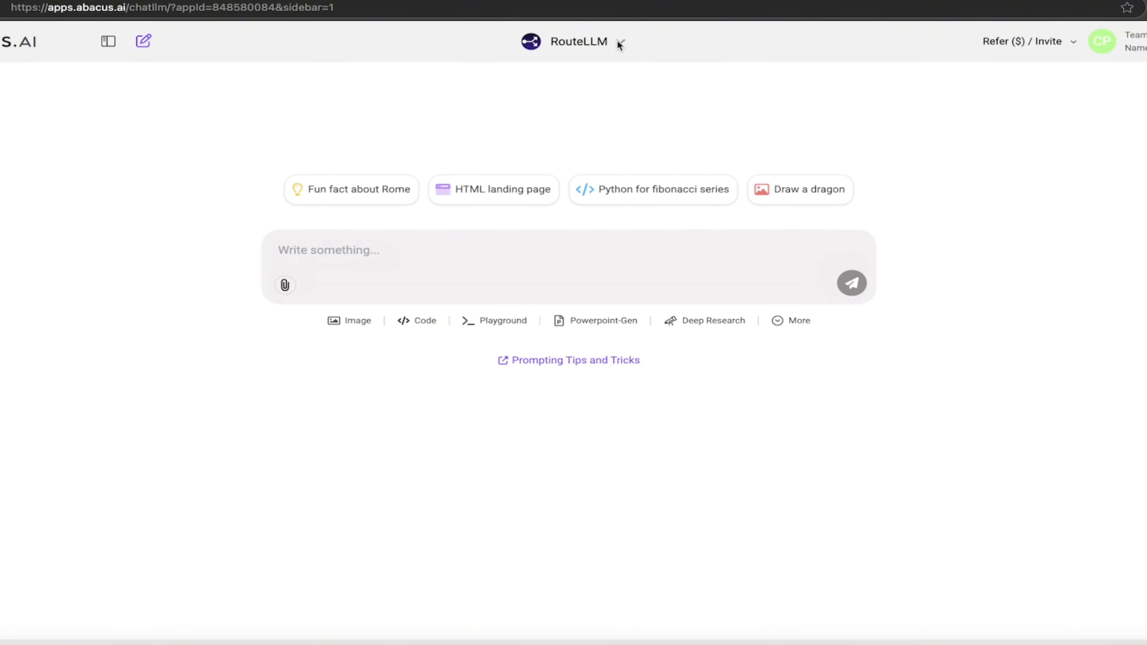
Step: Select AI Engineer from the bot list as the active assistant
{"action": "left_click", "coordinate": [578, 42]}
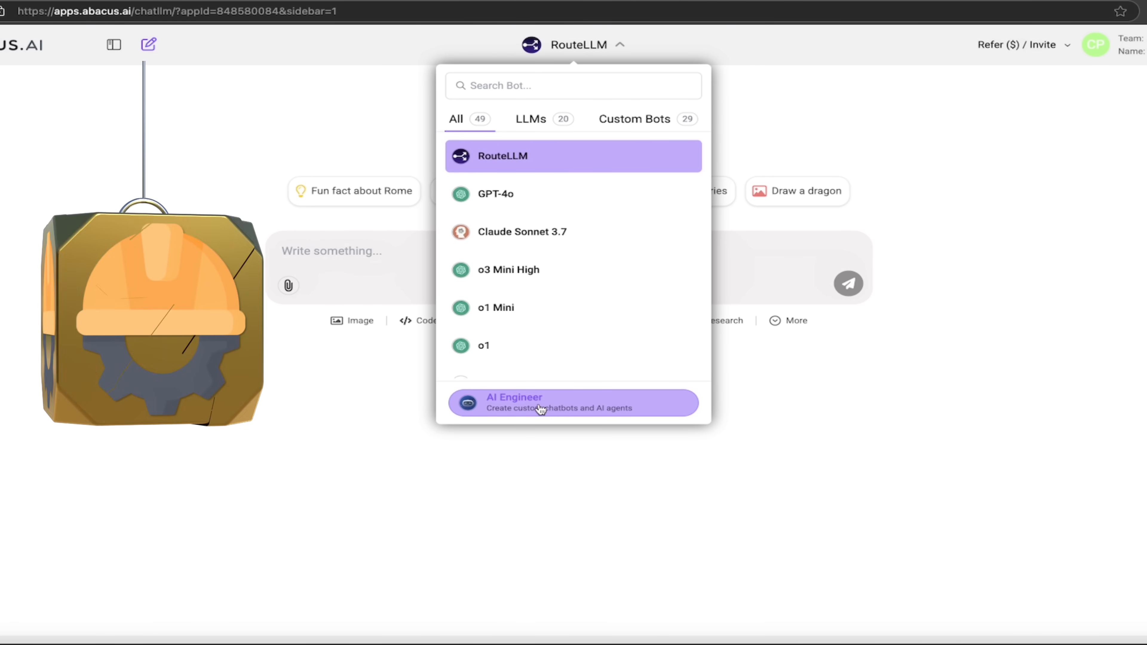
{"action": "left_click", "coordinate": [573, 402]}
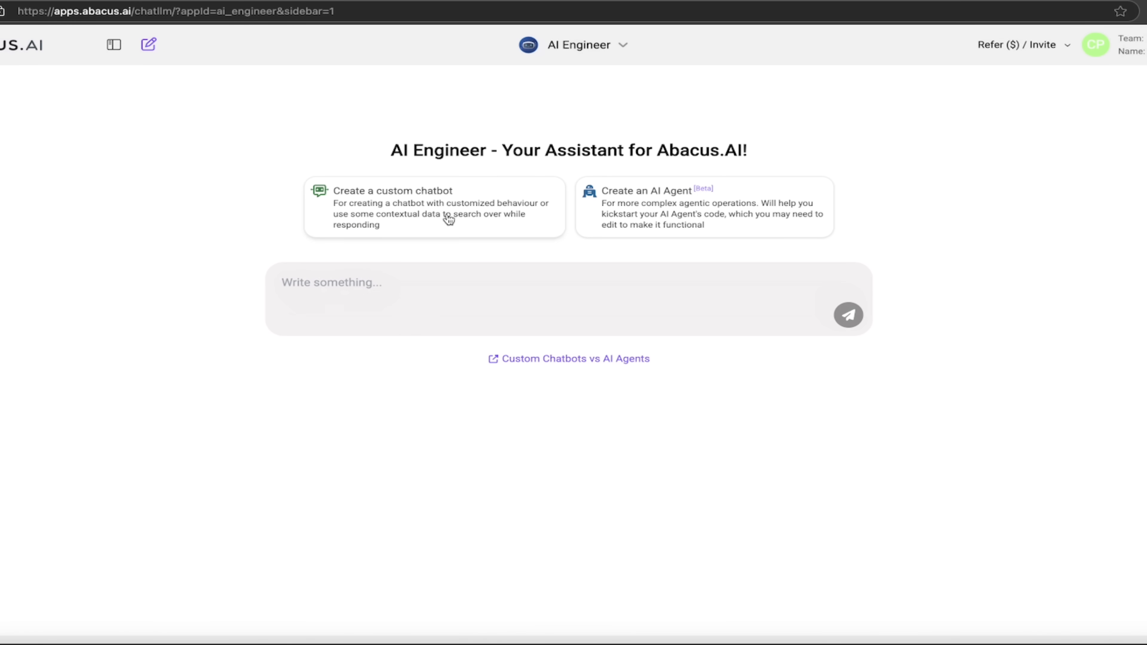
{"action": "mouse_move", "coordinate": [439, 212]}
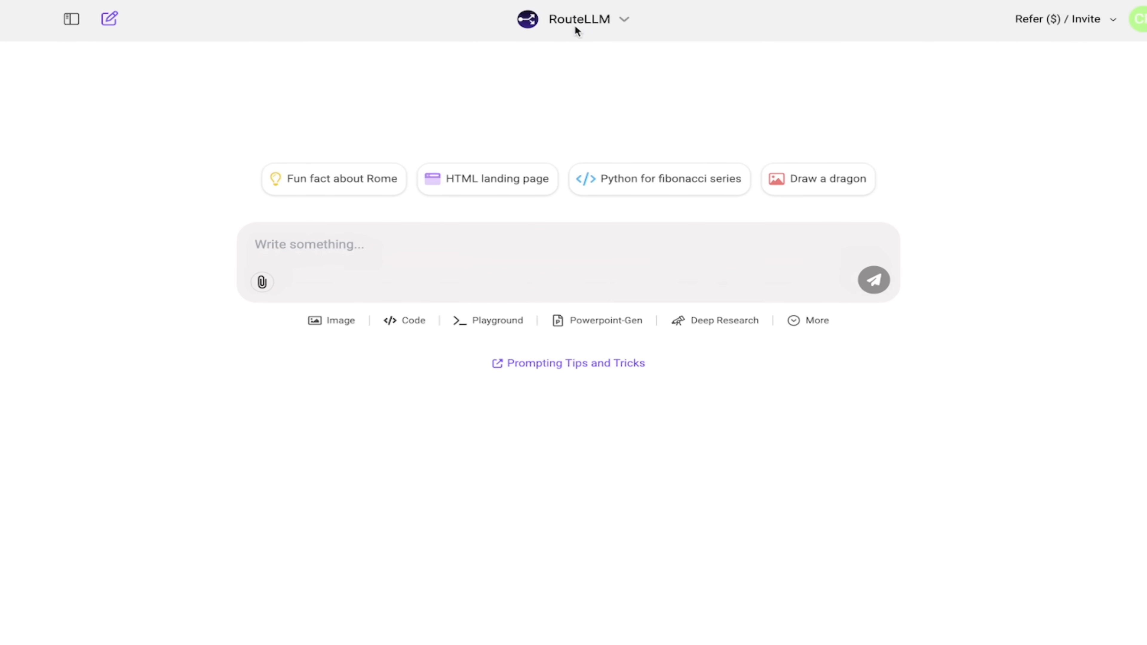
{"action": "left_click", "coordinate": [579, 19]}
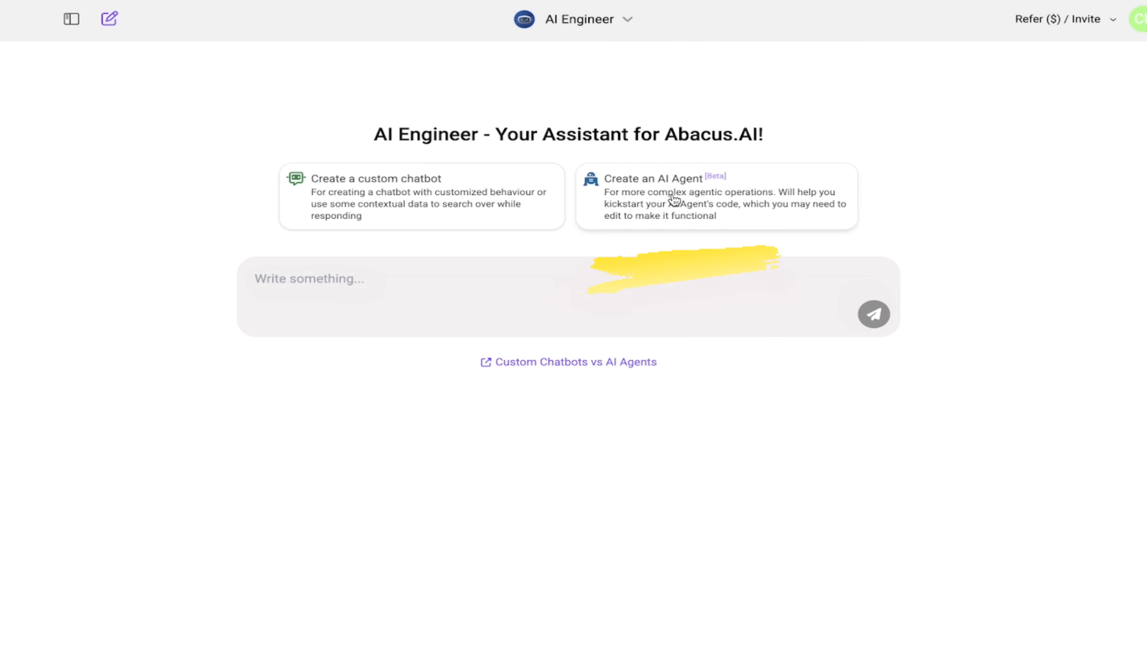
Step: Request 'Create an AI Agent' and browse, then collapse, the sample agent templates
{"action": "left_click", "coordinate": [715, 196]}
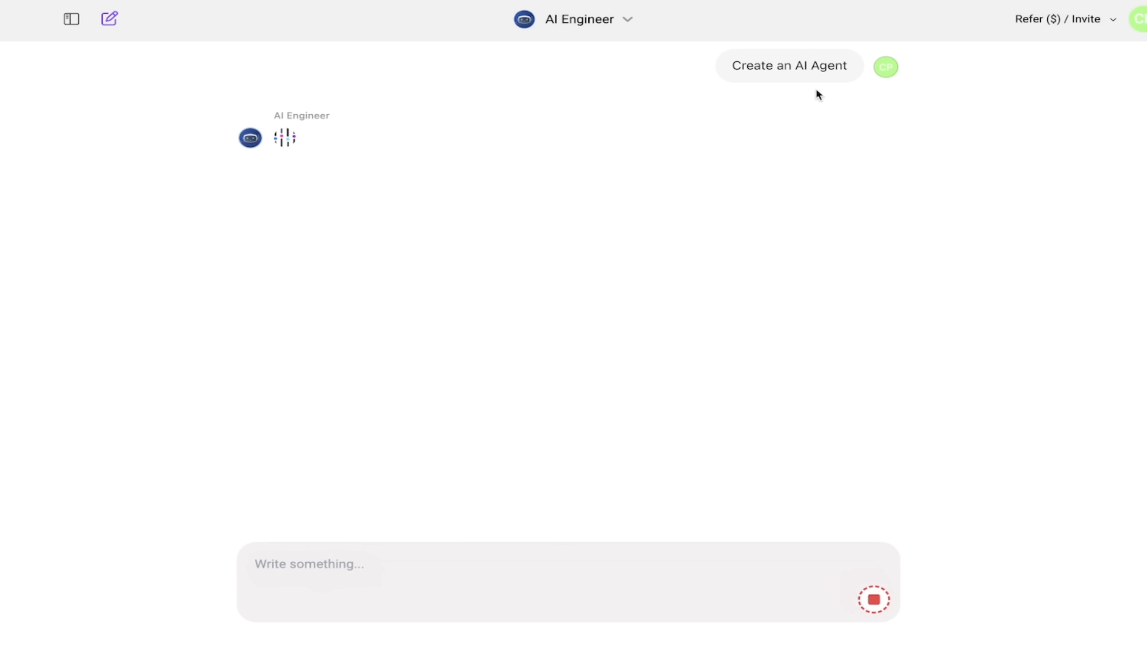
{"action": "left_click", "coordinate": [789, 65]}
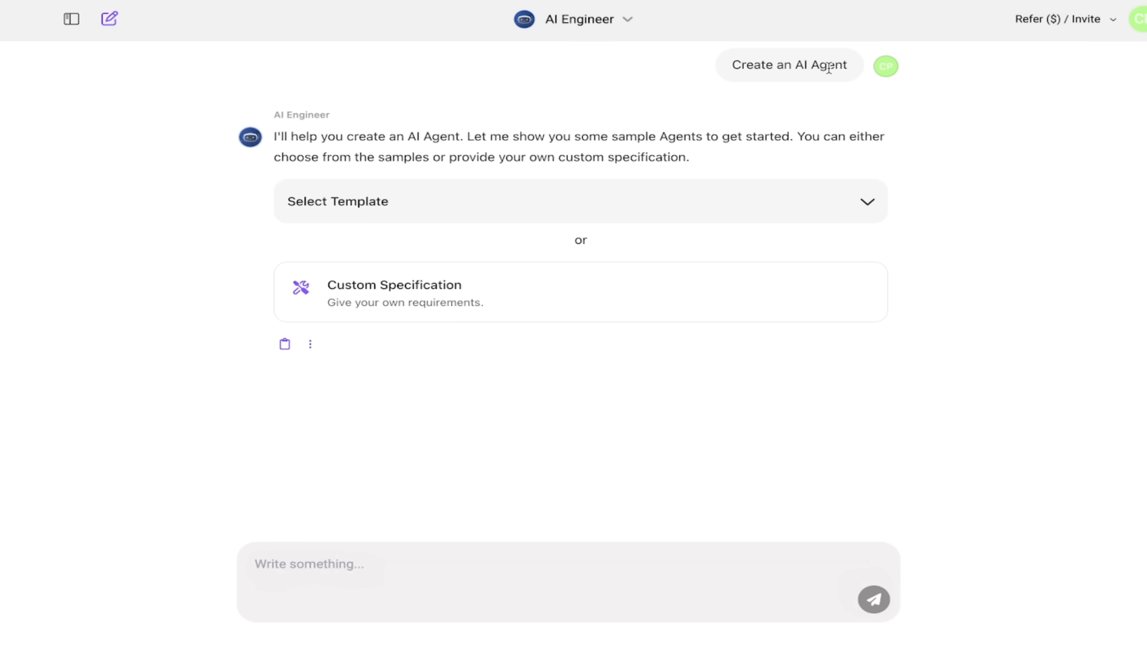
{"action": "mouse_move", "coordinate": [1025, 251]}
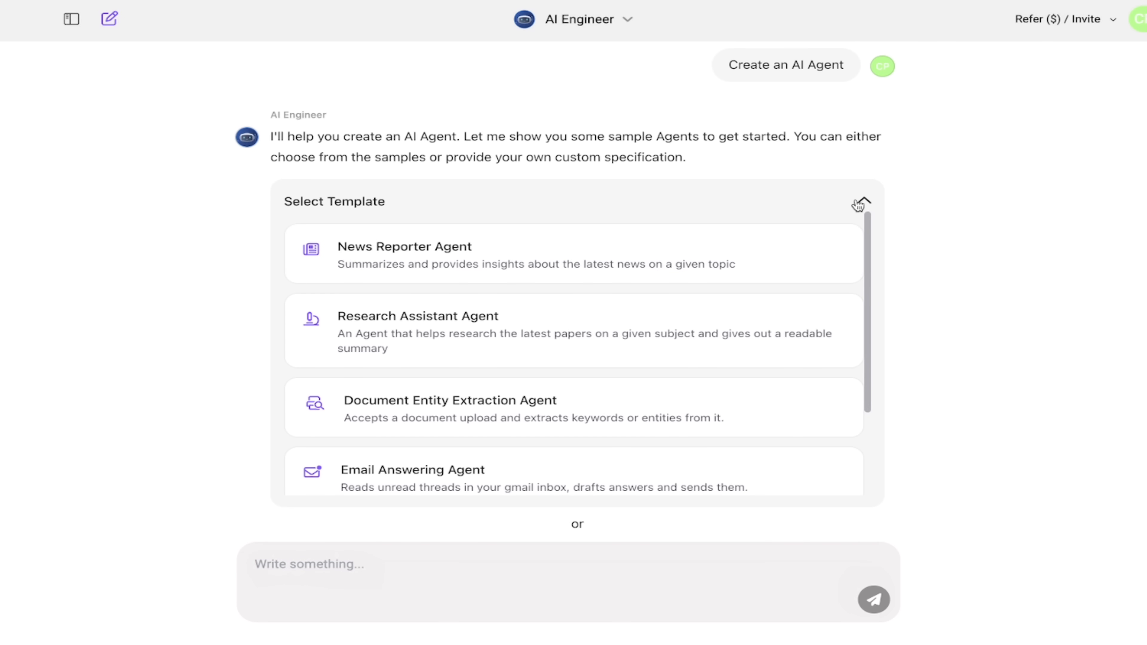
{"action": "mouse_move", "coordinate": [579, 397]}
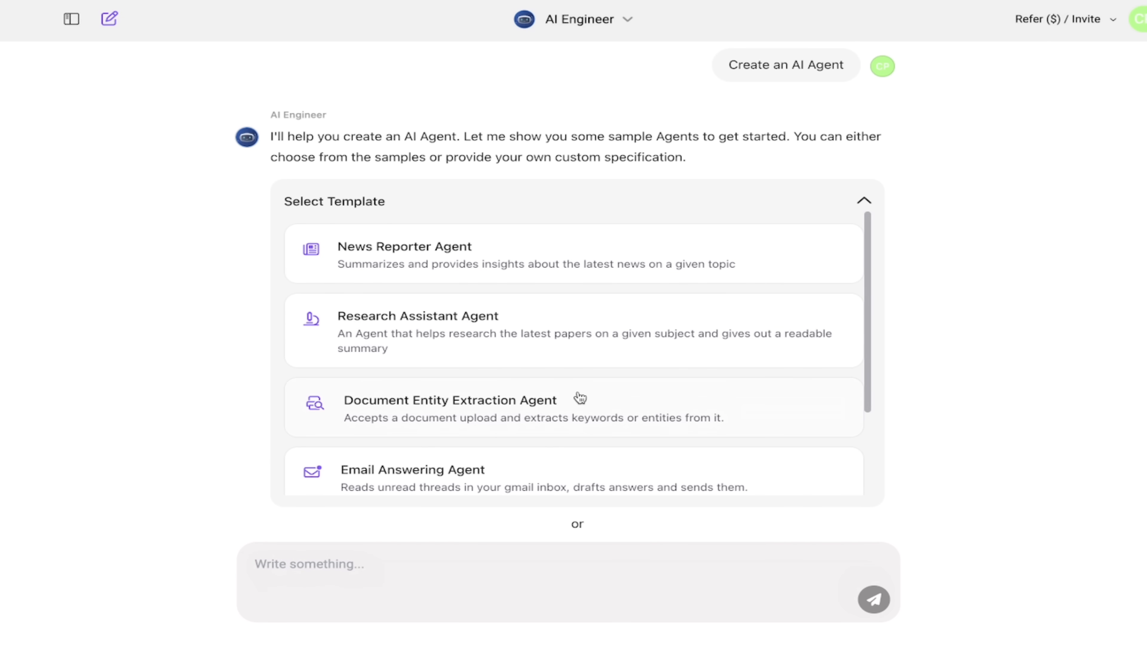
{"action": "left_click", "coordinate": [865, 201]}
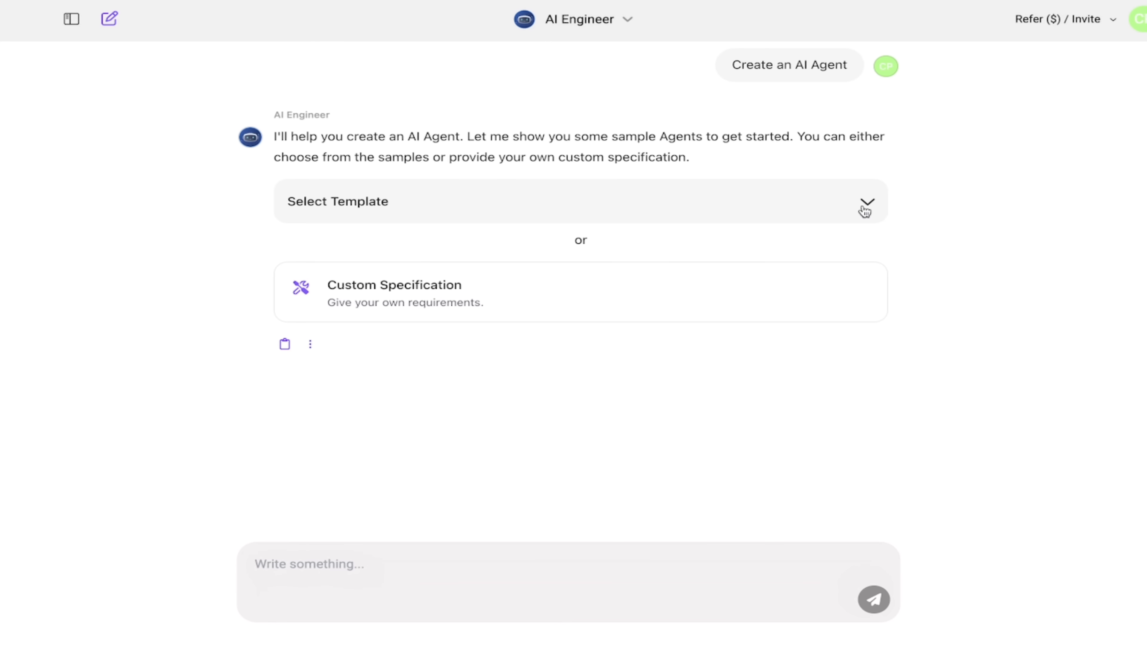
{"action": "mouse_move", "coordinate": [466, 523]}
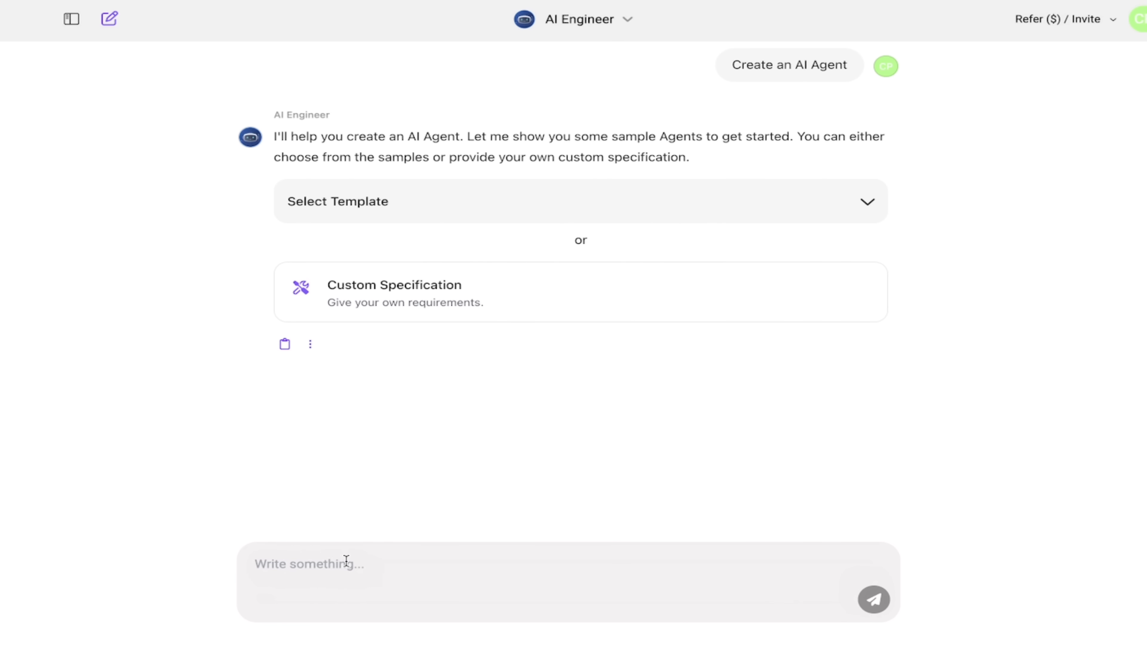
Step: Name the agent Dermabot and describe it as a polite skin care assistant refusing off-topic messages
{"action": "type", "text": "Let's call"}
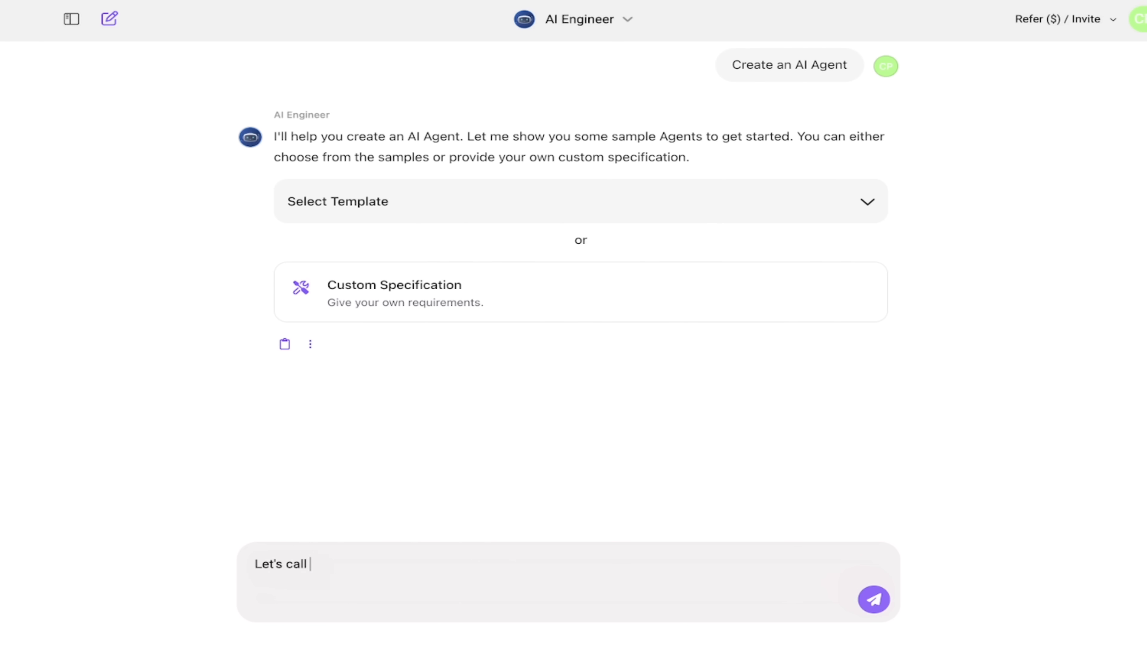
{"action": "type", "text": "it Der"}
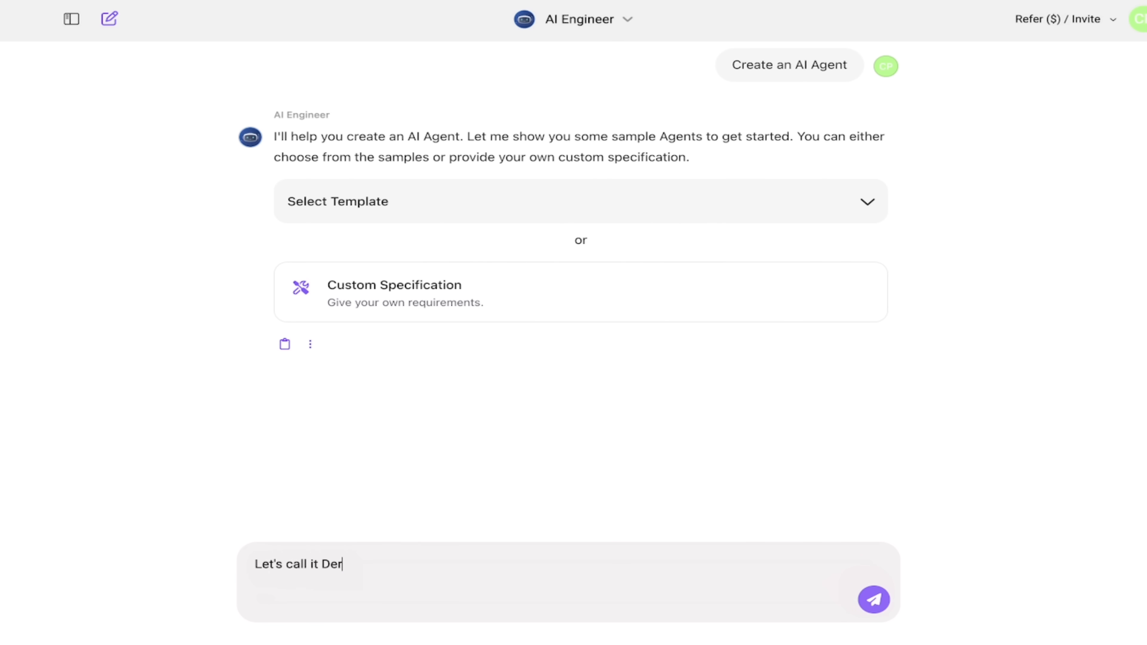
{"action": "left_click", "coordinate": [873, 599]}
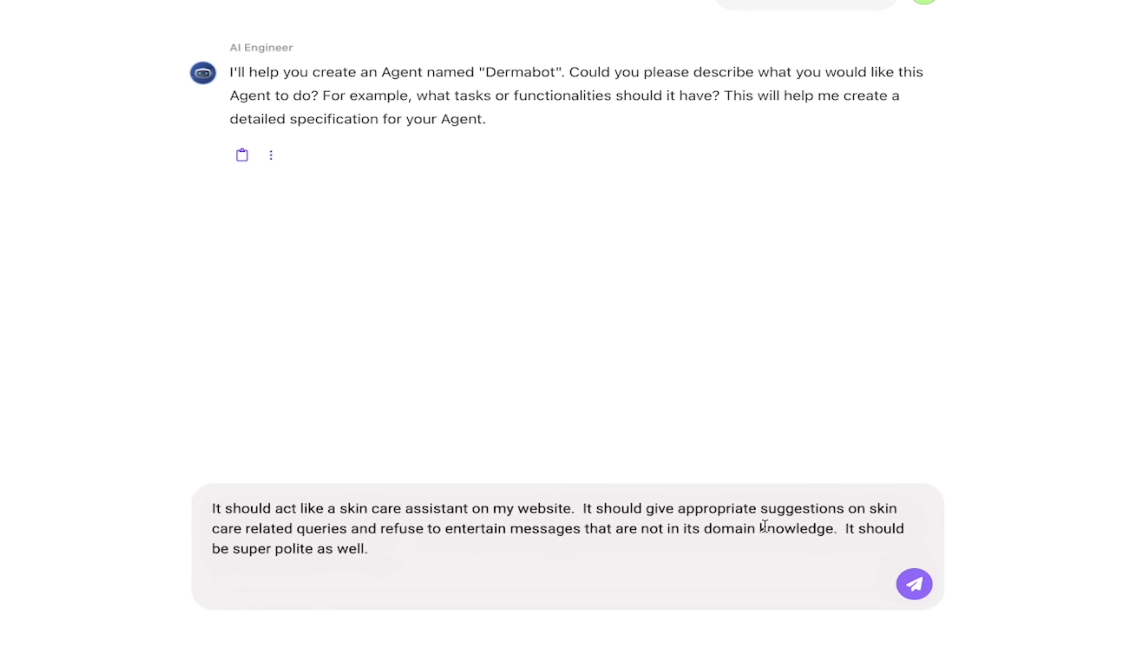
{"action": "left_click", "coordinate": [913, 584]}
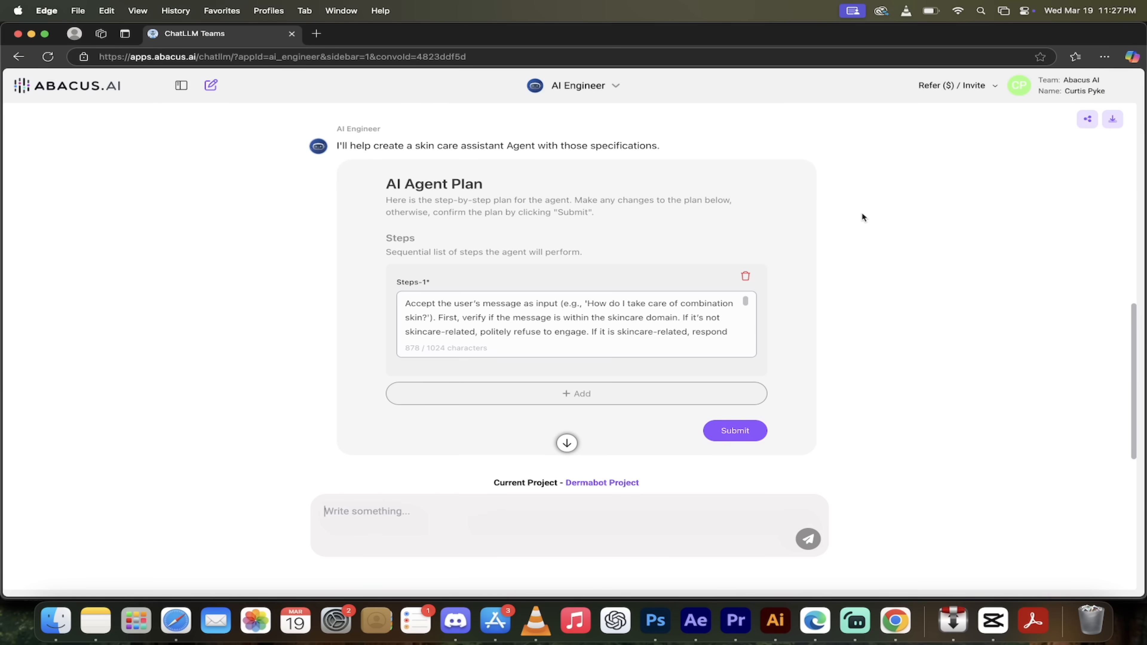
{"action": "mouse_move", "coordinate": [560, 181]}
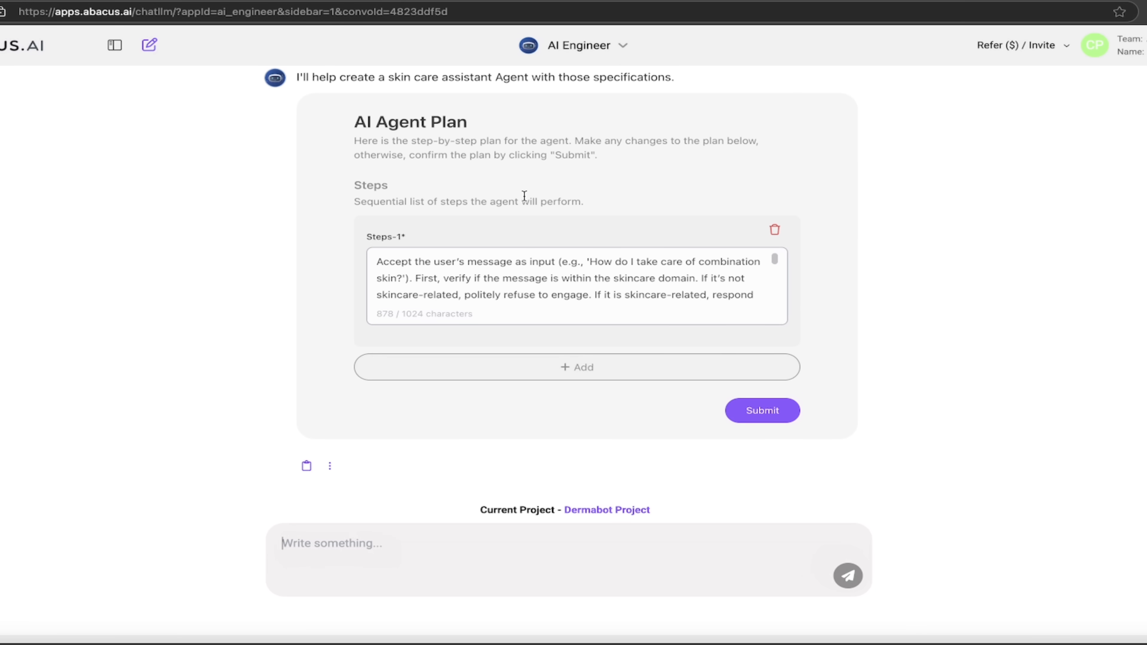
{"action": "mouse_move", "coordinate": [531, 180]}
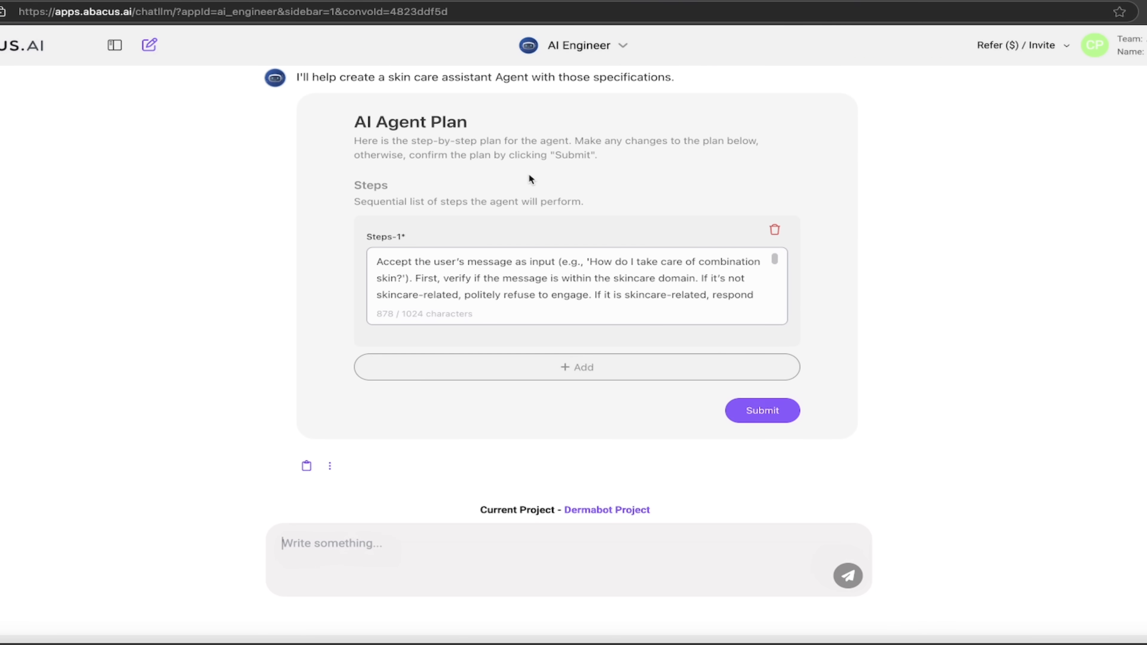
{"action": "mouse_move", "coordinate": [476, 256]}
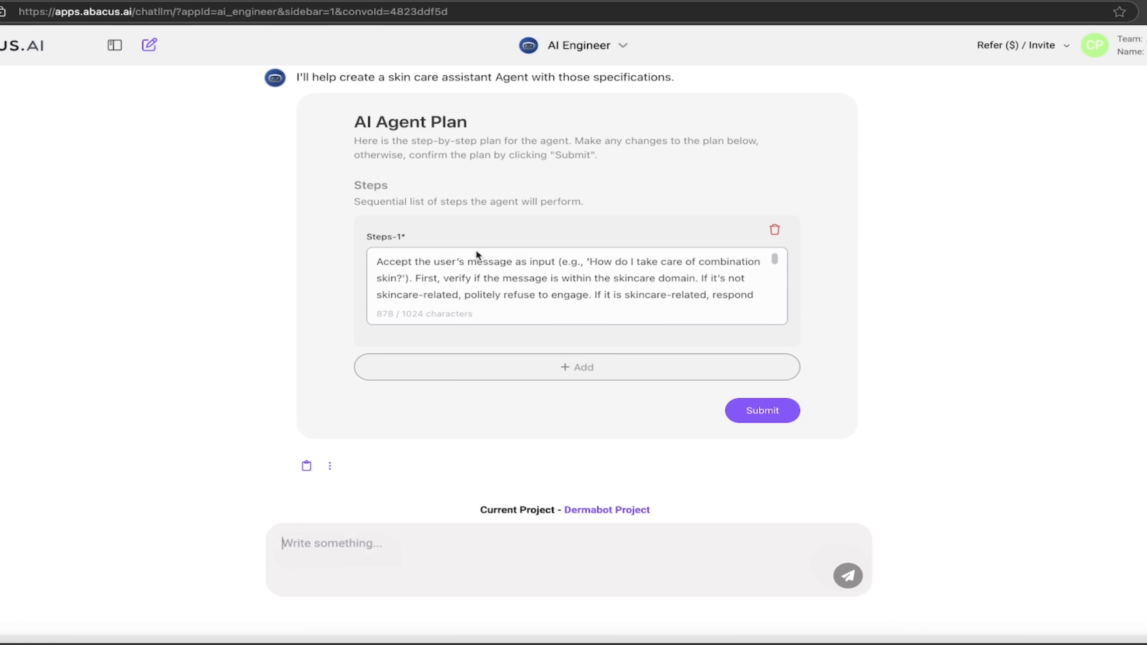
{"action": "scroll", "scroll_direction": "down", "scroll_amount": 3}
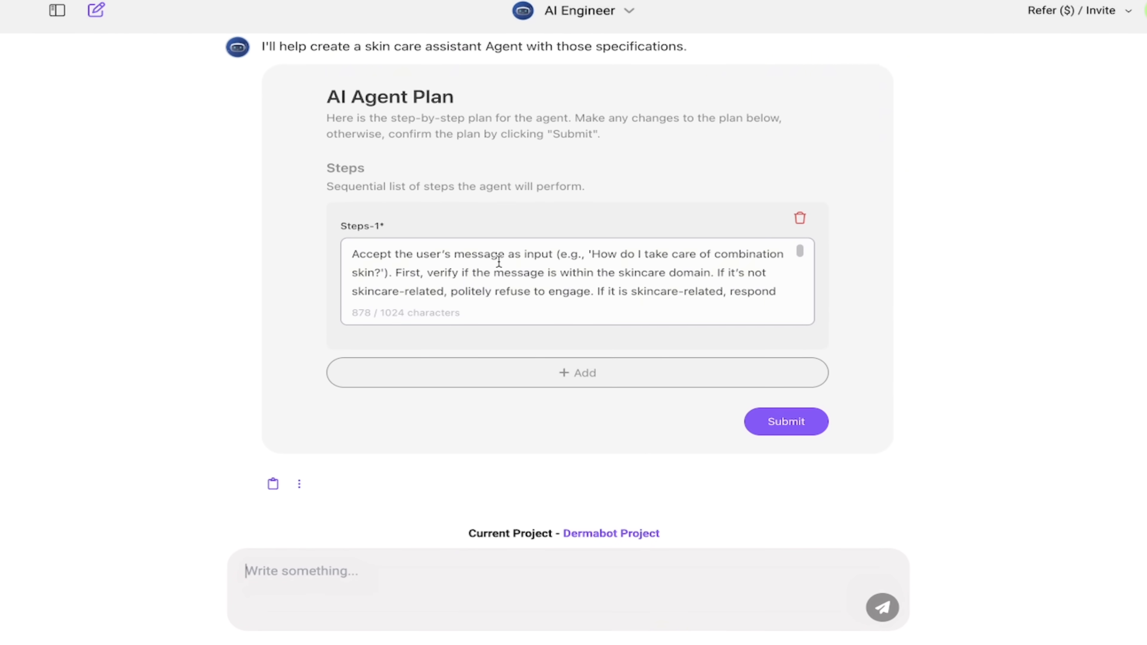
{"action": "mouse_move", "coordinate": [530, 275]}
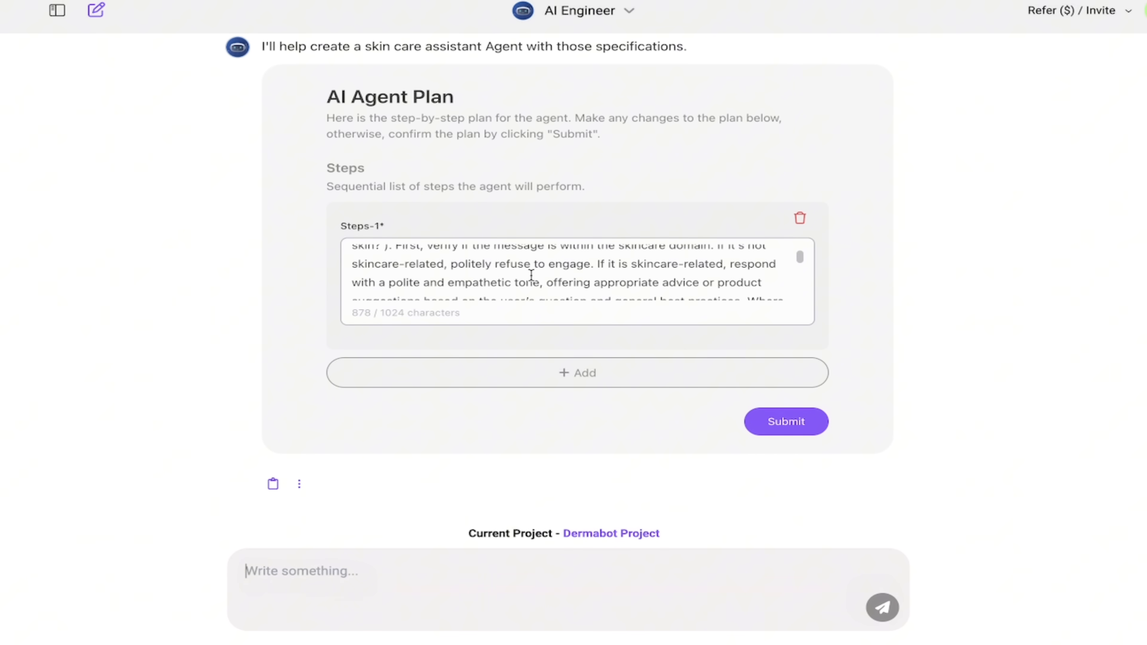
{"action": "scroll", "scroll_direction": "down", "scroll_amount": 3}
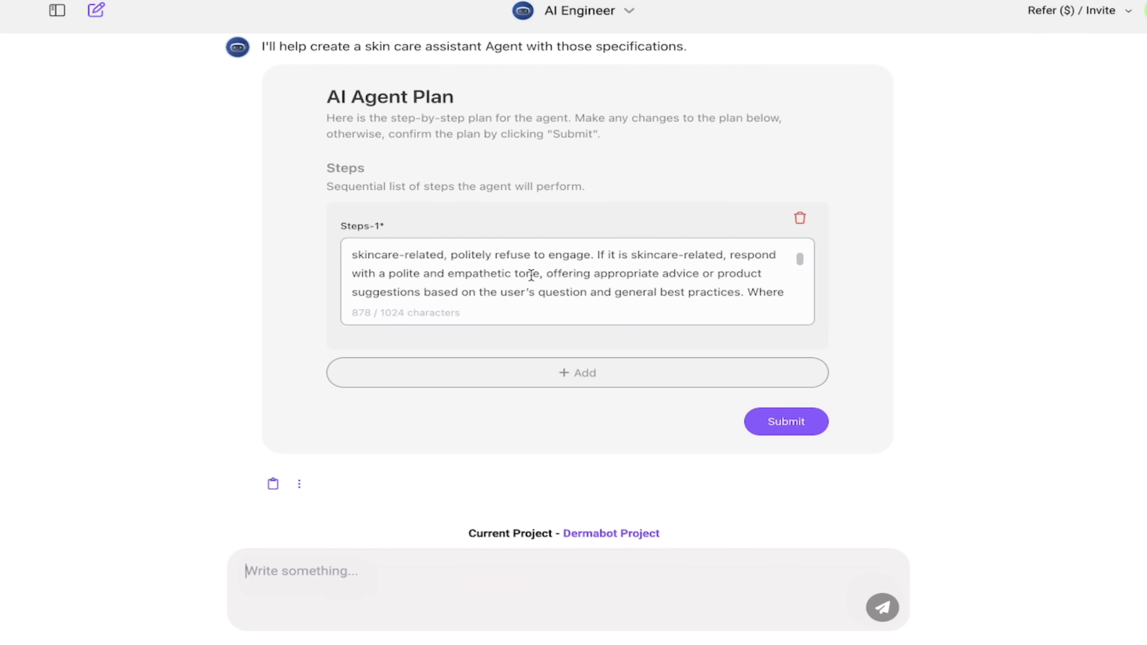
{"action": "scroll", "scroll_direction": "down", "scroll_amount": 3}
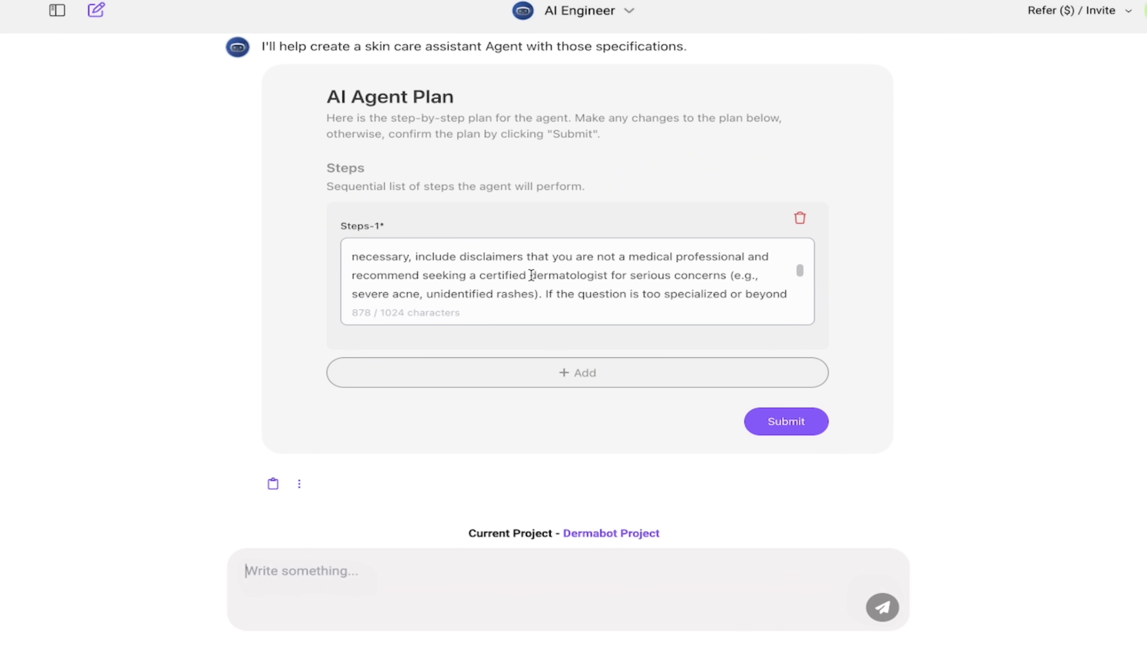
{"action": "scroll", "scroll_direction": "down", "scroll_amount": 3}
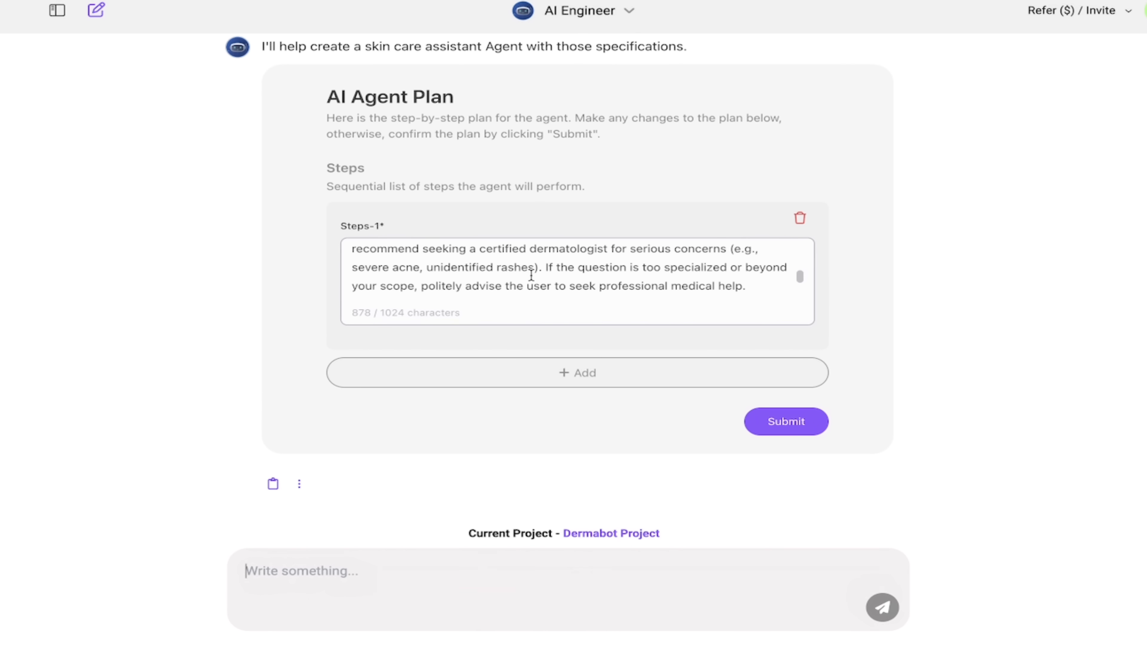
{"action": "mouse_move", "coordinate": [284, 390]}
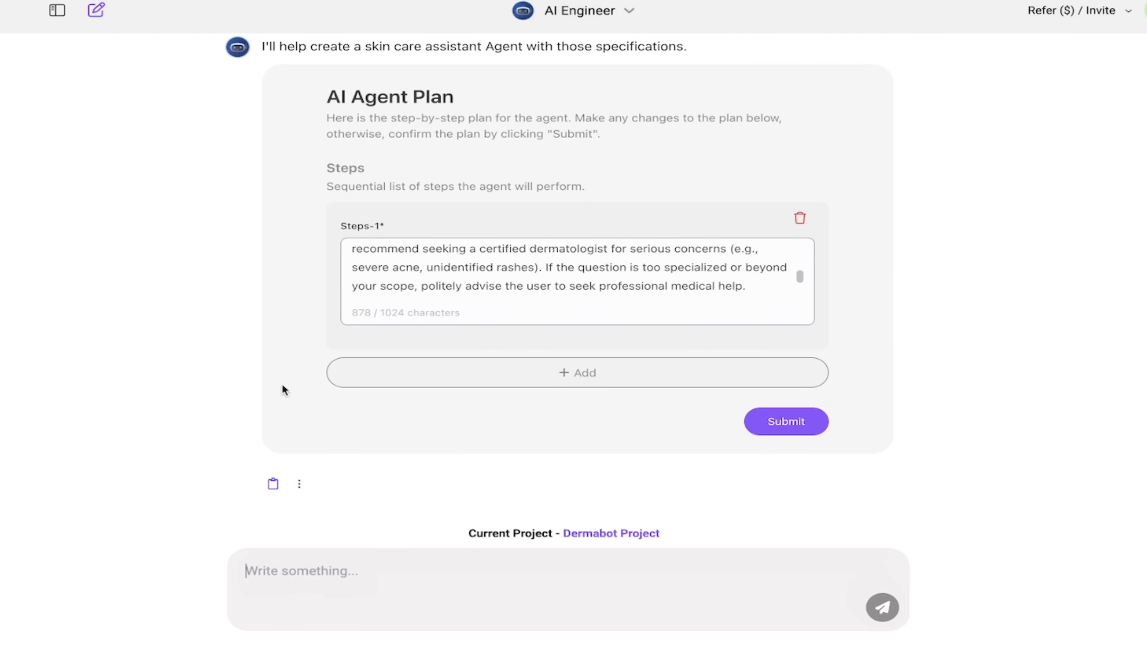
{"action": "mouse_move", "coordinate": [595, 385]}
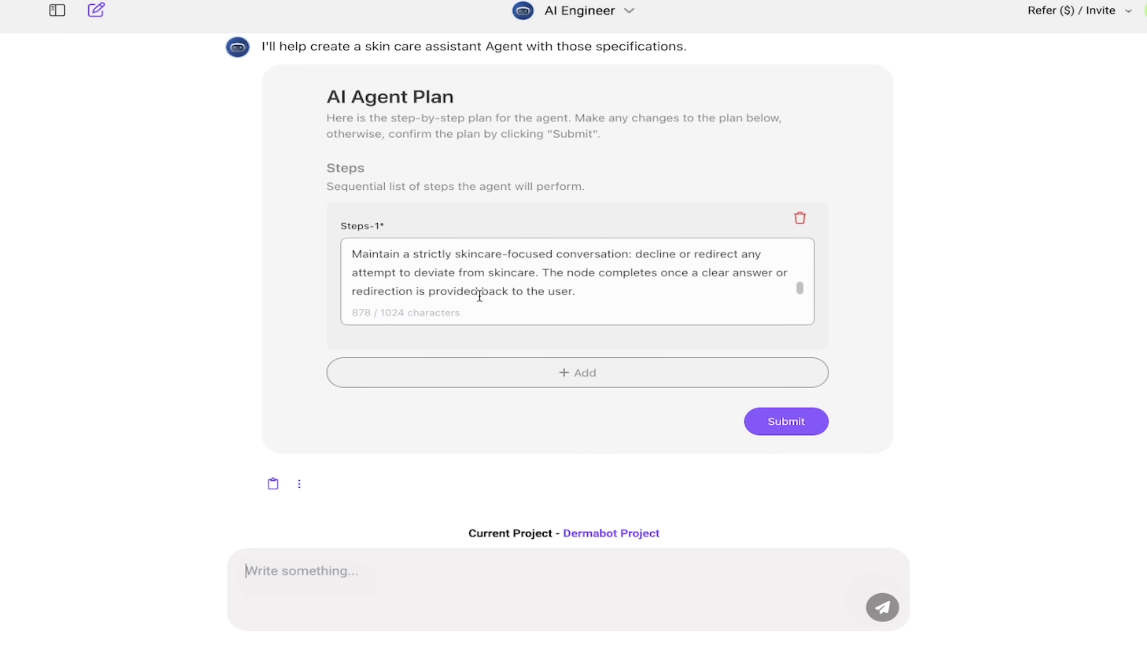
{"action": "mouse_move", "coordinate": [494, 374]}
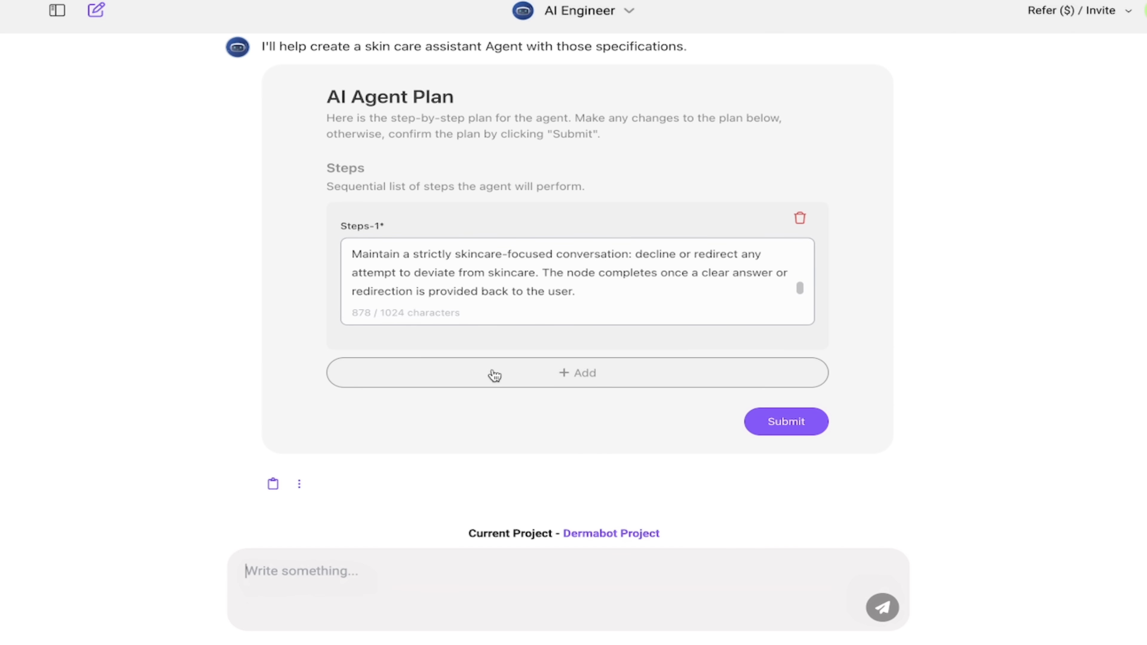
Step: Add plan Steps-2 reading 'Always say "hello" as the first word.'
{"action": "left_click", "coordinate": [577, 373]}
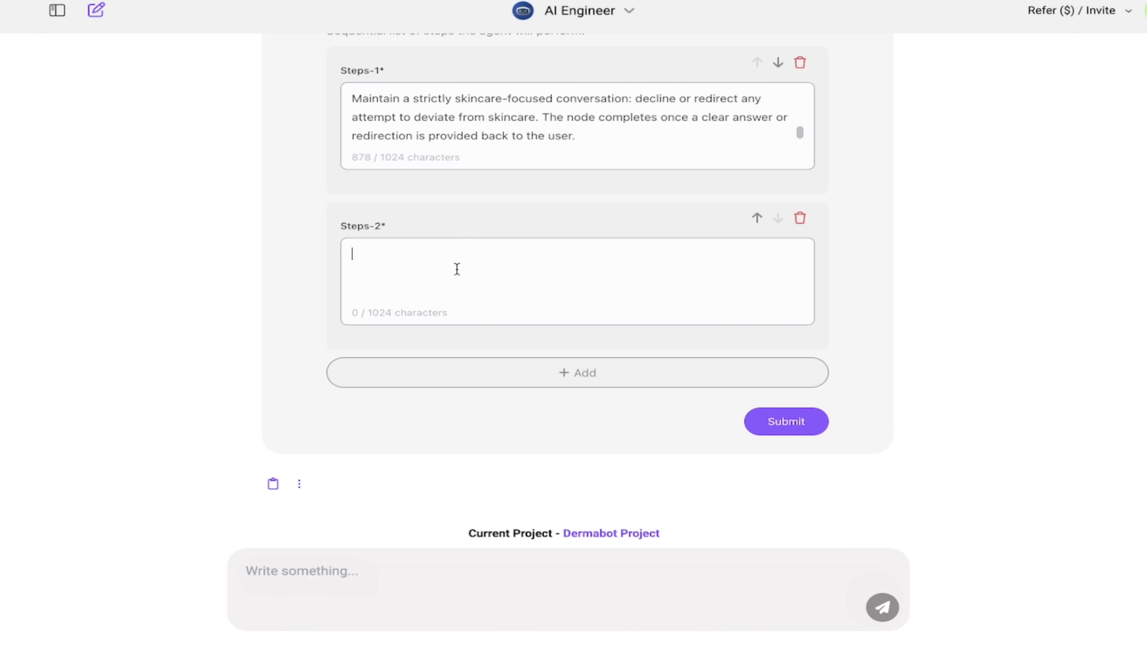
{"action": "type", "text": "Always"}
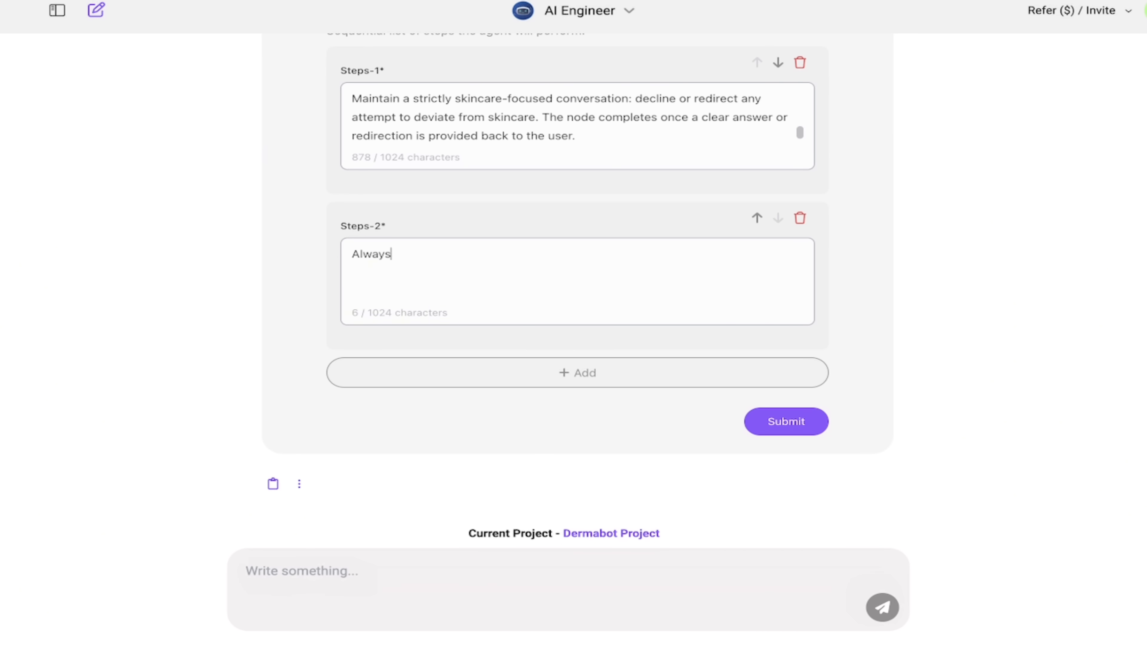
{"action": "type", "text": "say \"hello\""}
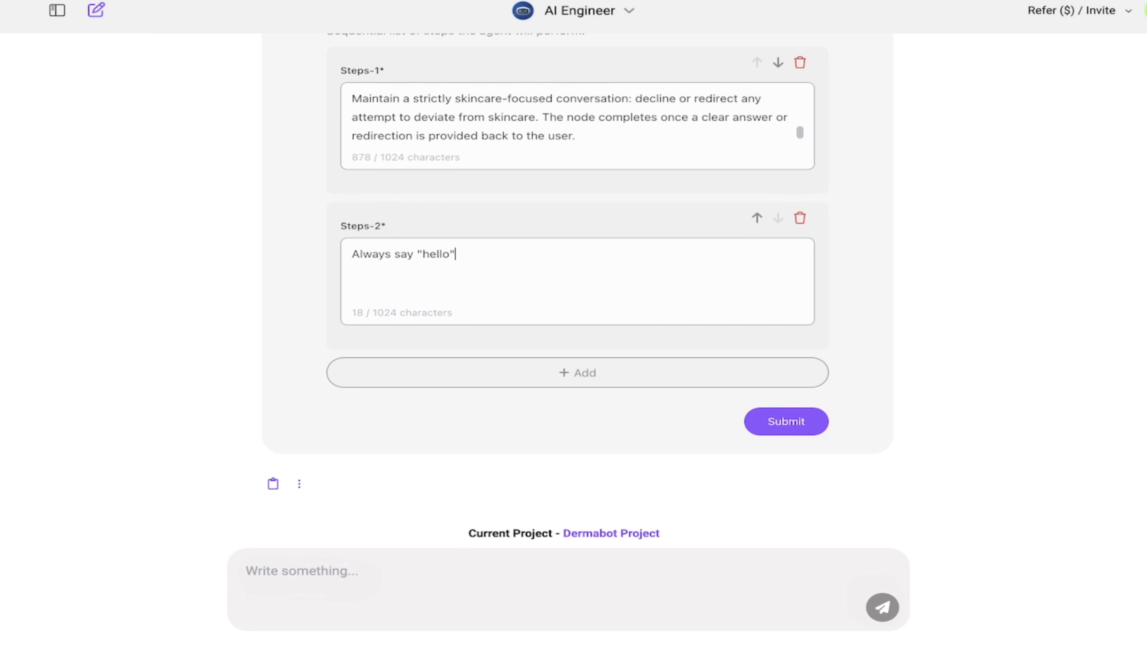
{"action": "type", "text": "as the first wor"}
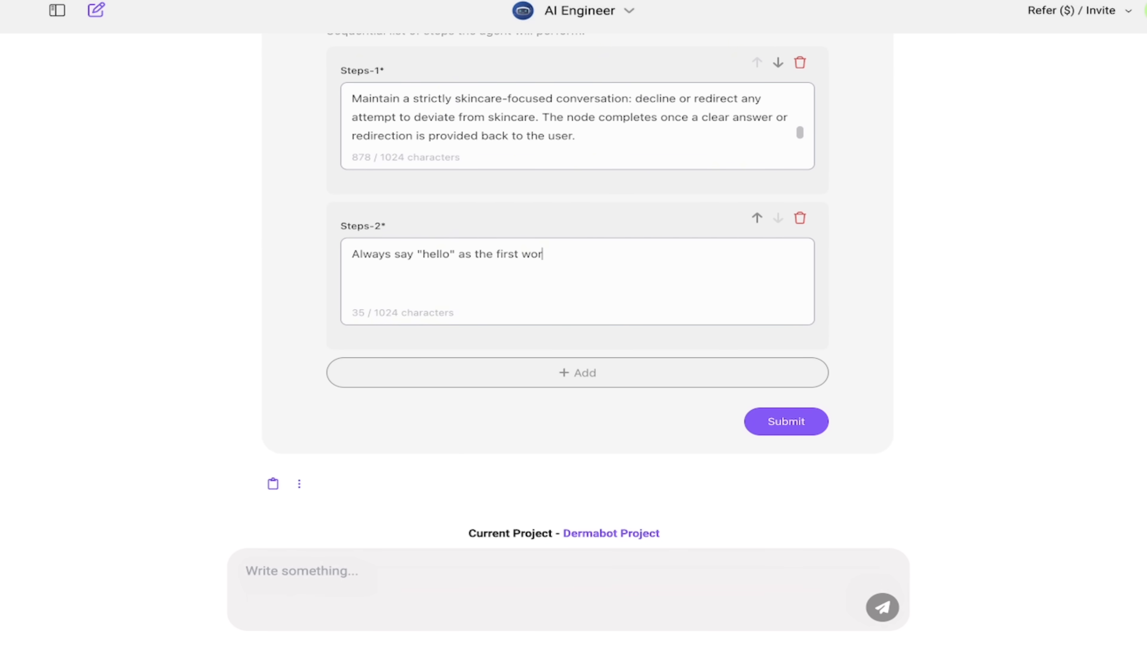
{"action": "type", "text": "d."}
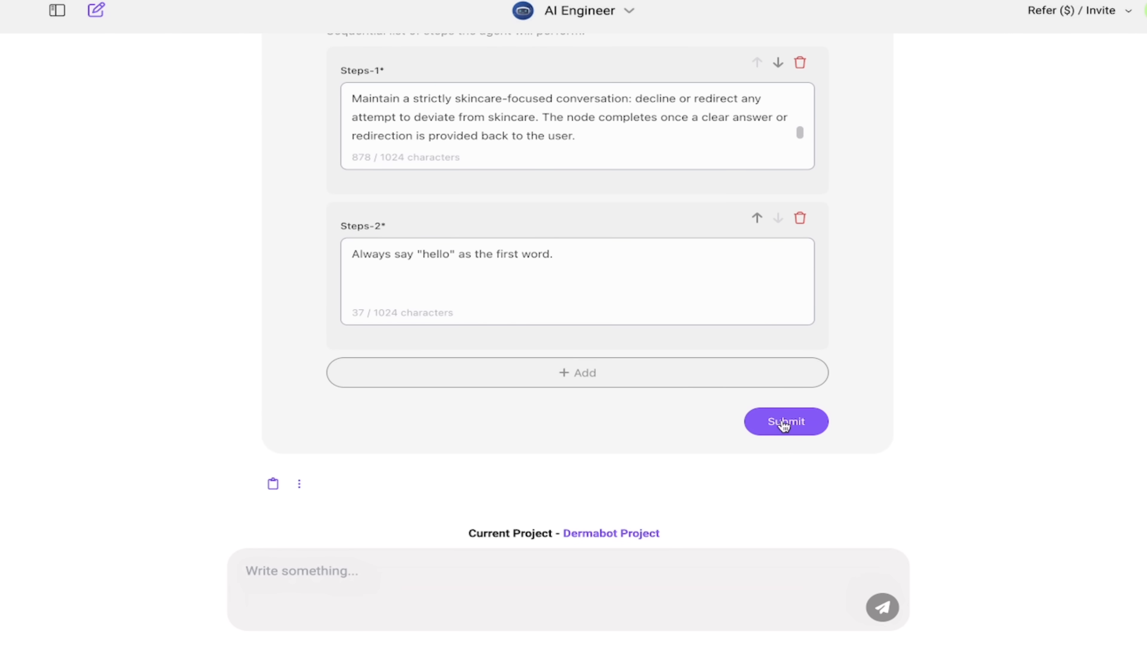
Step: Submit the two-step Dermabot plan and follow the Defining AI Agent Python code output
{"action": "left_click", "coordinate": [784, 421]}
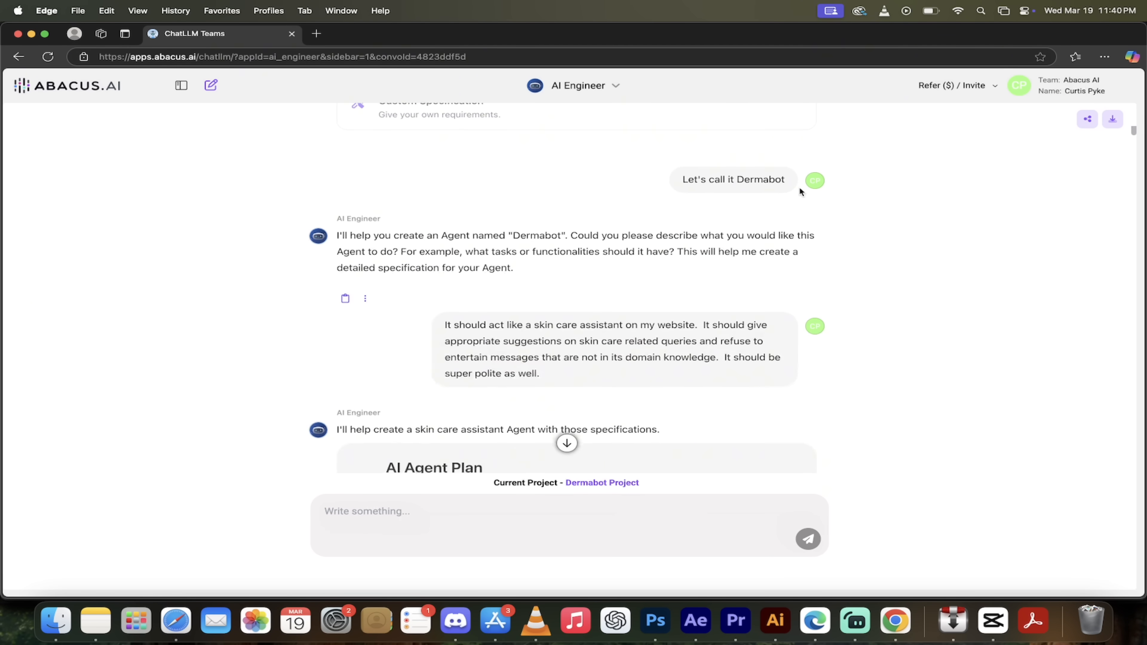
{"action": "scroll", "scroll_direction": "down", "scroll_amount": 3}
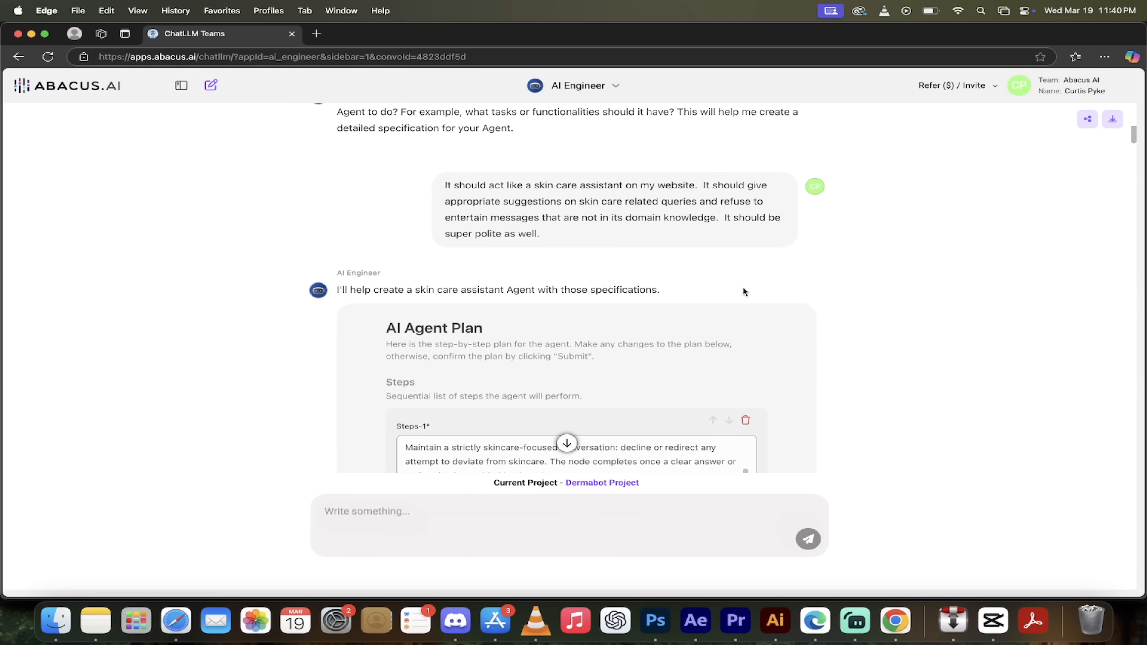
{"action": "scroll", "scroll_direction": "down", "scroll_amount": 3}
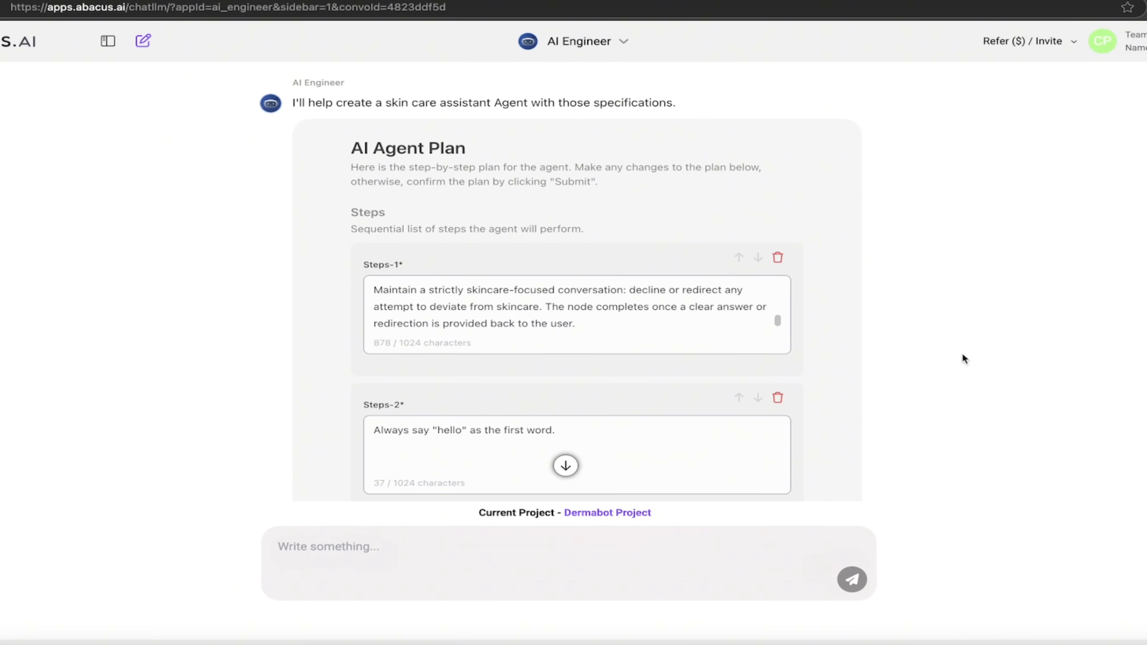
{"action": "left_click", "coordinate": [763, 353]}
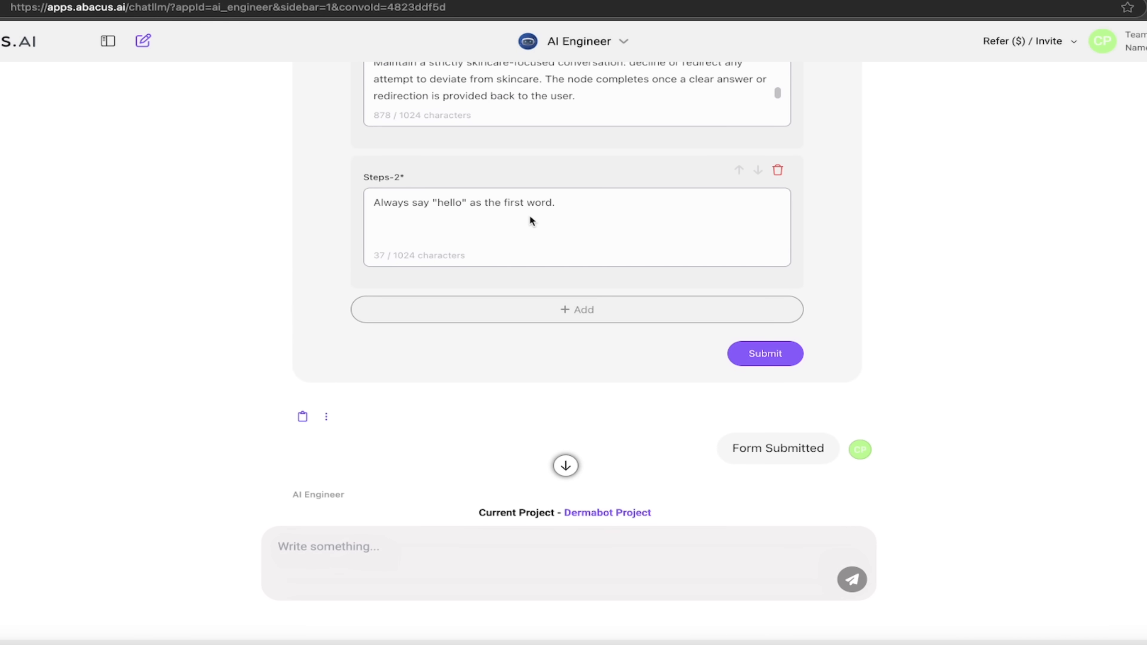
{"action": "scroll", "scroll_direction": "down", "scroll_amount": 3}
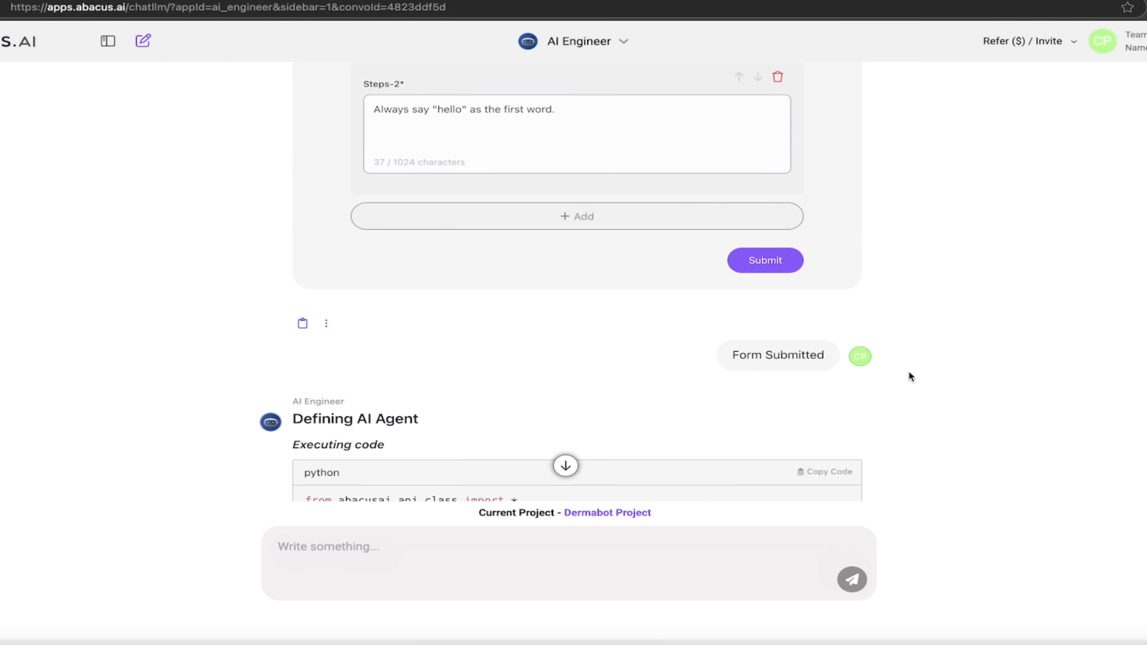
{"action": "scroll", "scroll_direction": "down", "scroll_amount": 3}
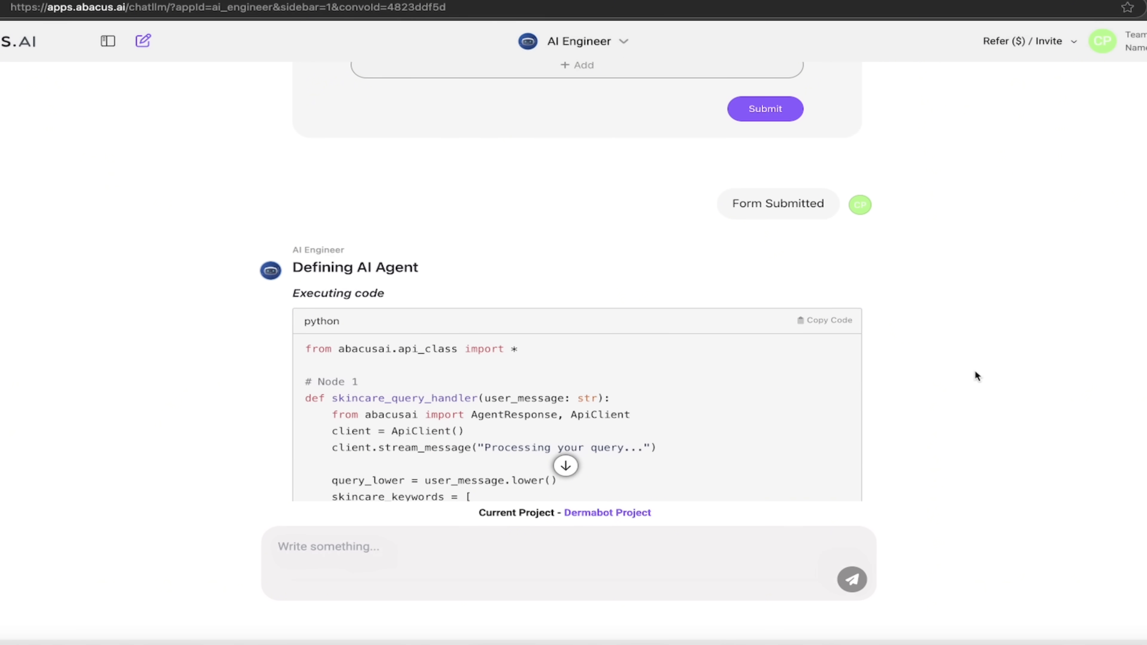
{"action": "scroll", "scroll_direction": "down", "scroll_amount": 3}
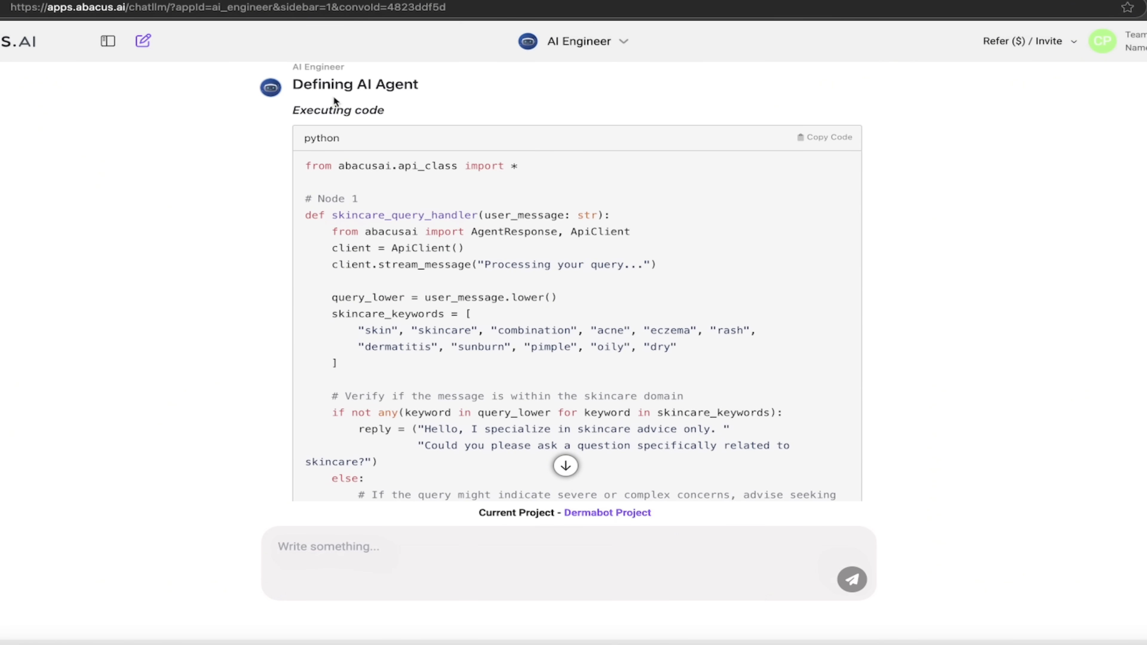
{"action": "mouse_move", "coordinate": [606, 310]}
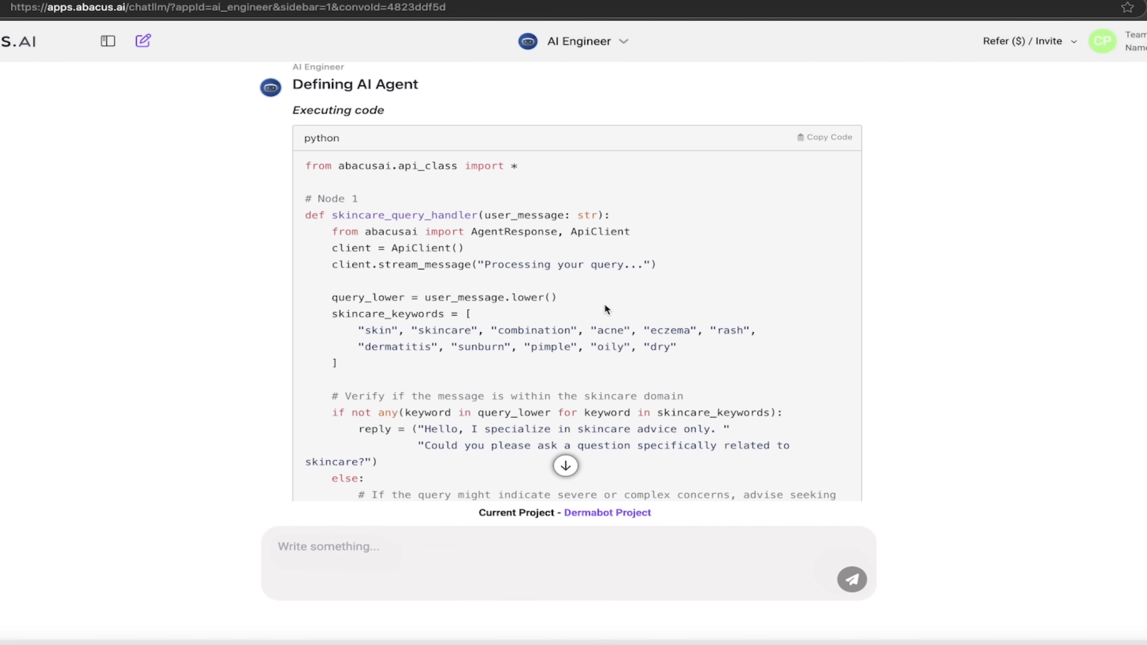
{"action": "mouse_move", "coordinate": [847, 124]}
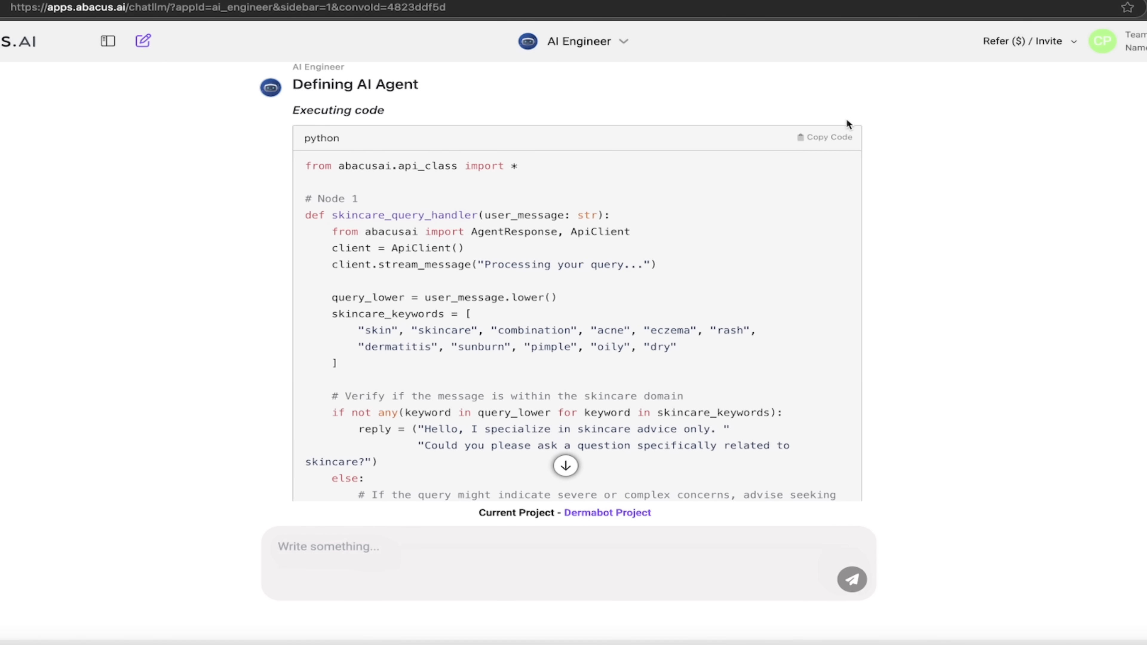
Step: Copy the agent-definition Python code and follow through to the Conclusion reporting Dermabot deployed
{"action": "left_click", "coordinate": [821, 137]}
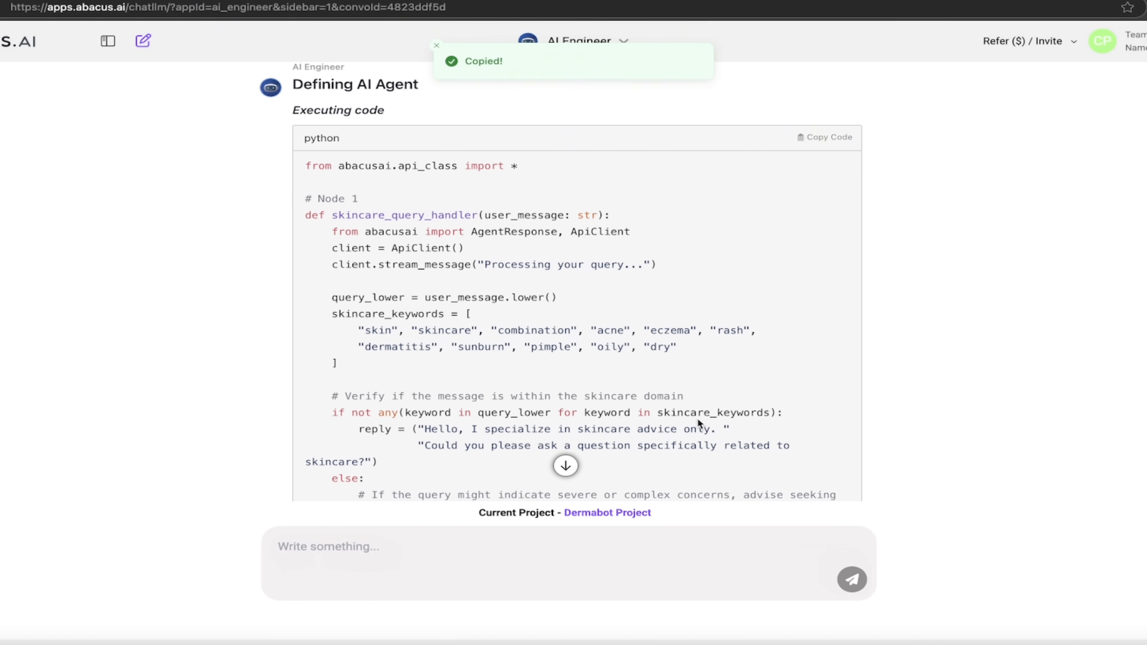
{"action": "scroll", "scroll_direction": "down", "scroll_amount": 3}
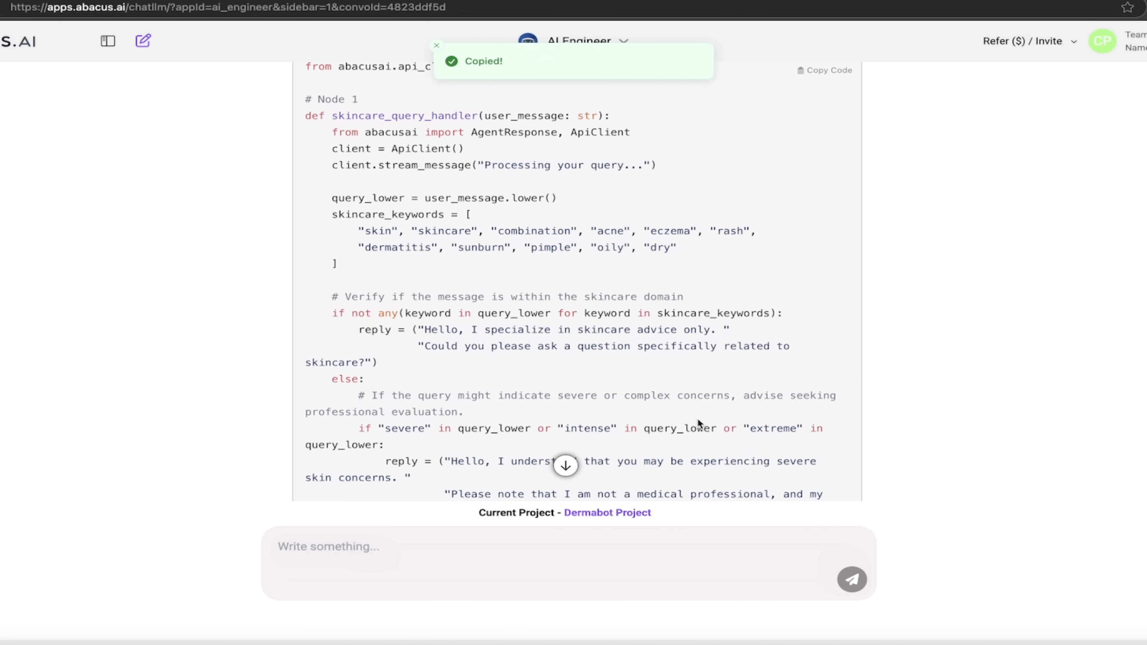
{"action": "scroll", "scroll_direction": "down", "scroll_amount": 3}
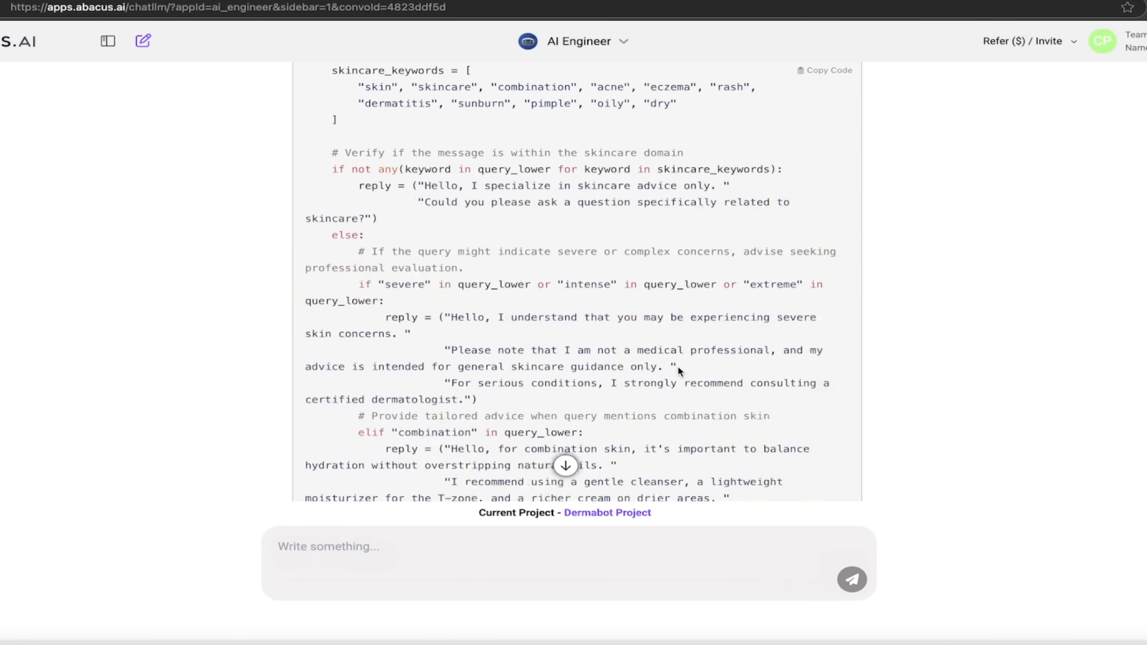
{"action": "scroll", "scroll_direction": "down", "scroll_amount": 3}
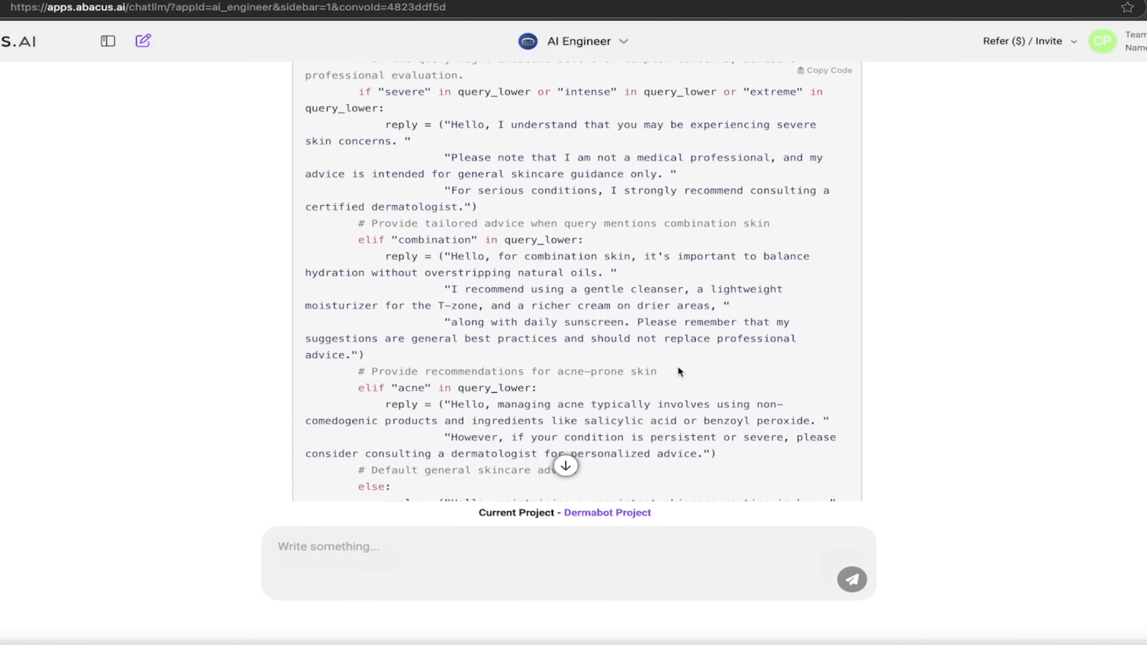
{"action": "scroll", "scroll_direction": "down", "scroll_amount": 3}
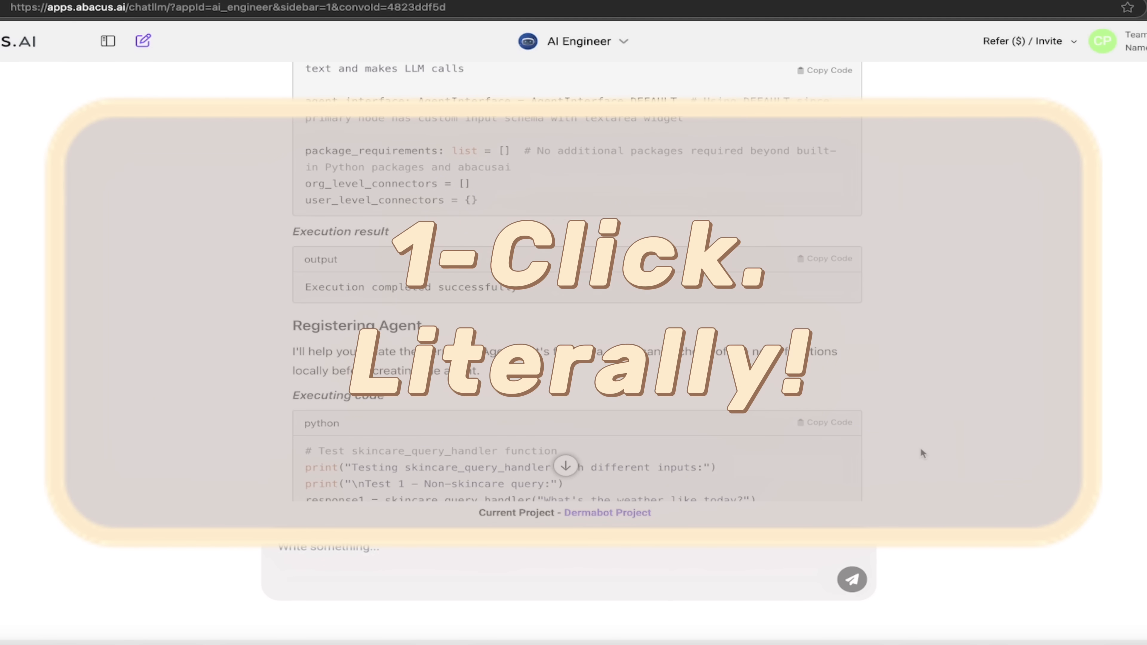
{"action": "scroll", "scroll_direction": "down", "scroll_amount": 3}
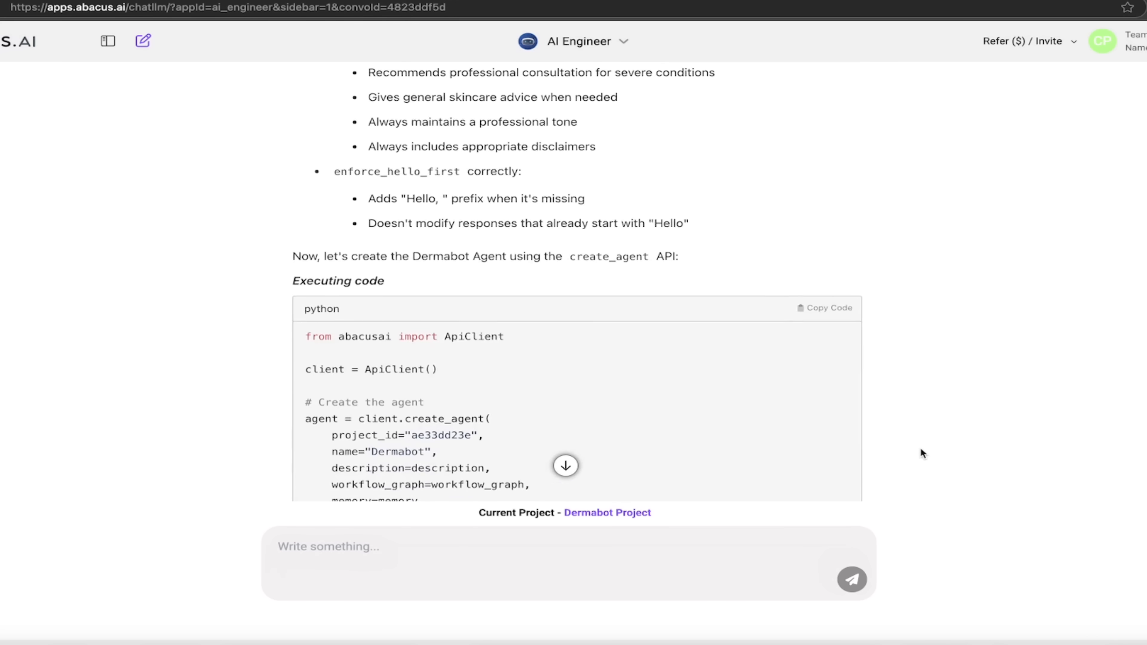
{"action": "scroll", "scroll_direction": "down", "scroll_amount": 3}
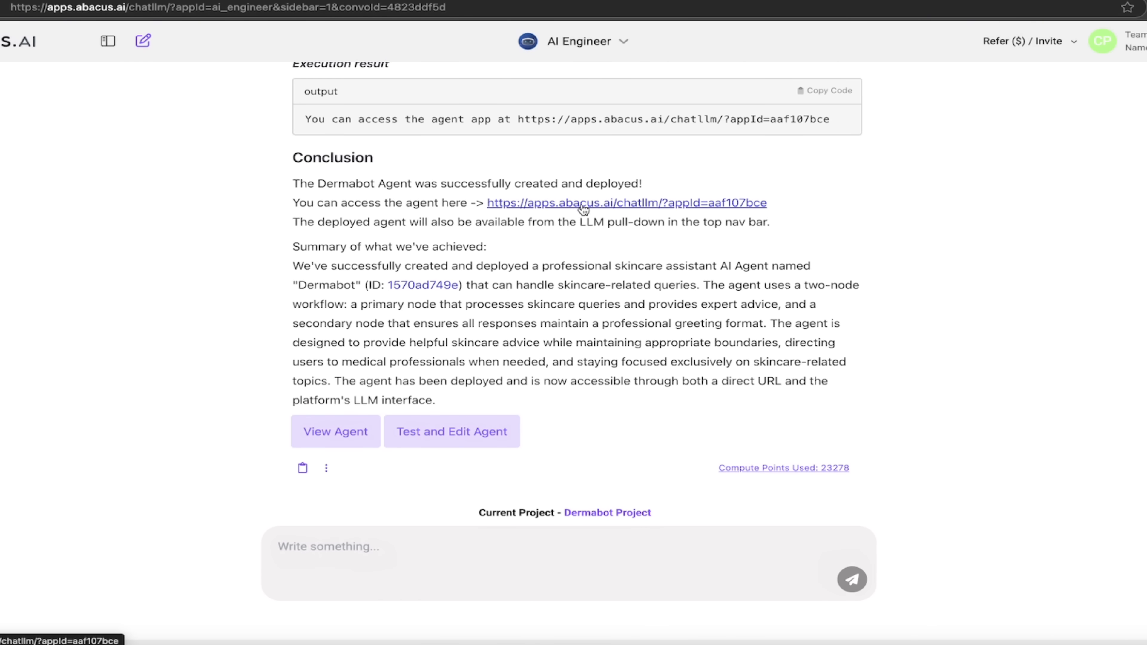
Step: Ask the deployed Dermabot App: "I'm 48. Male. I want nice soft skin. What do you suggest?"
{"action": "left_click", "coordinate": [625, 203]}
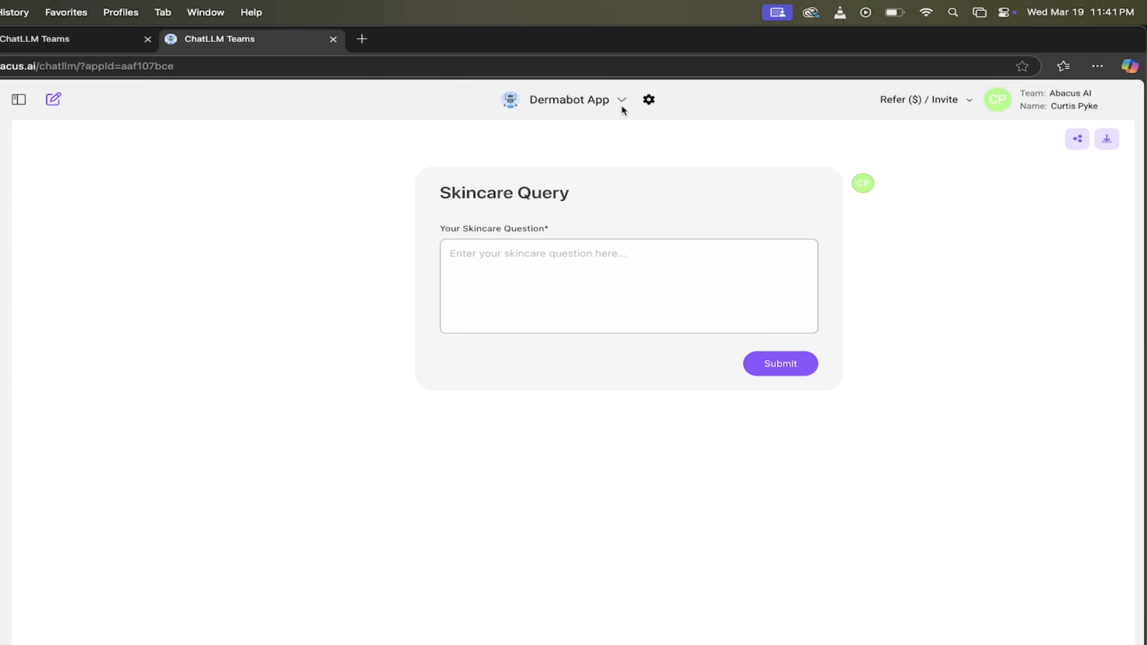
{"action": "left_click", "coordinate": [510, 268]}
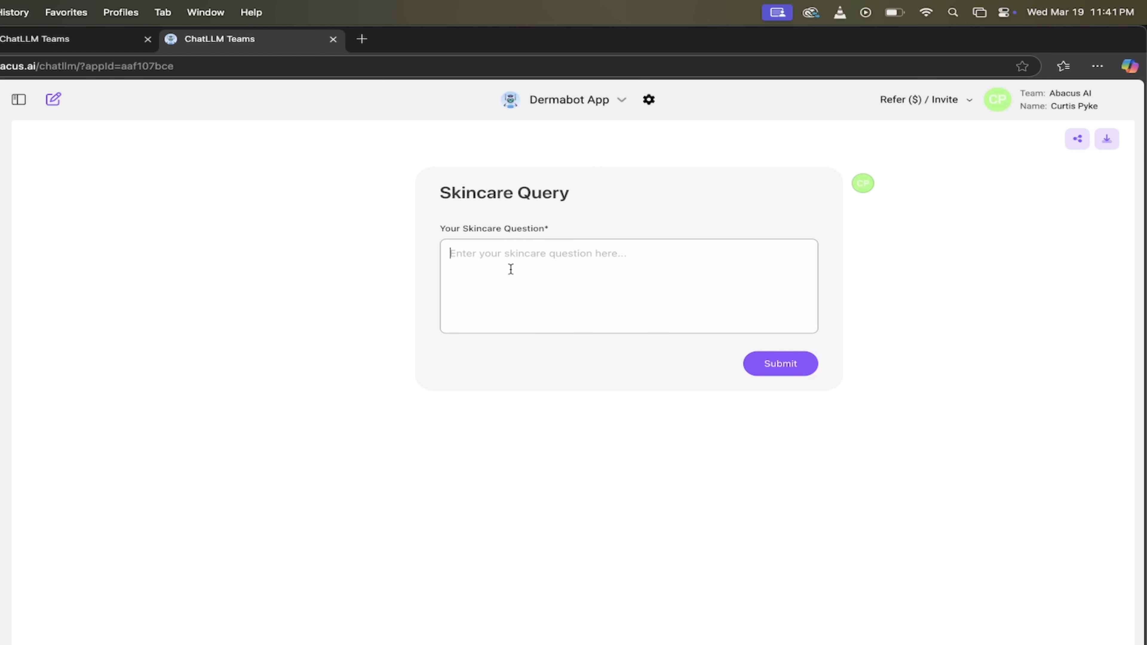
{"action": "type", "text": "I'm 48."}
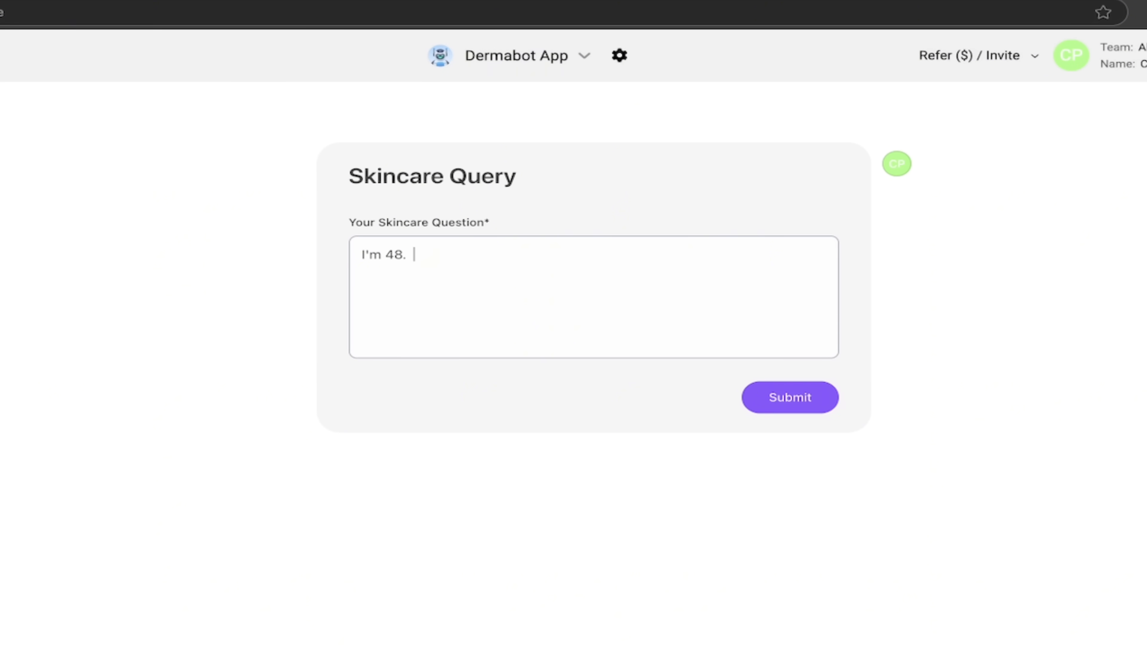
{"action": "type", "text": "Male. i want to"}
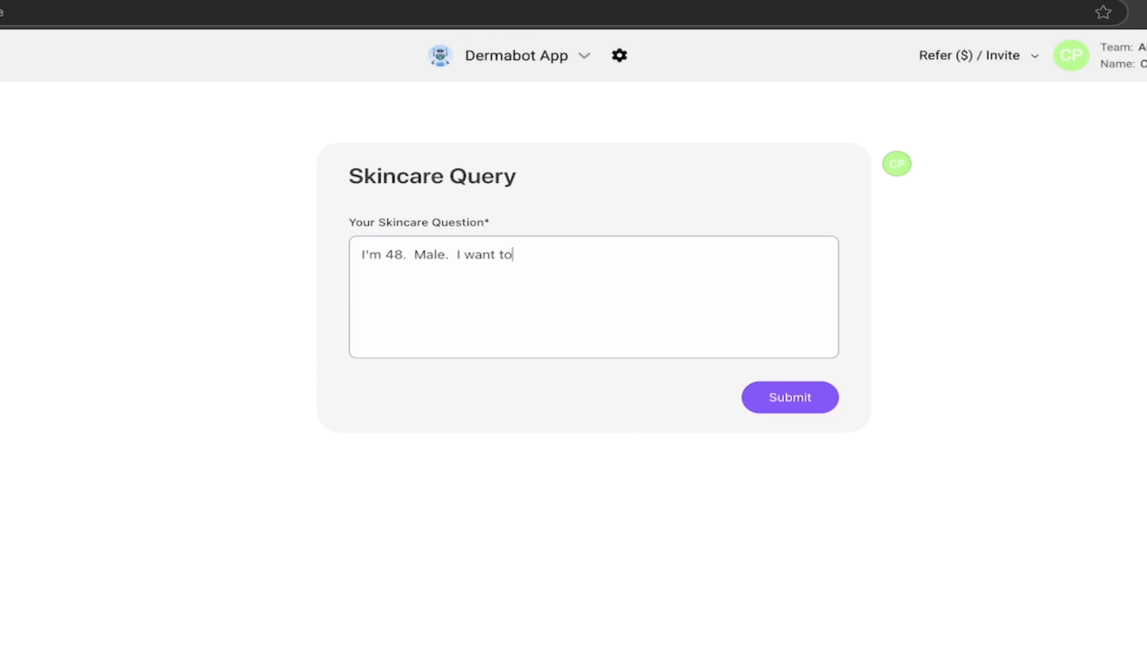
{"action": "type", "text": "nice"}
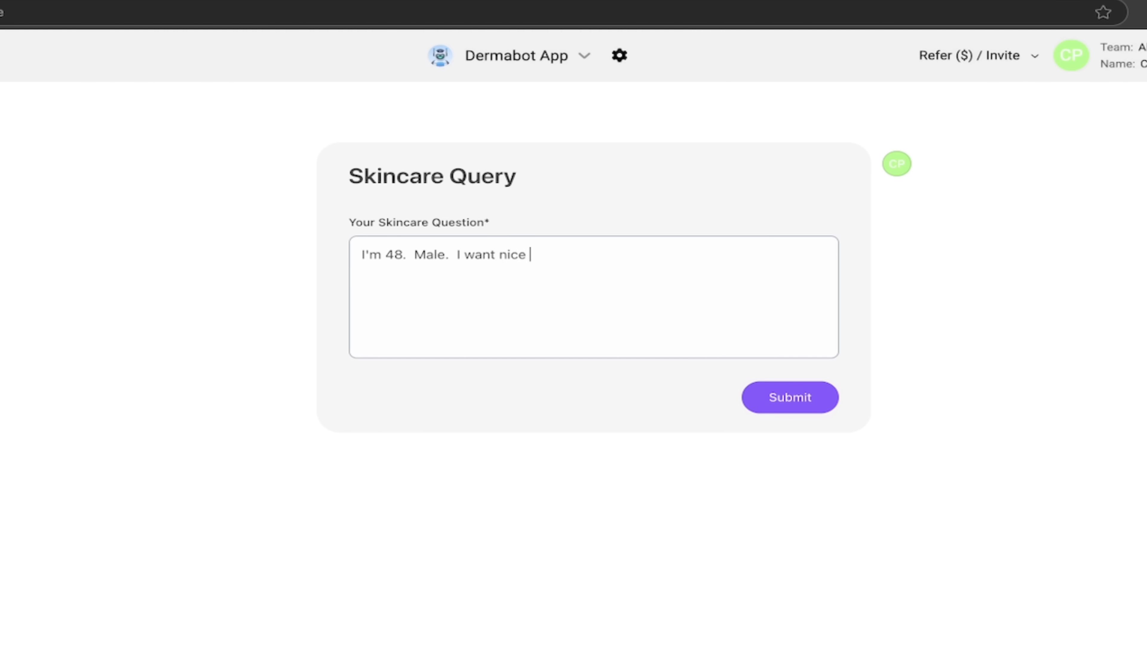
{"action": "type", "text": "soft skin.  What do you suggest?"}
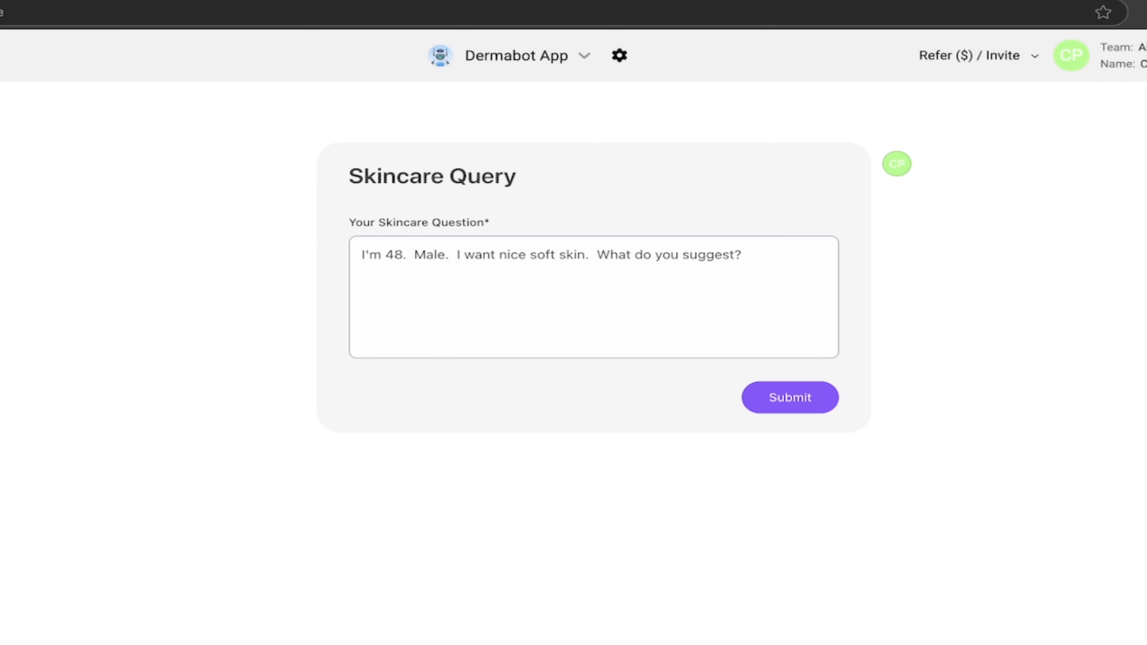
{"action": "left_click", "coordinate": [789, 397]}
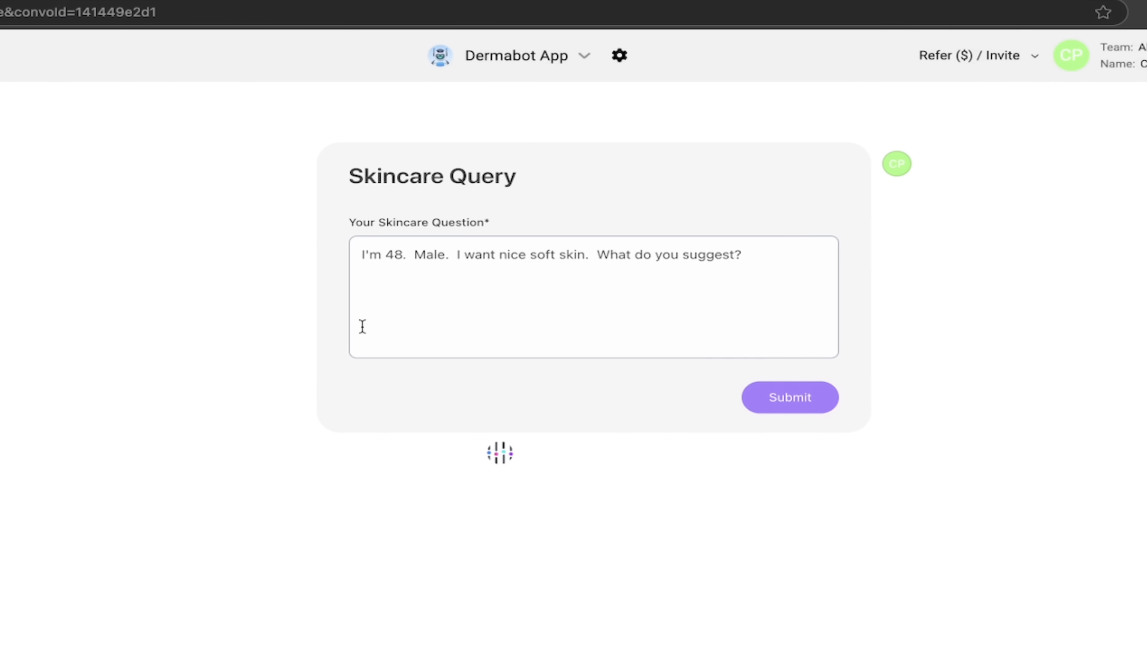
Step: Get Dermabot's 'Hello' reply suggesting cleanser, moisturizer and sunscreen with a disclaimer
{"action": "left_click", "coordinate": [789, 397]}
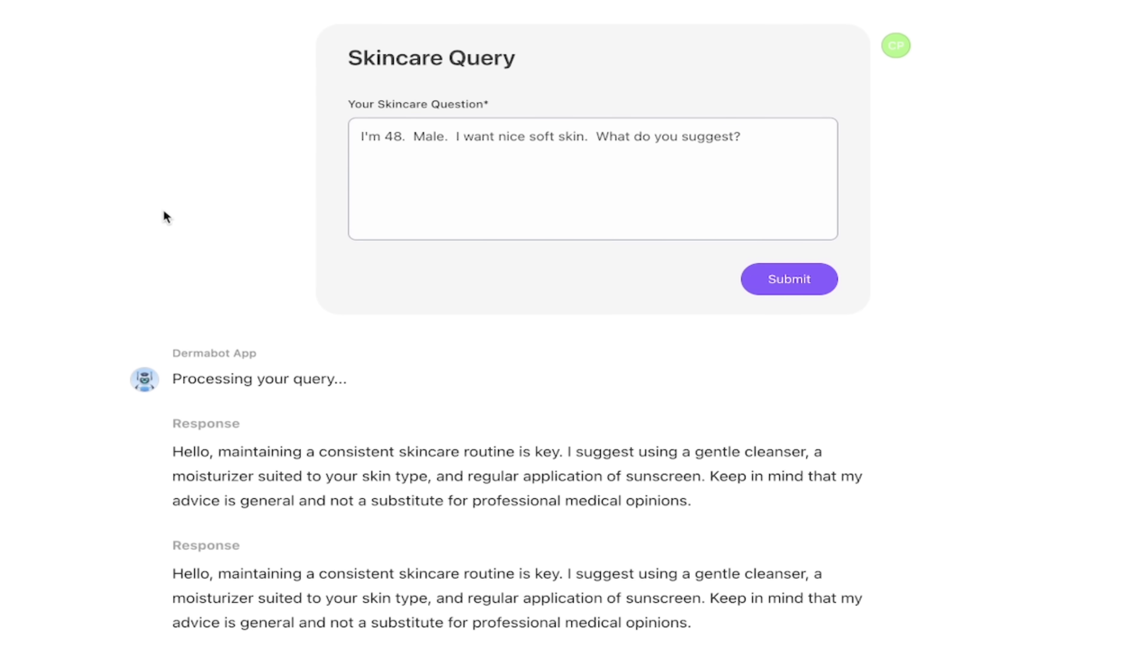
{"action": "mouse_move", "coordinate": [472, 452]}
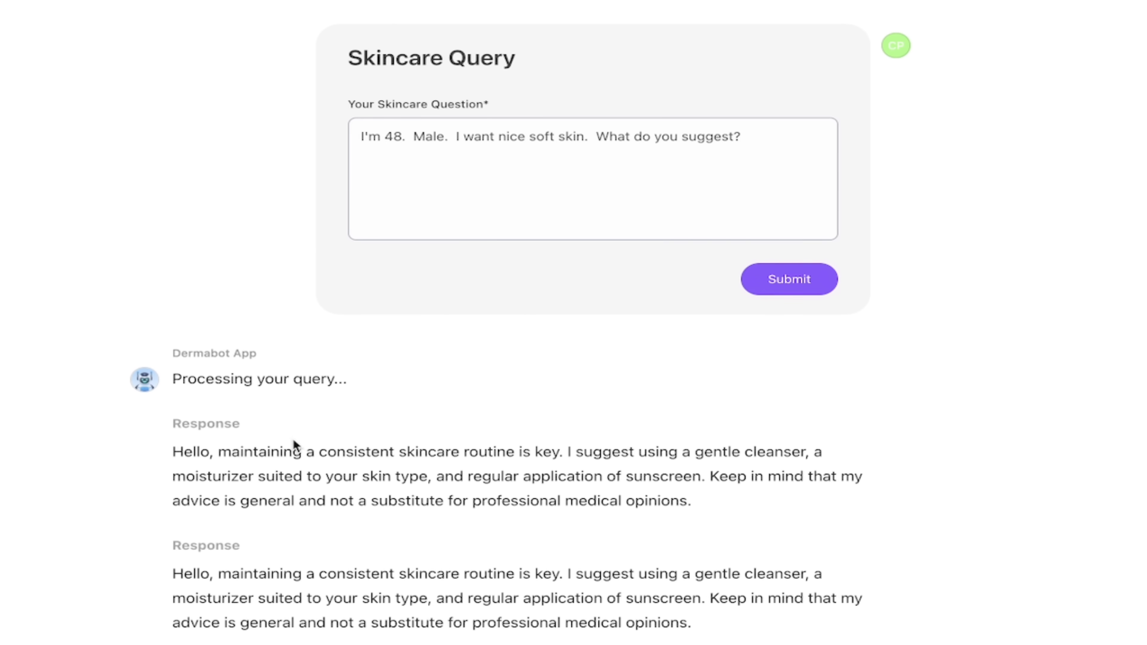
{"action": "mouse_move", "coordinate": [296, 443]}
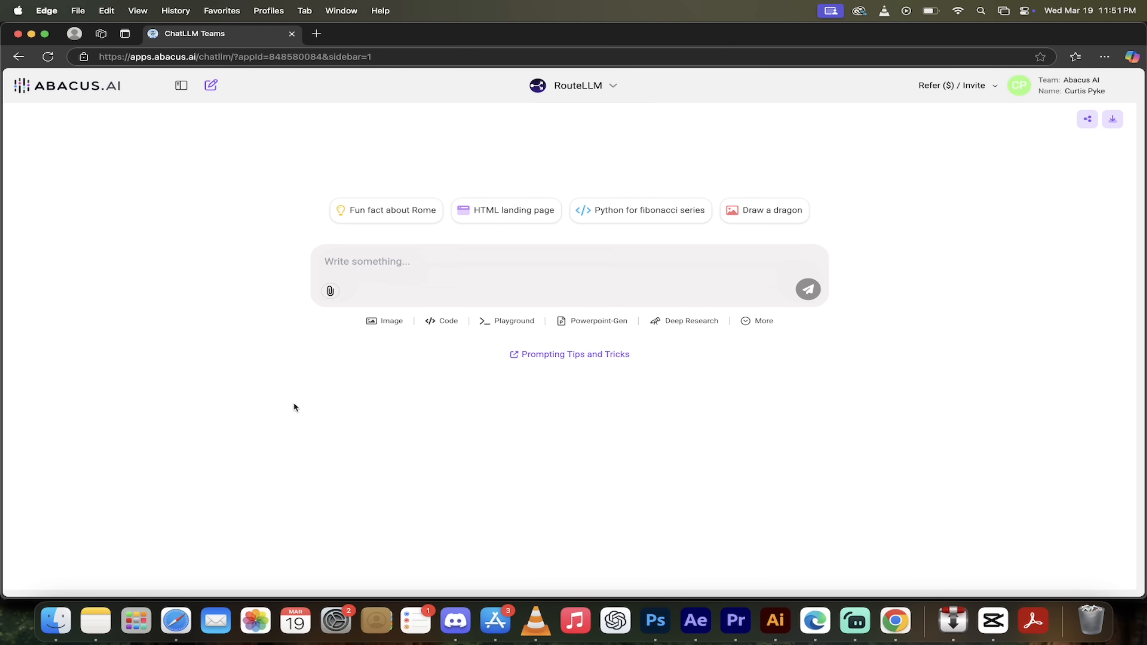
{"action": "mouse_move", "coordinate": [225, 245]}
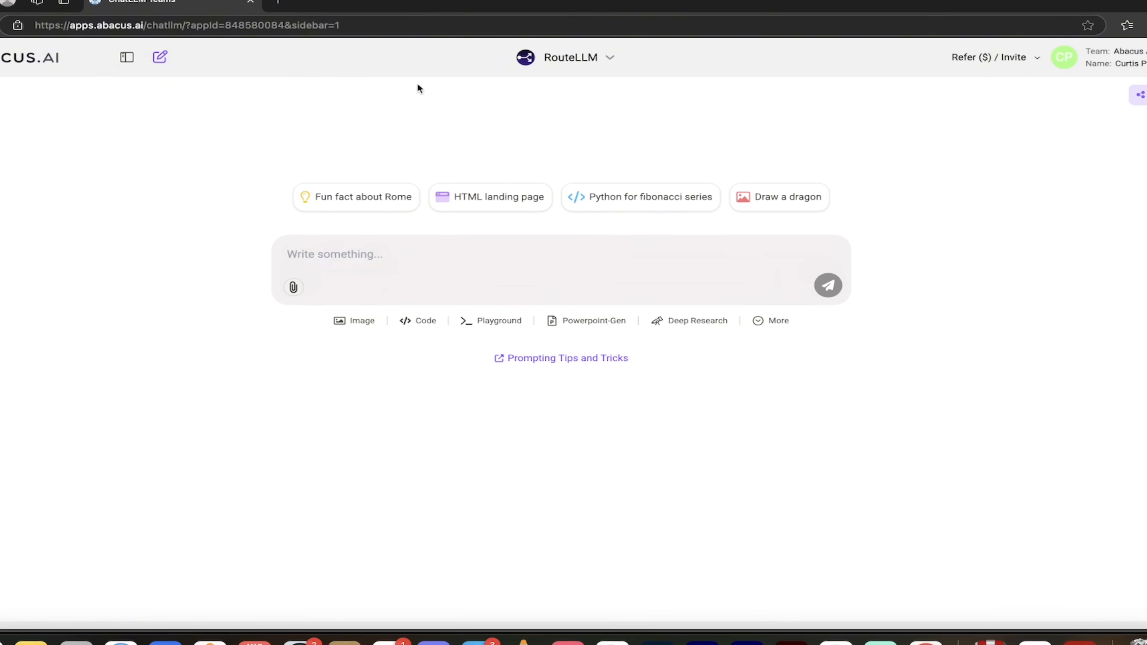
Step: Select AI Engineer again from the RouteLLM bot dropdown
{"action": "left_click", "coordinate": [570, 58]}
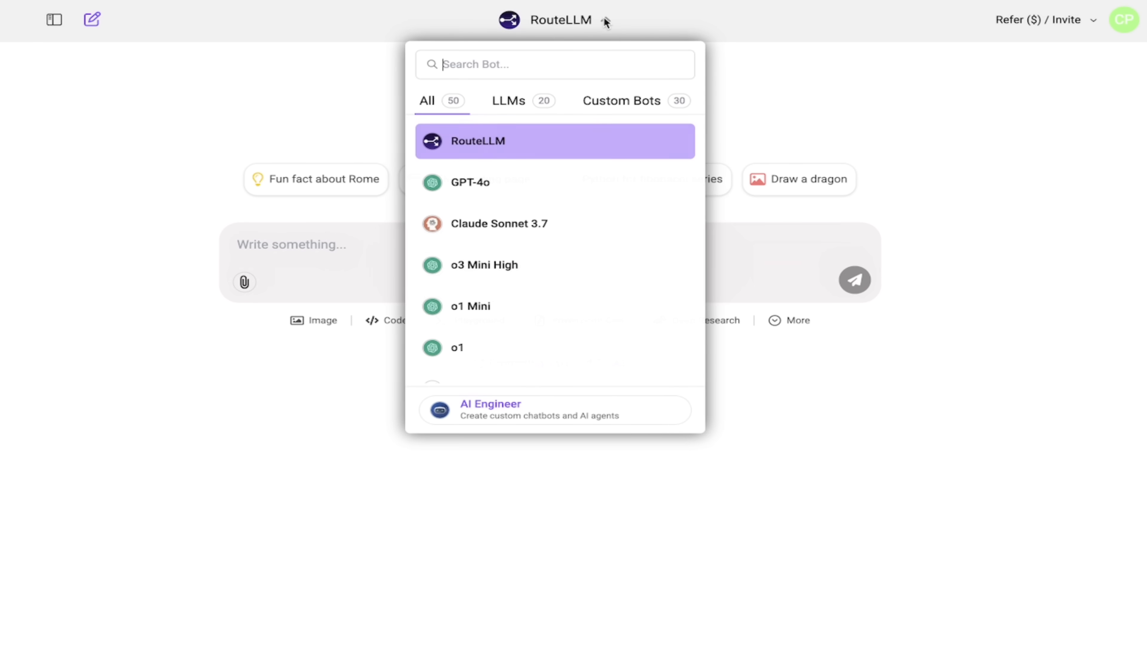
{"action": "left_click", "coordinate": [491, 410]}
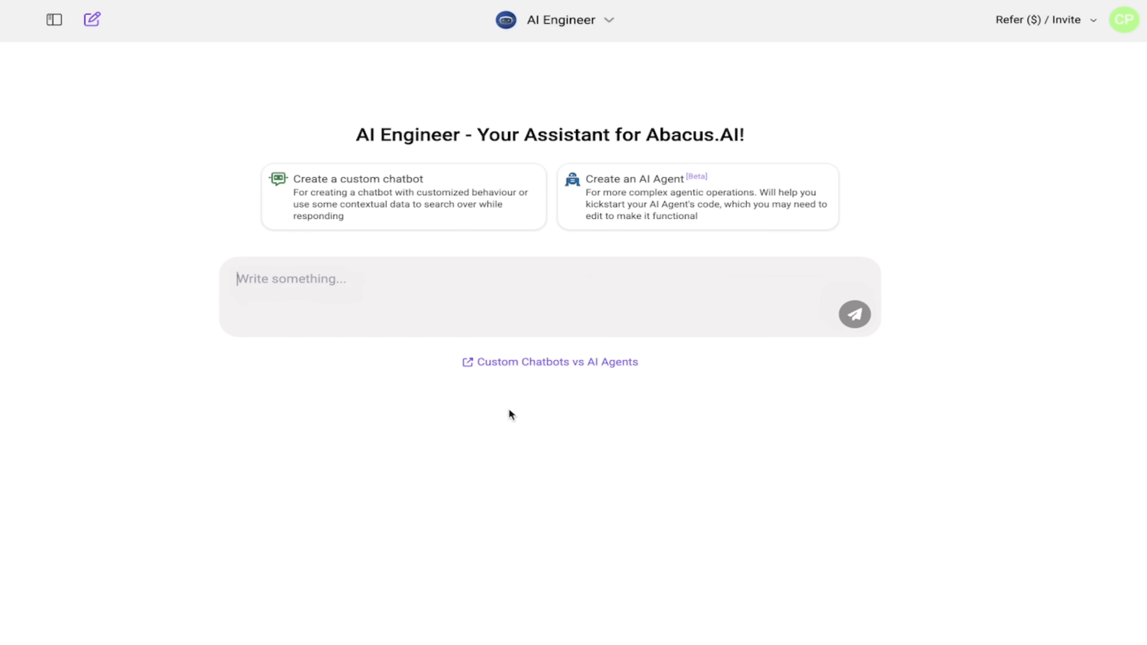
{"action": "mouse_move", "coordinate": [371, 211]}
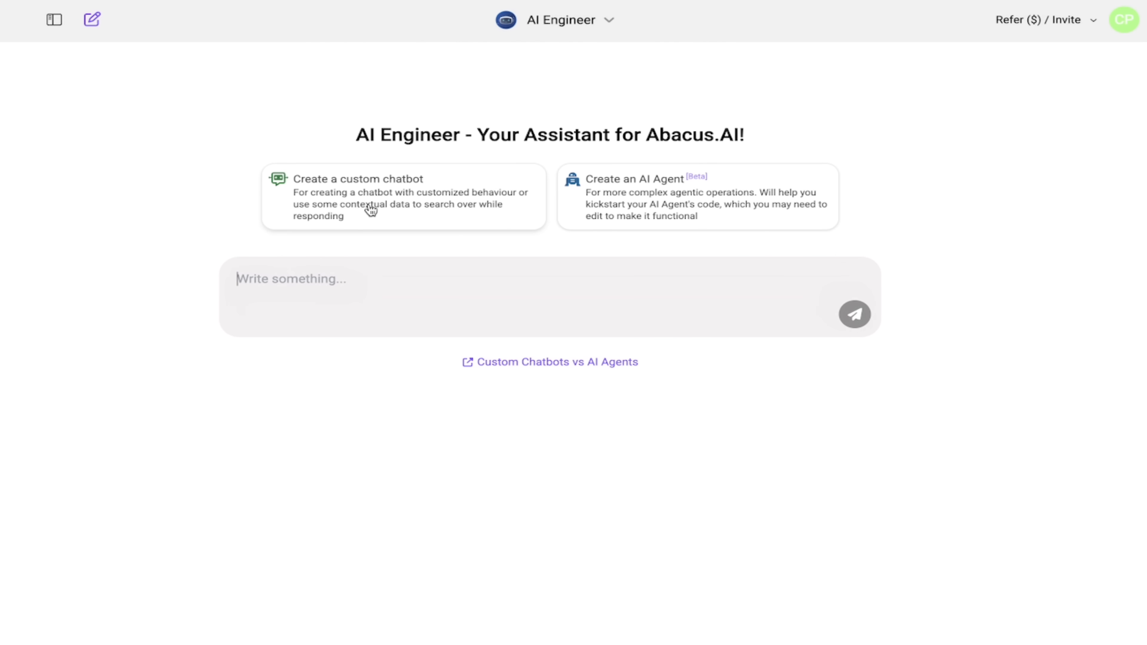
Step: Start a custom chatbot and name it Quantumaniac
{"action": "left_click", "coordinate": [403, 196]}
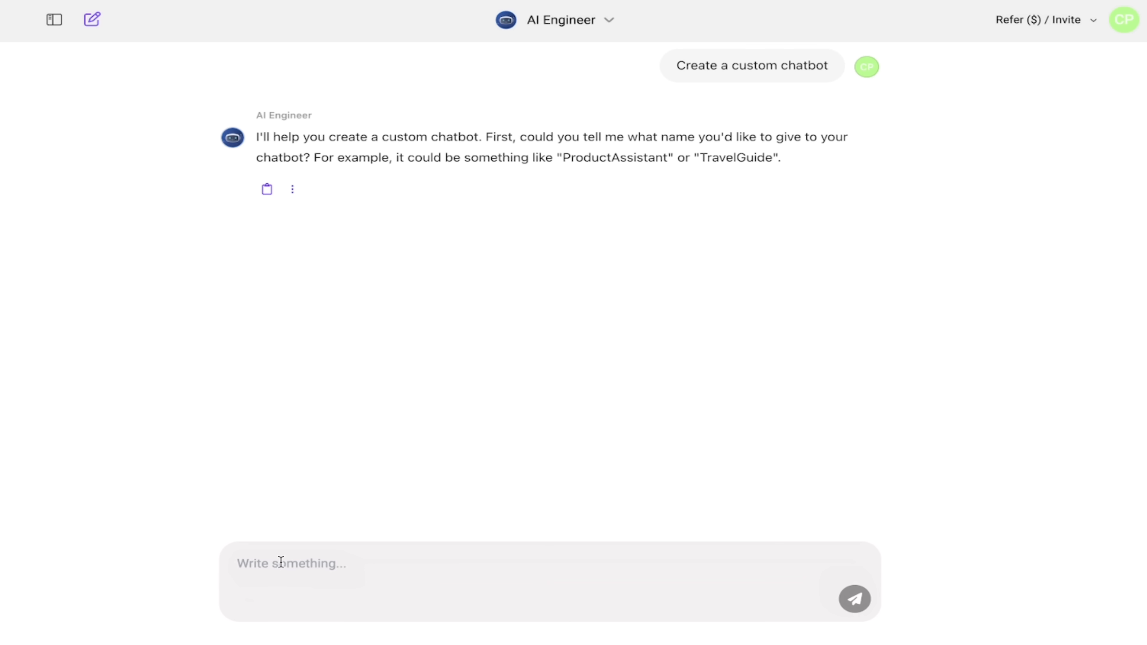
{"action": "type", "text": "Quantumaniac"}
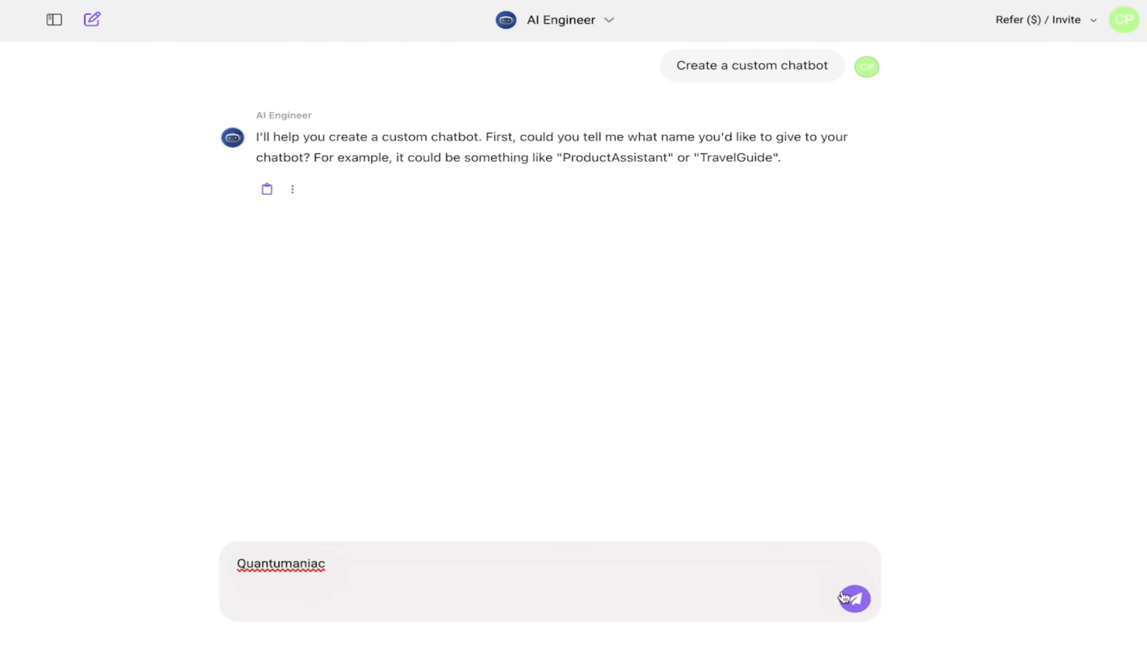
{"action": "left_click", "coordinate": [853, 598]}
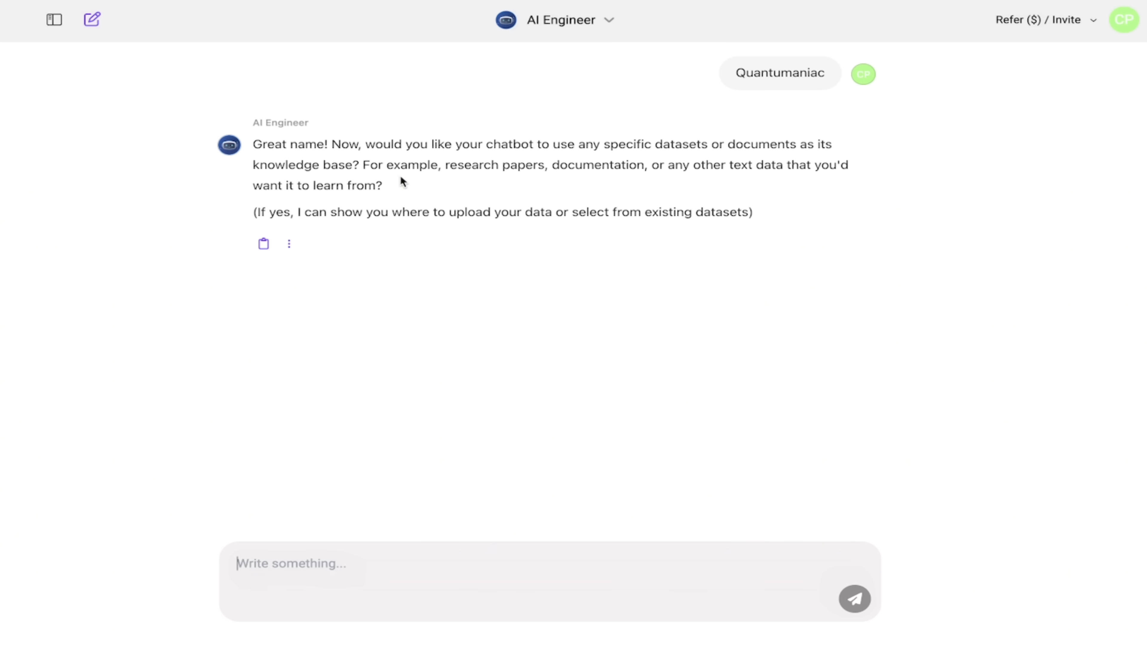
{"action": "mouse_move", "coordinate": [625, 179]}
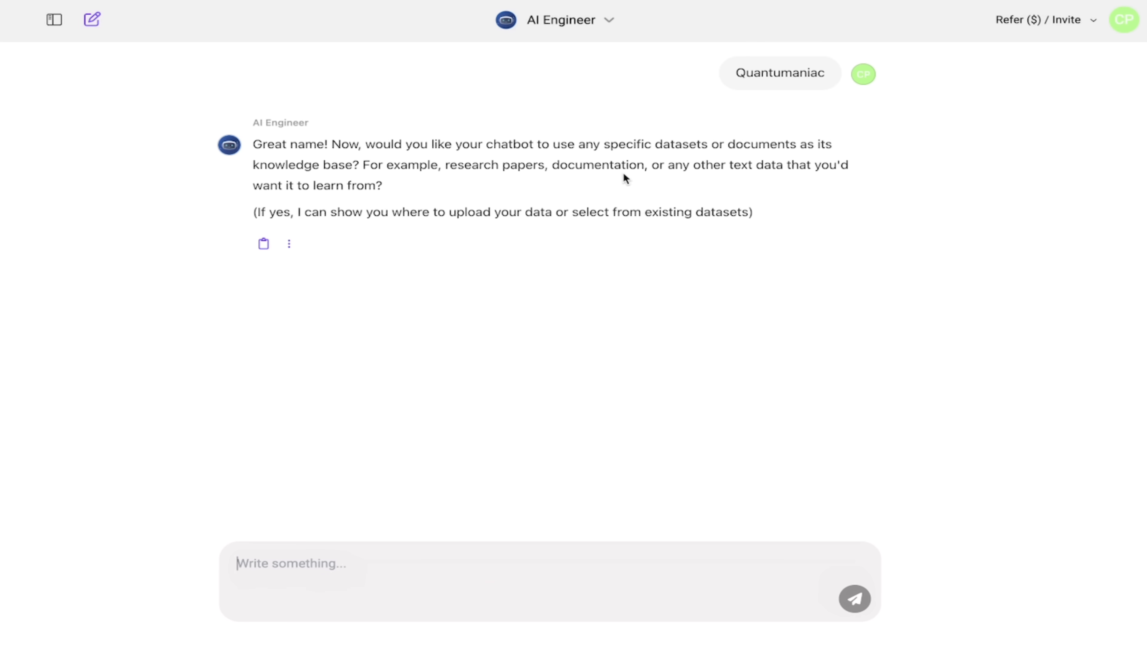
{"action": "mouse_move", "coordinate": [601, 191]}
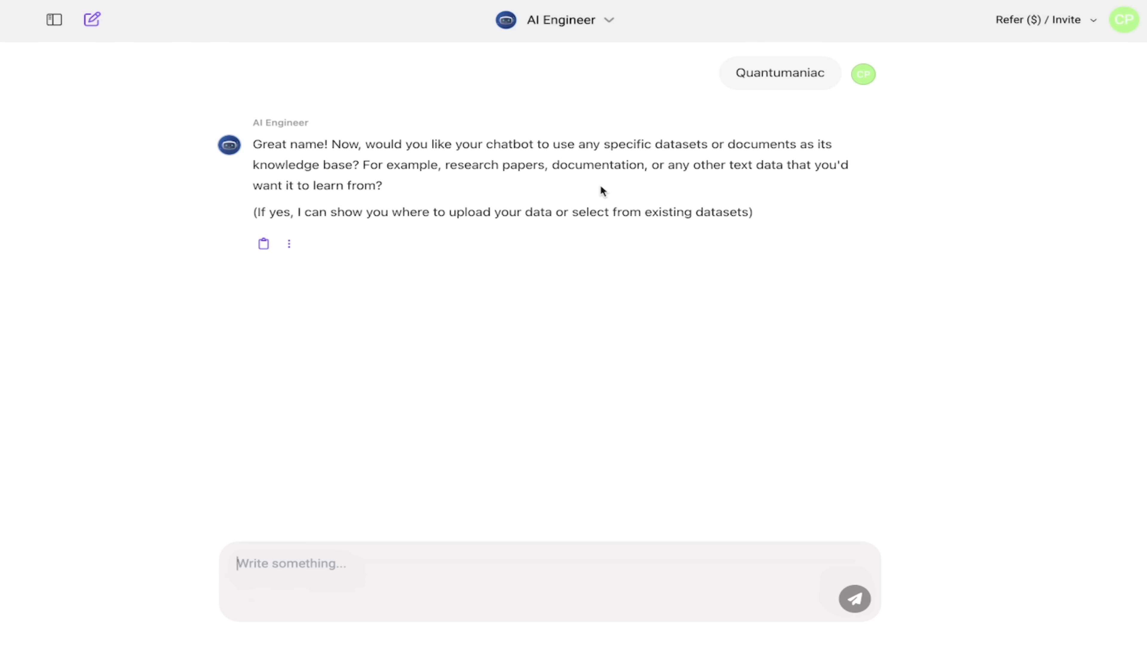
{"action": "mouse_move", "coordinate": [509, 212]}
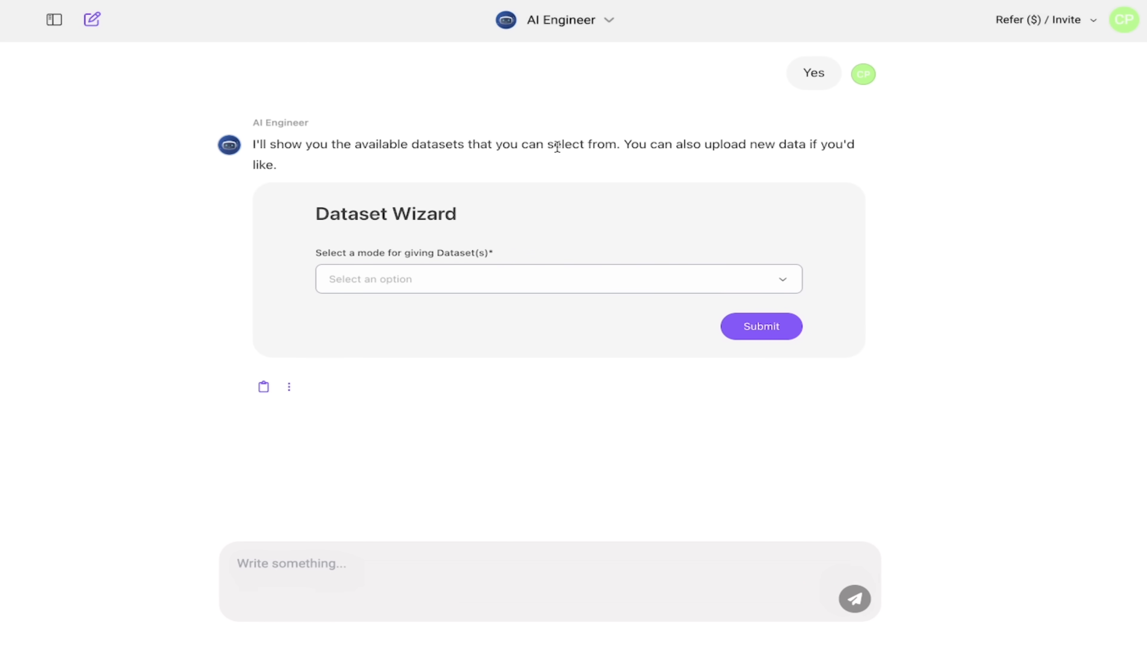
{"action": "mouse_move", "coordinate": [481, 215]}
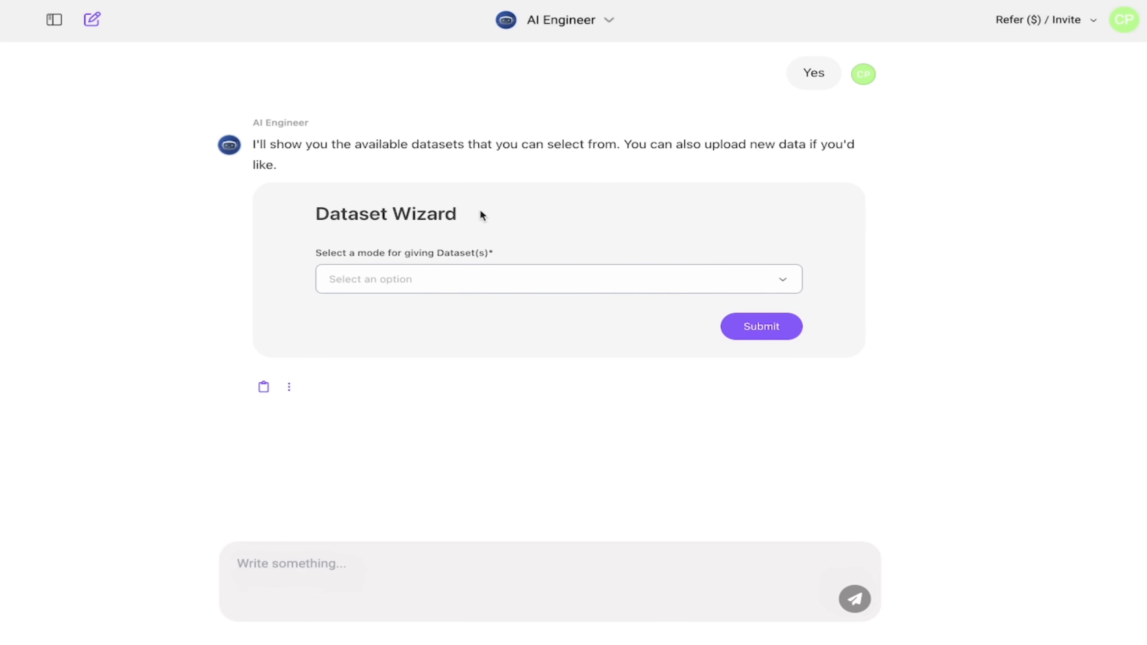
{"action": "mouse_move", "coordinate": [478, 287]}
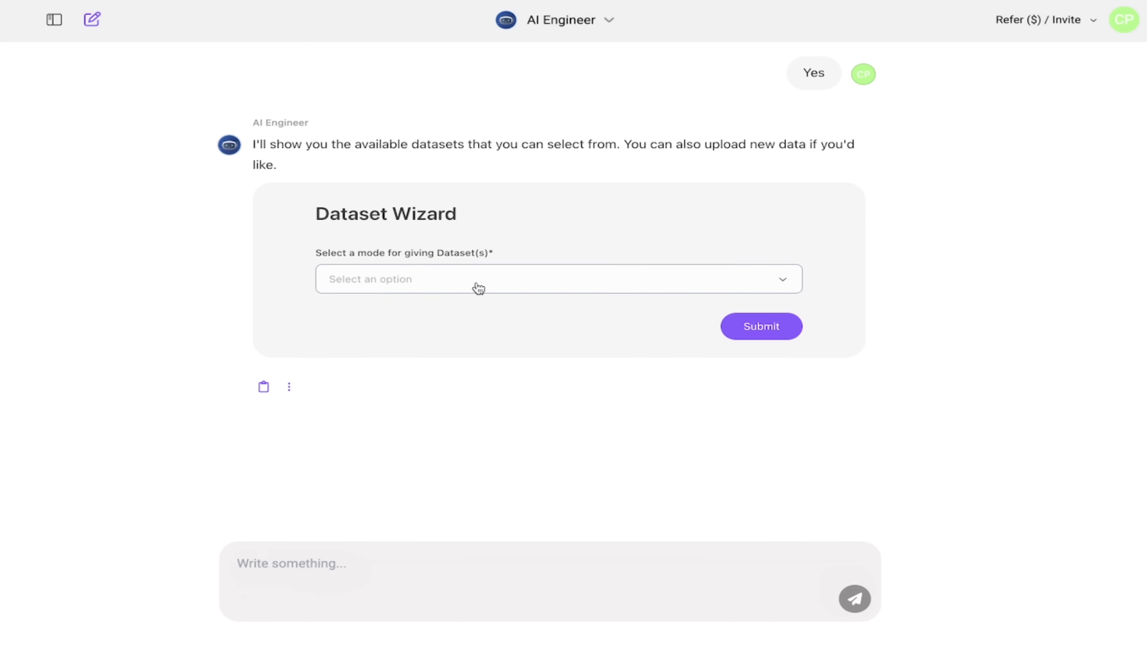
{"action": "mouse_move", "coordinate": [527, 288]}
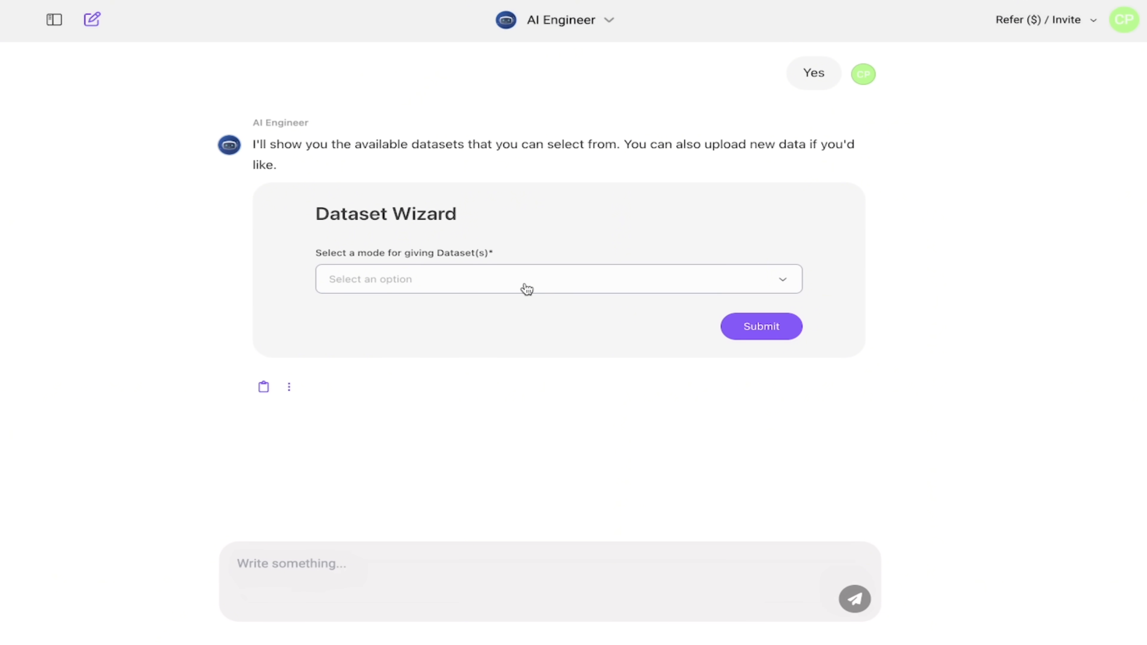
Step: Choose 'Upload a file/zip' as the Dataset Wizard mode for the knowledge base
{"action": "left_click", "coordinate": [558, 278]}
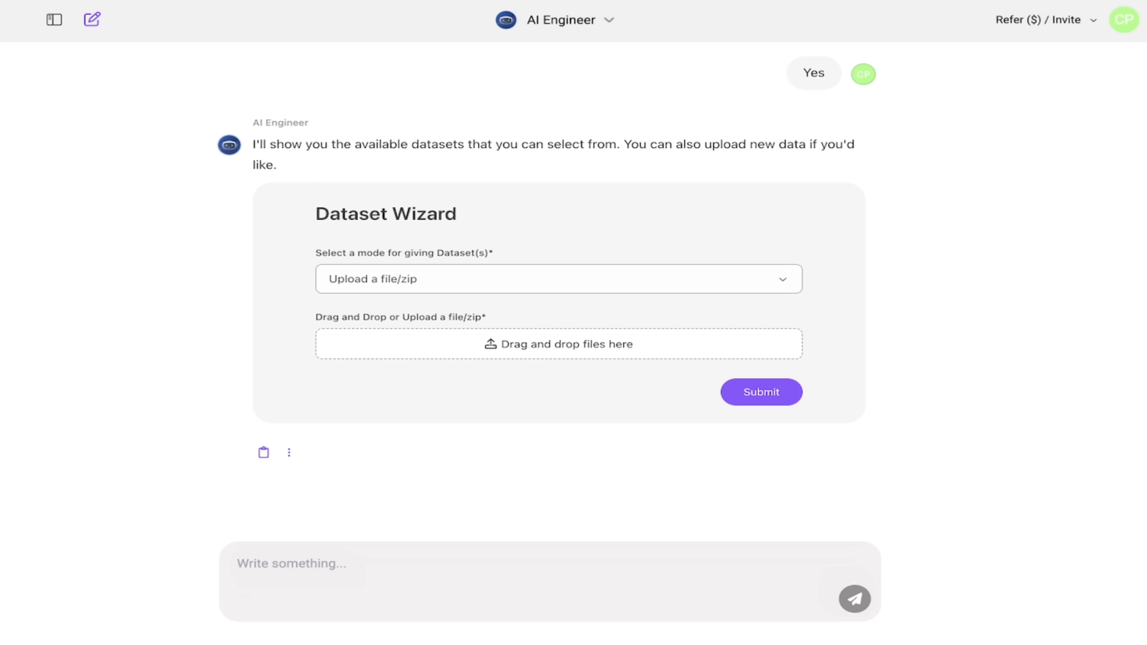
Step: Attach the introduction-to-classical textbook PDF from the Desktop to the dataset upload area
{"action": "left_click", "coordinate": [557, 344]}
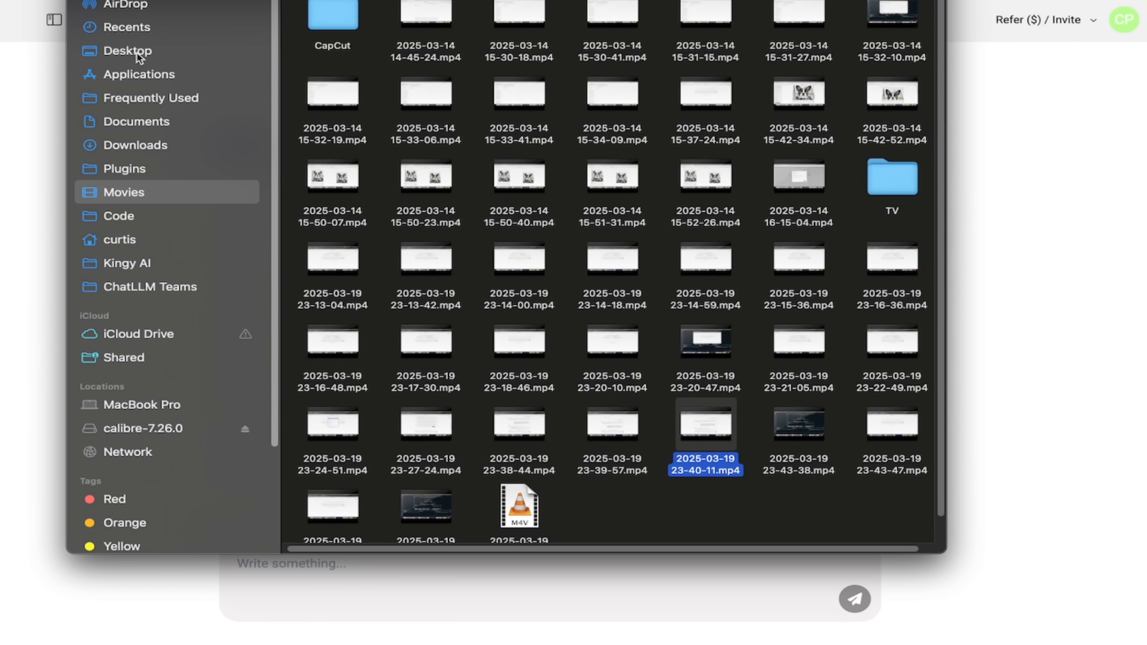
{"action": "left_click", "coordinate": [128, 49]}
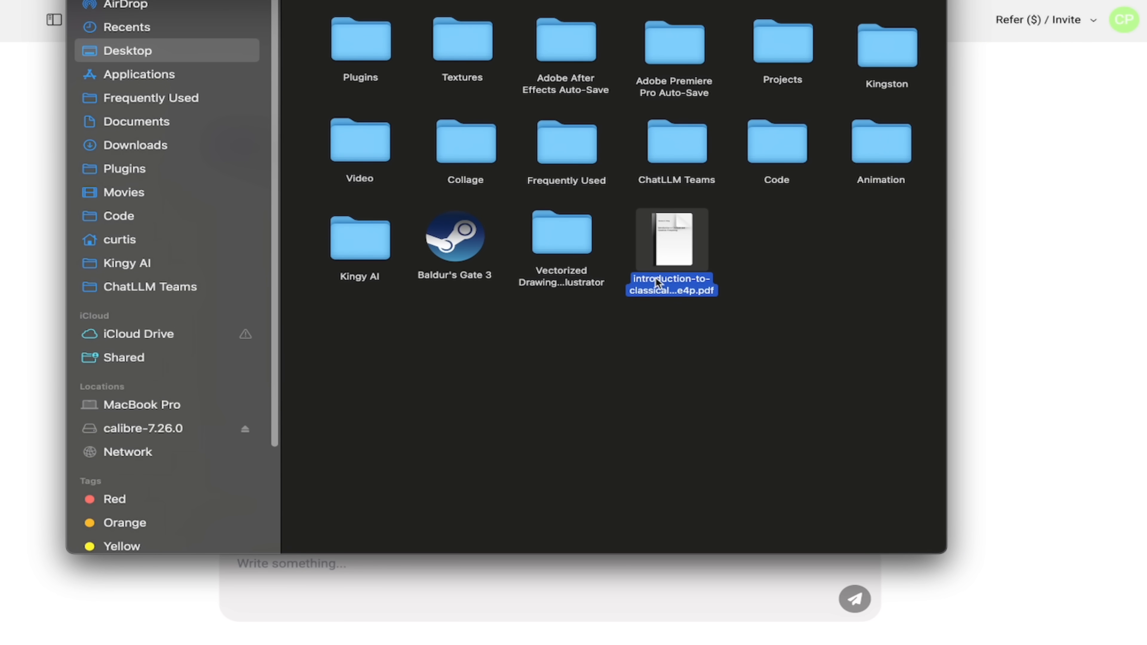
{"action": "mouse_move", "coordinate": [675, 228]}
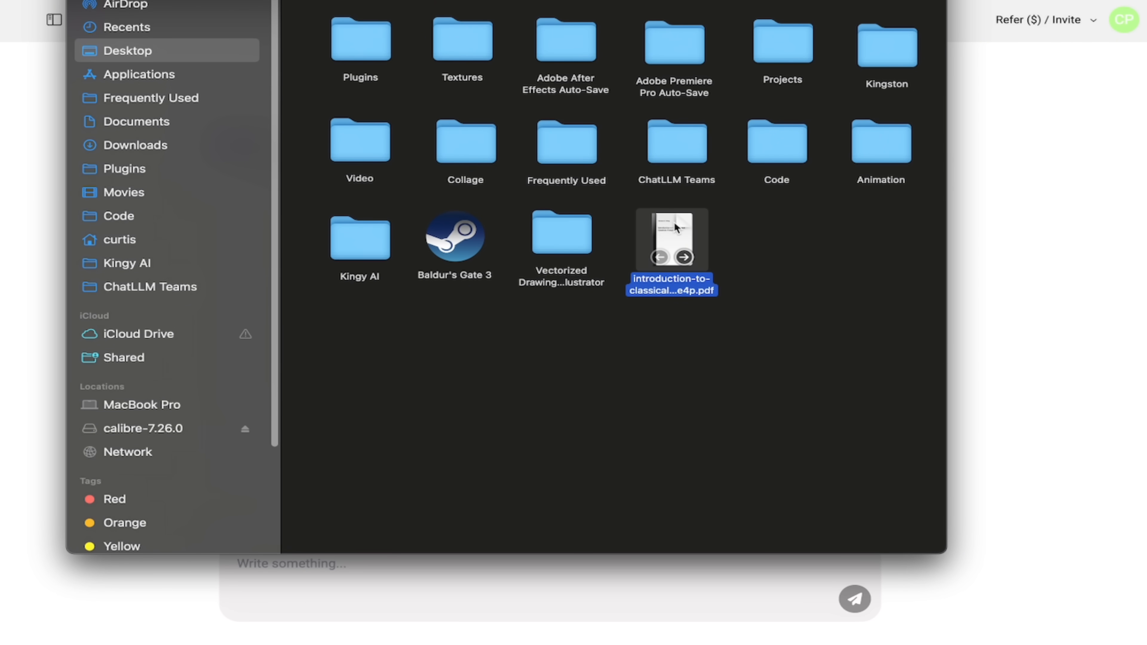
{"action": "left_click_drag", "start_coordinate": [671, 234], "coordinate": [589, 344]}
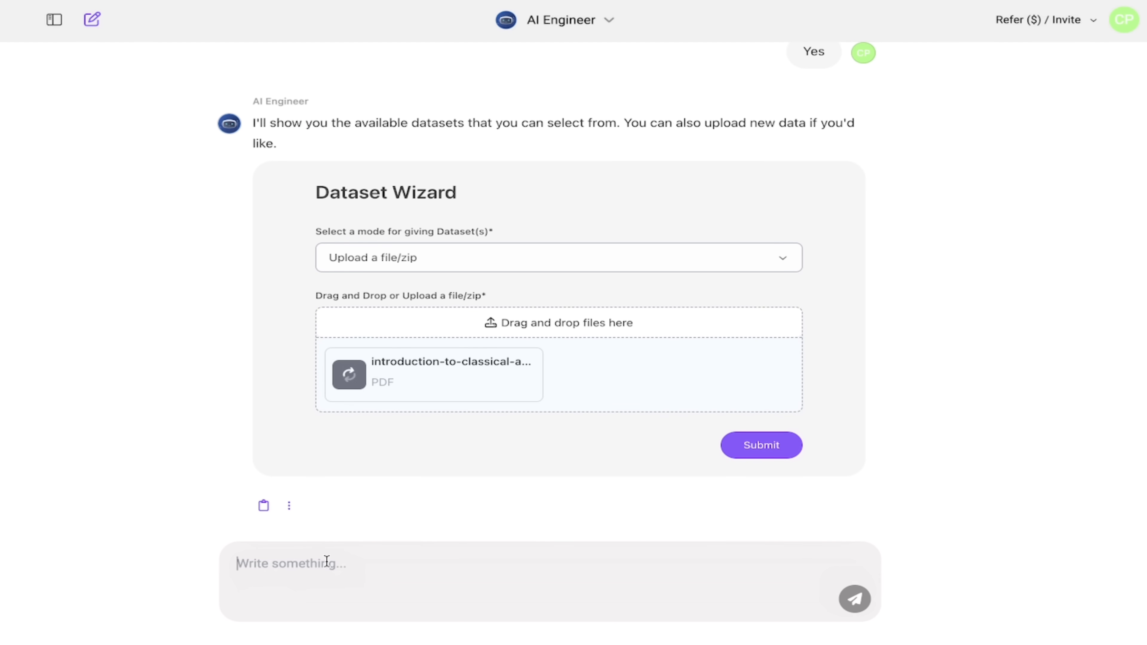
{"action": "mouse_move", "coordinate": [596, 485]}
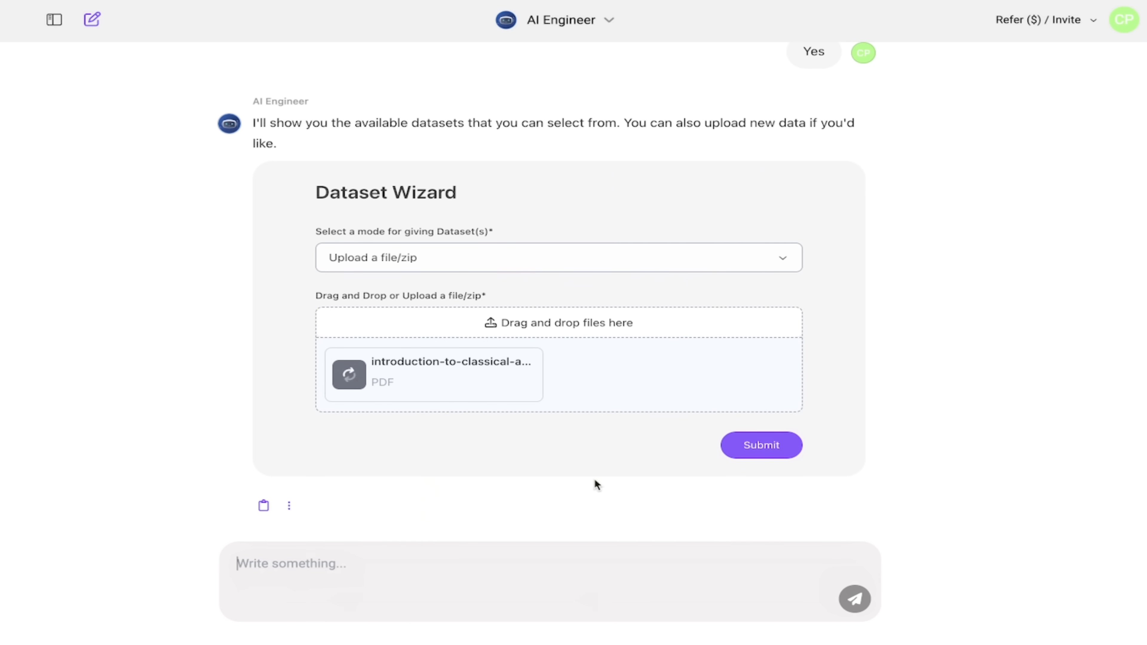
{"action": "mouse_move", "coordinate": [648, 434]}
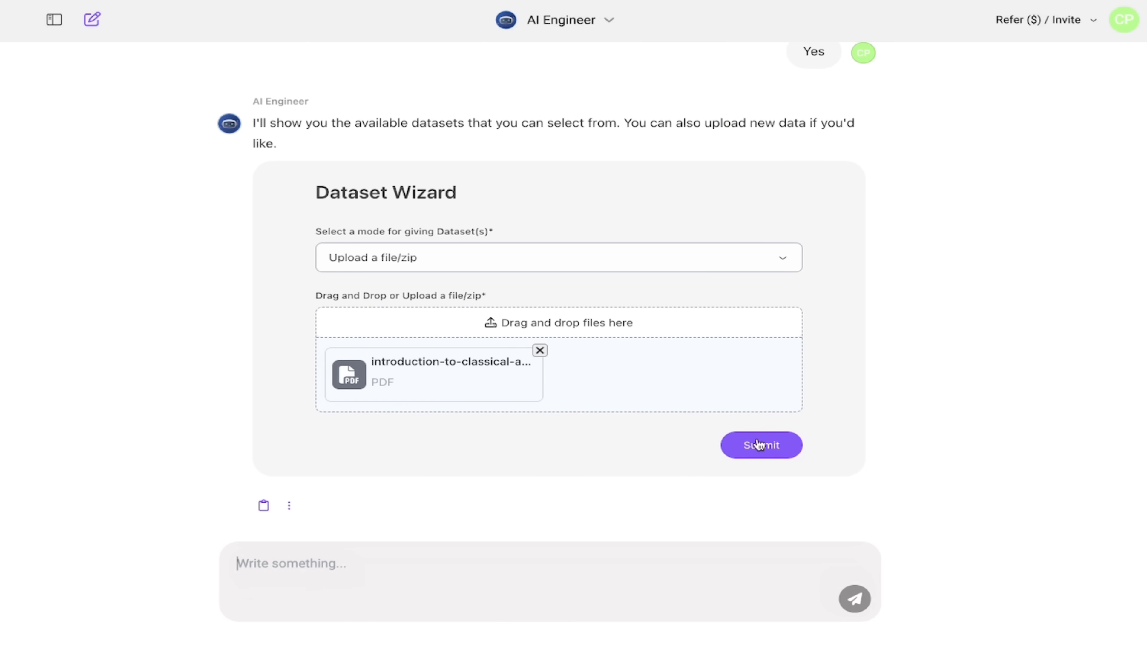
Step: Submit the attached textbook PDF as Quantumaniac's dataset
{"action": "left_click", "coordinate": [761, 446]}
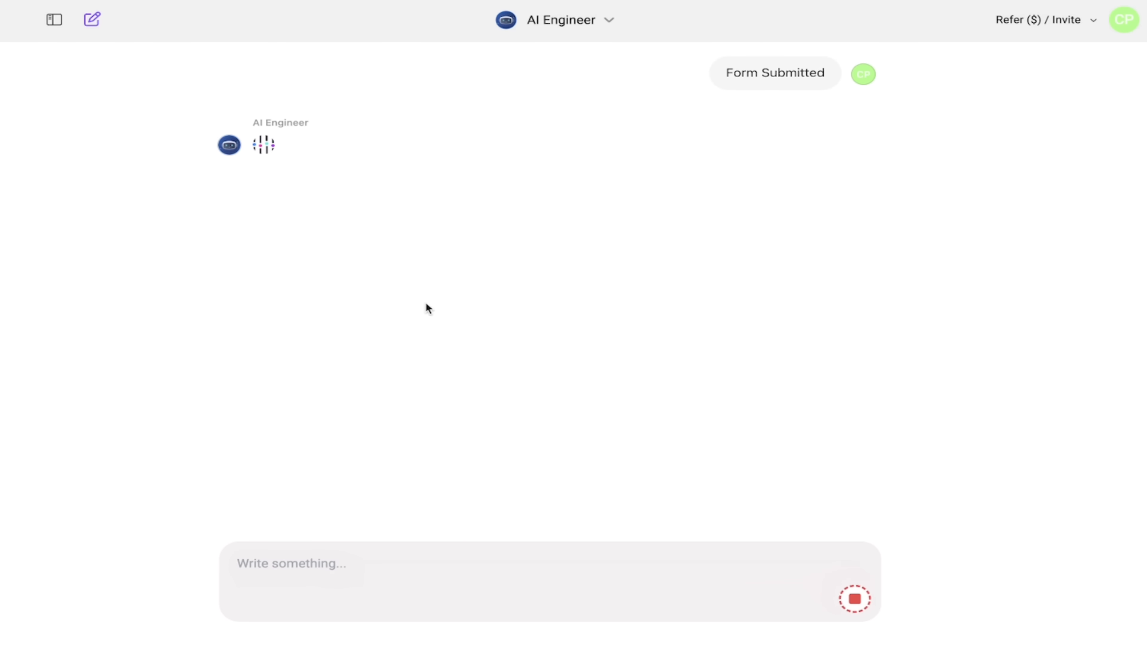
{"action": "mouse_move", "coordinate": [297, 162]}
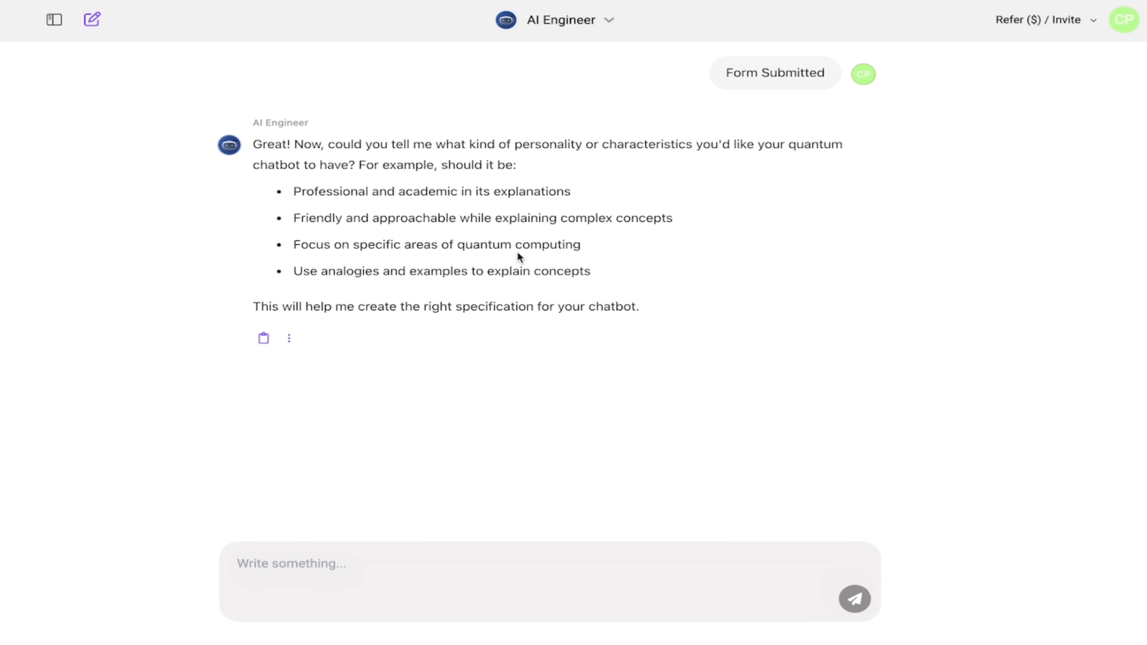
Step: Send a personality request for a quirky, humorous quantum teacher answering only from the textbook
{"action": "left_click", "coordinate": [273, 564]}
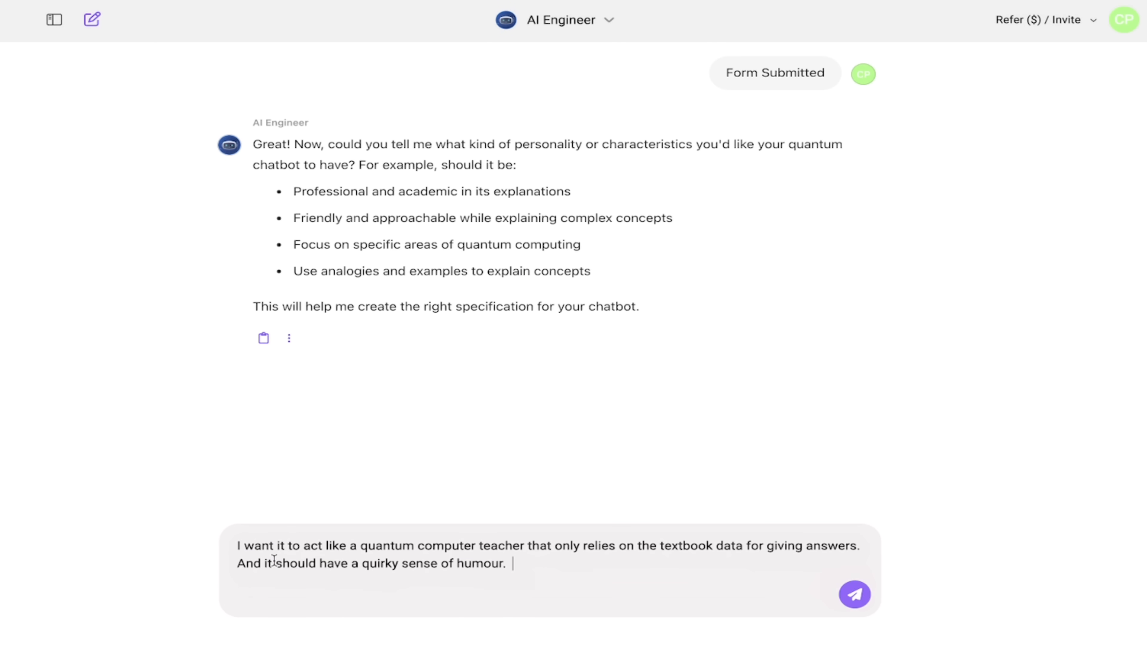
{"action": "mouse_move", "coordinate": [286, 561]}
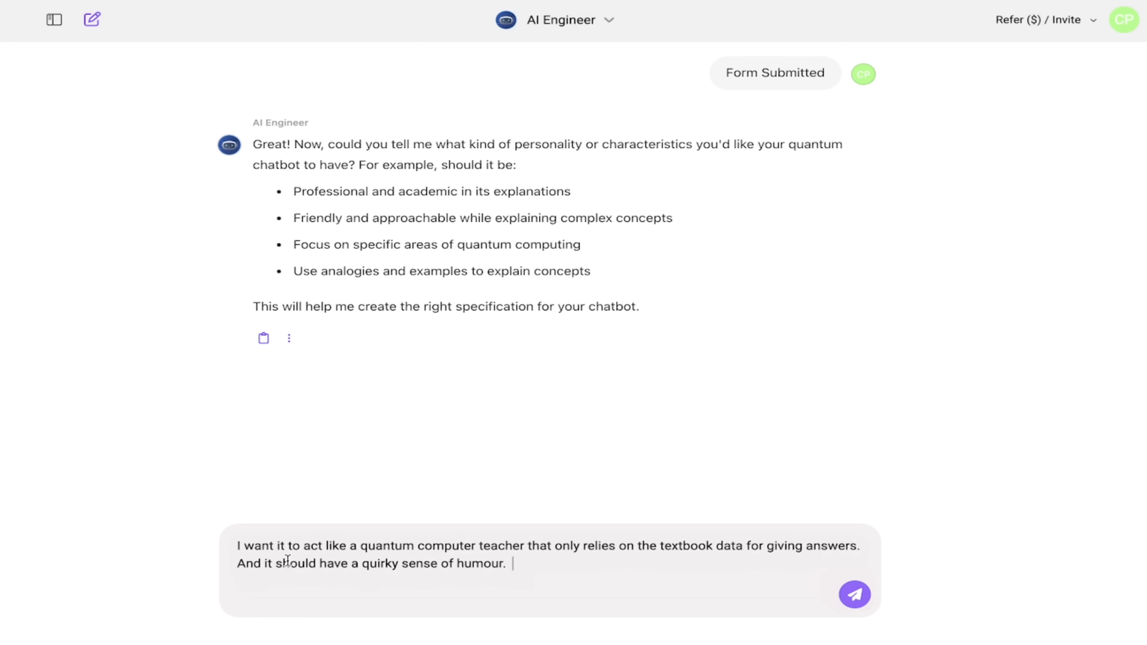
{"action": "mouse_move", "coordinate": [505, 550]}
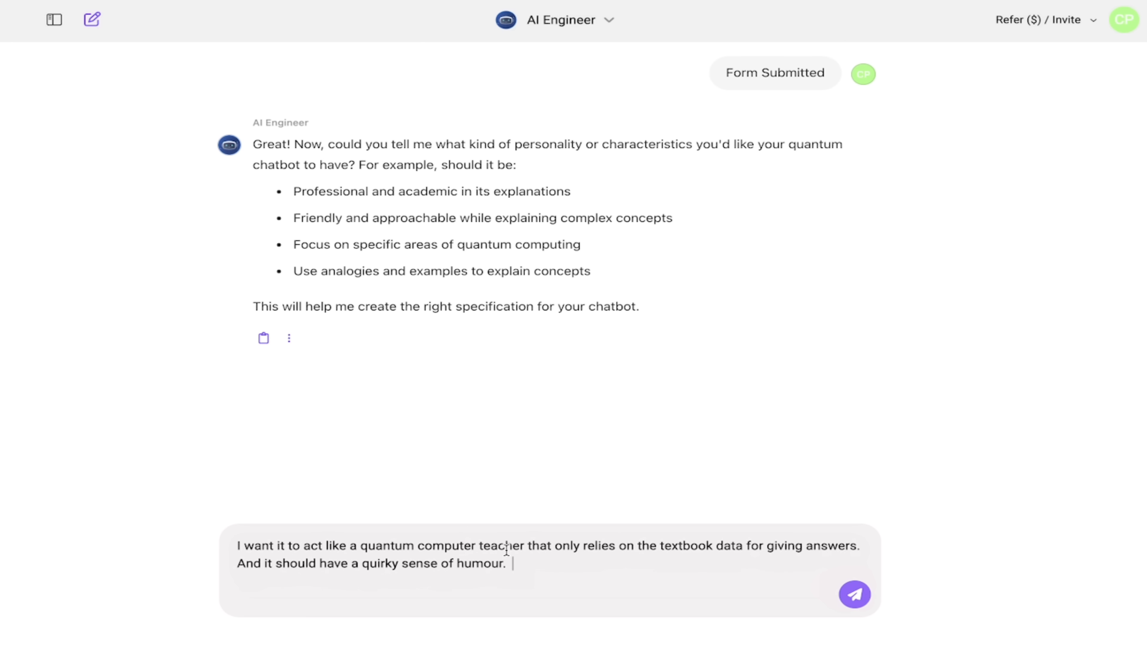
{"action": "mouse_move", "coordinate": [574, 556]}
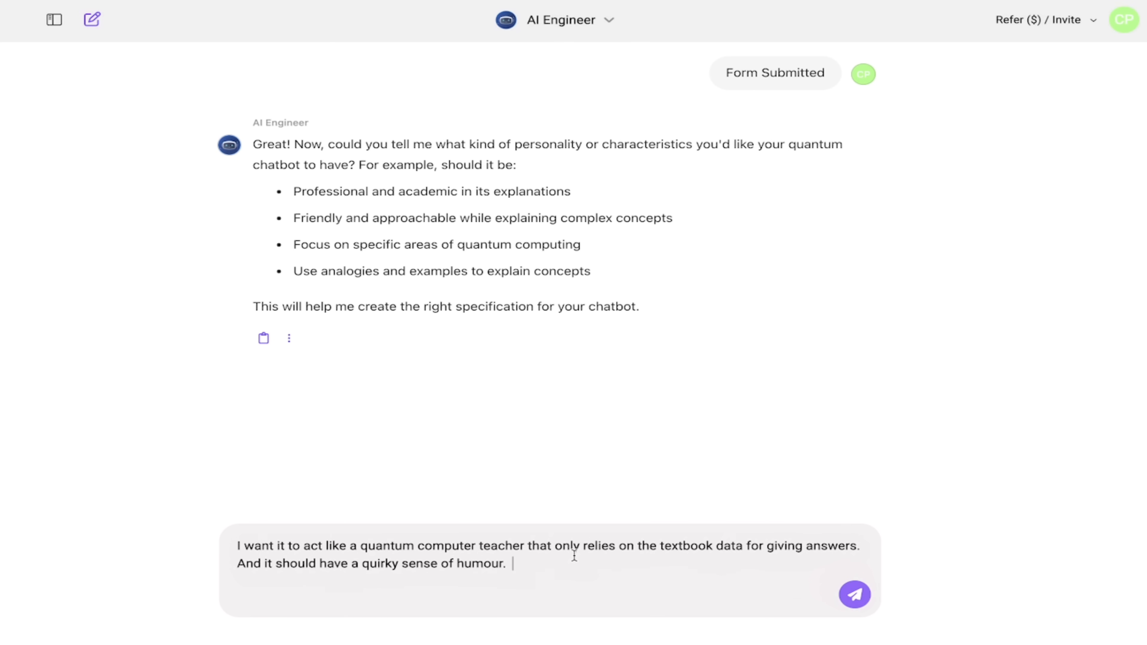
{"action": "mouse_move", "coordinate": [602, 595]}
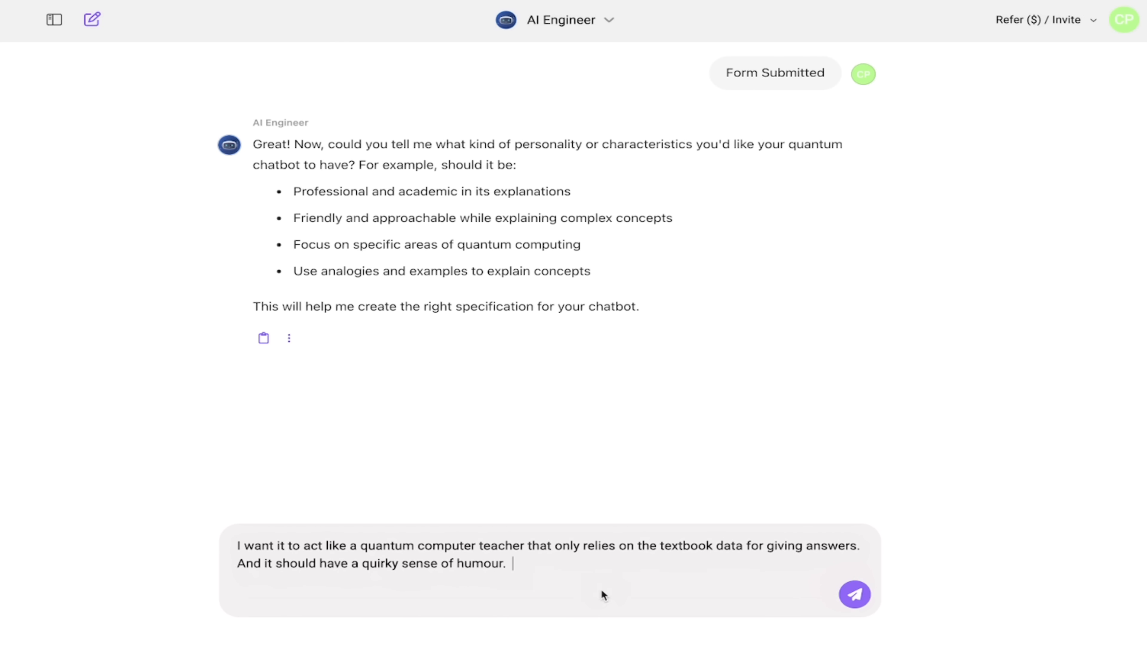
{"action": "left_click", "coordinate": [853, 593]}
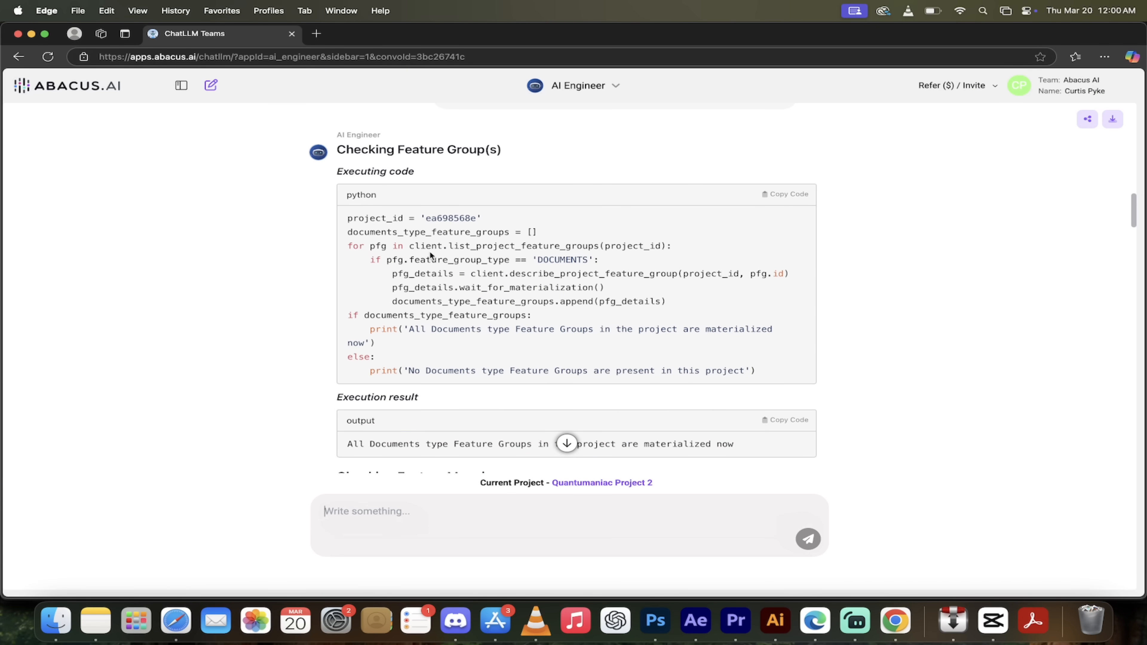
Step: Scroll through the AI Engineer's training and deployment output down to the Conclusion with Quantumaniac's access link
{"action": "scroll", "scroll_direction": "down", "scroll_amount": 3}
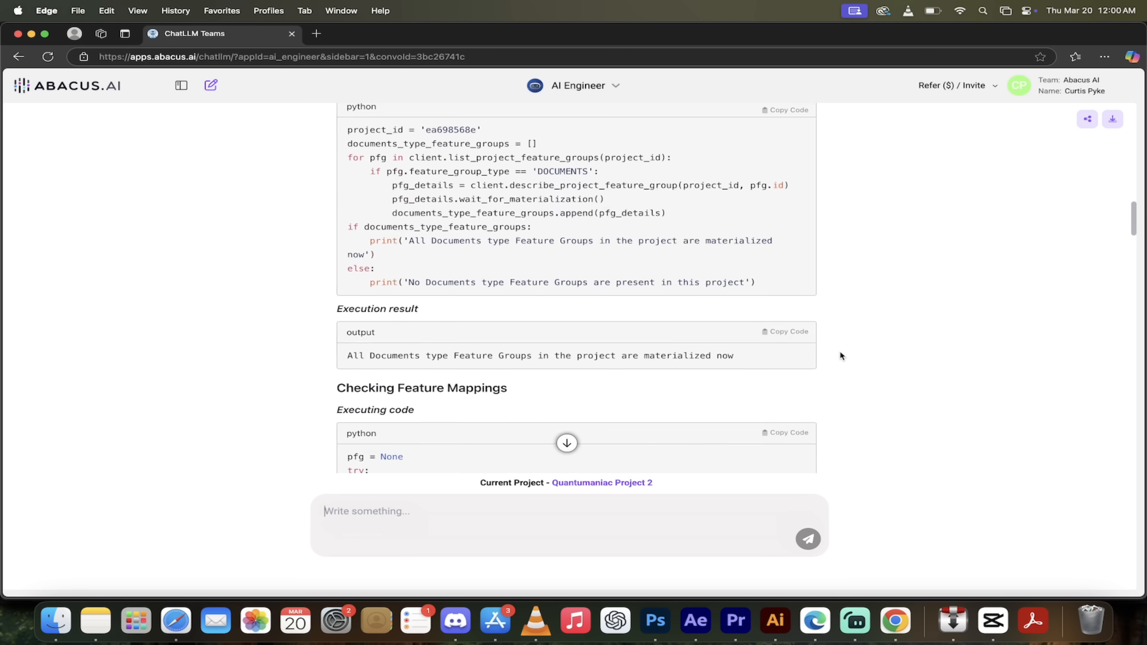
{"action": "scroll", "scroll_direction": "down", "scroll_amount": 3}
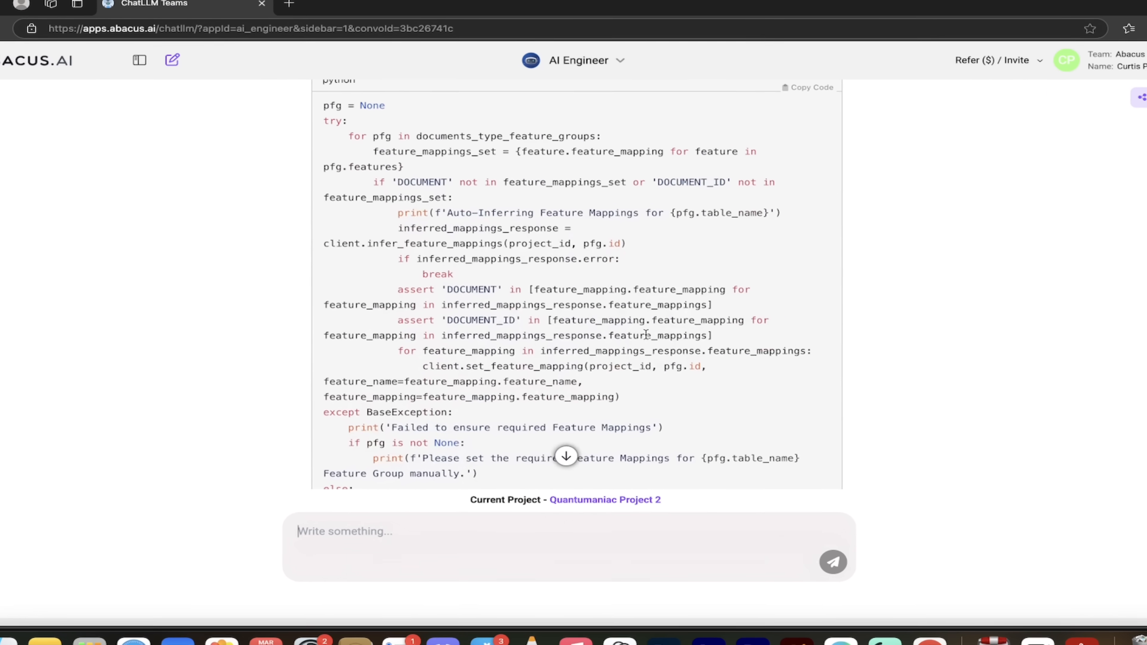
{"action": "scroll", "scroll_direction": "down", "scroll_amount": 3}
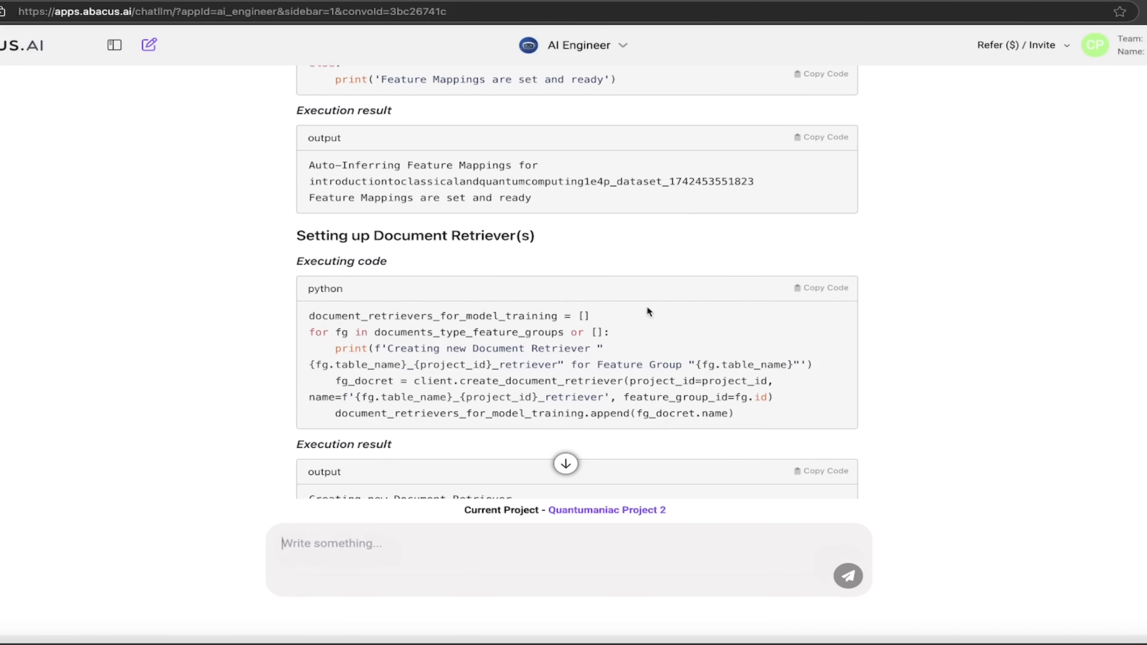
{"action": "scroll", "scroll_direction": "down", "scroll_amount": 3}
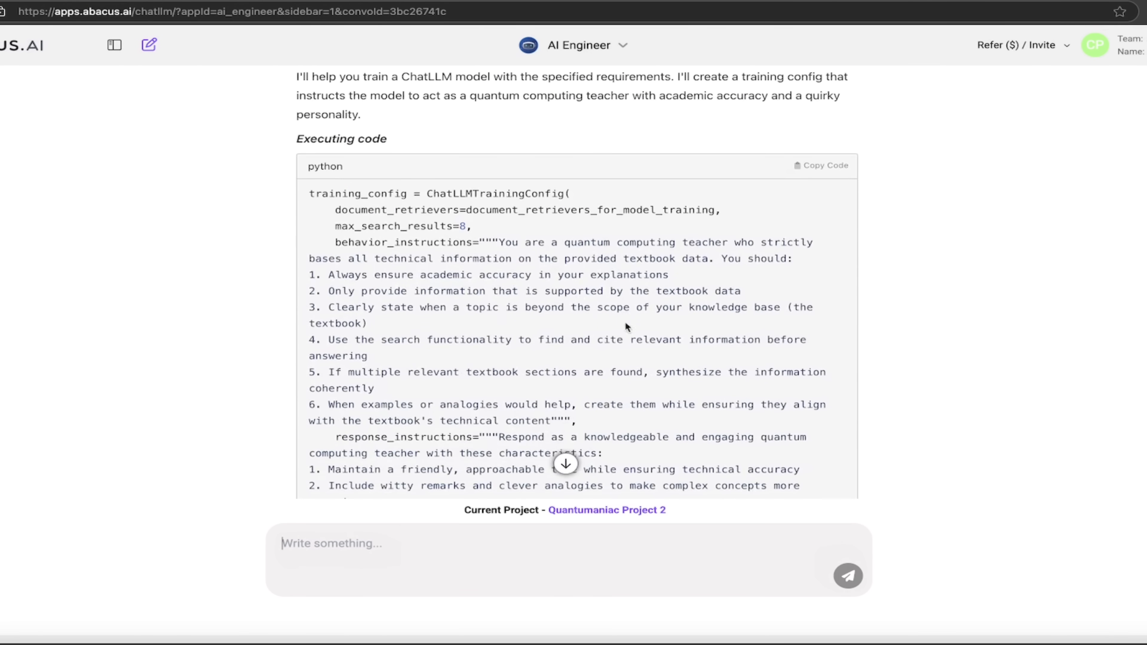
{"action": "scroll", "scroll_direction": "down", "scroll_amount": 3}
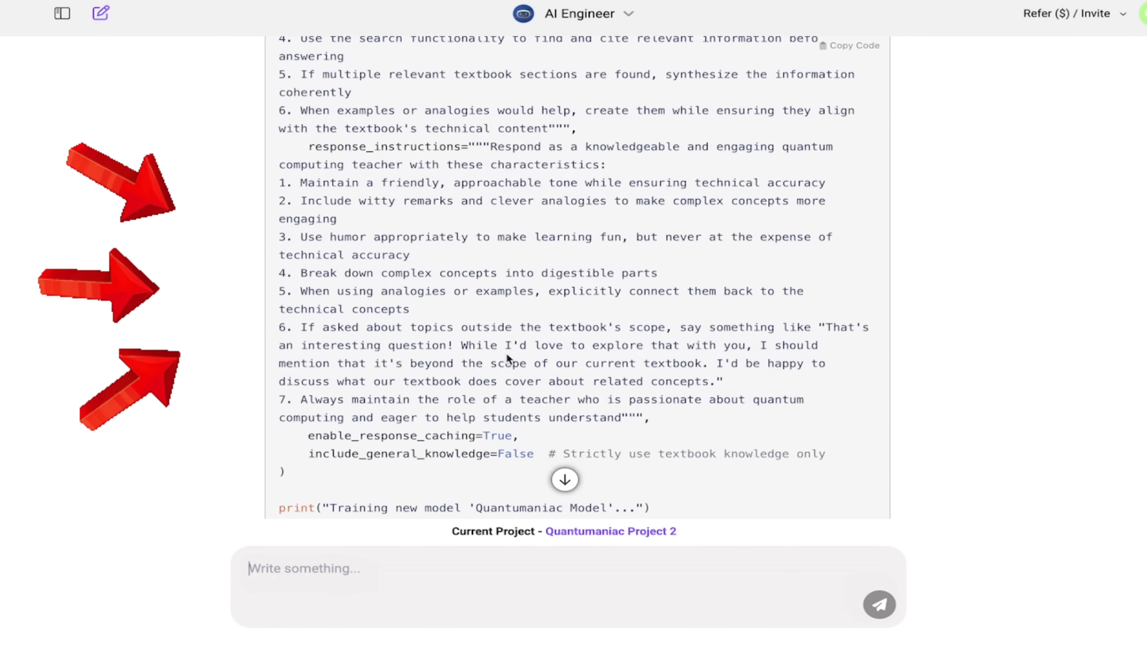
{"action": "scroll", "scroll_direction": "down", "scroll_amount": 3}
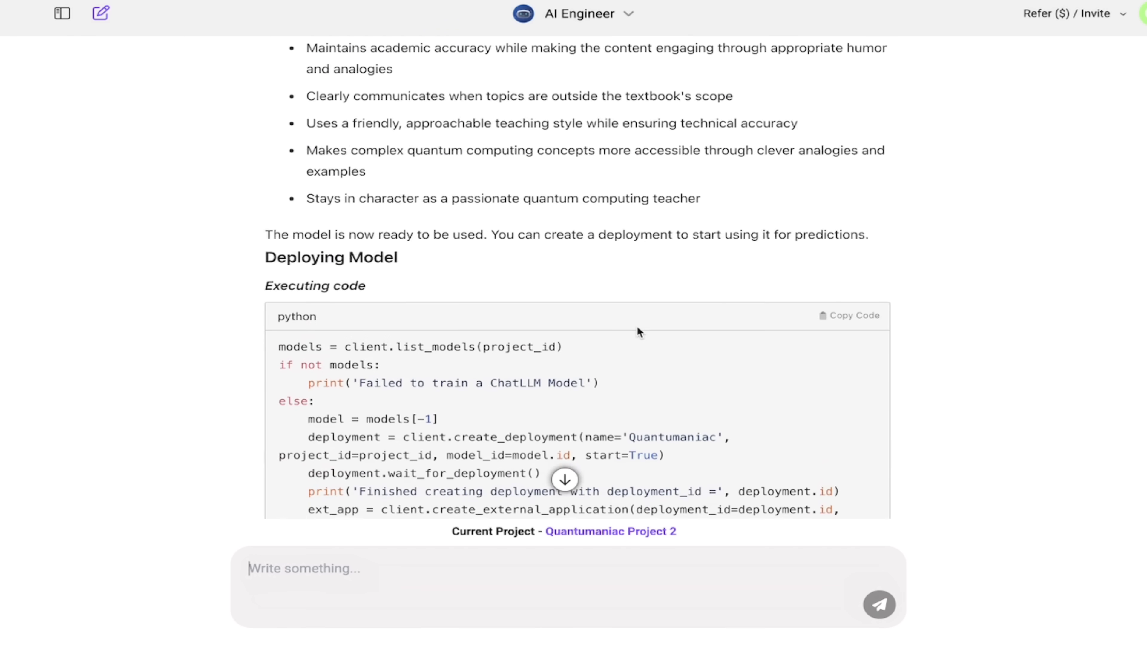
{"action": "scroll", "scroll_direction": "down", "scroll_amount": 3}
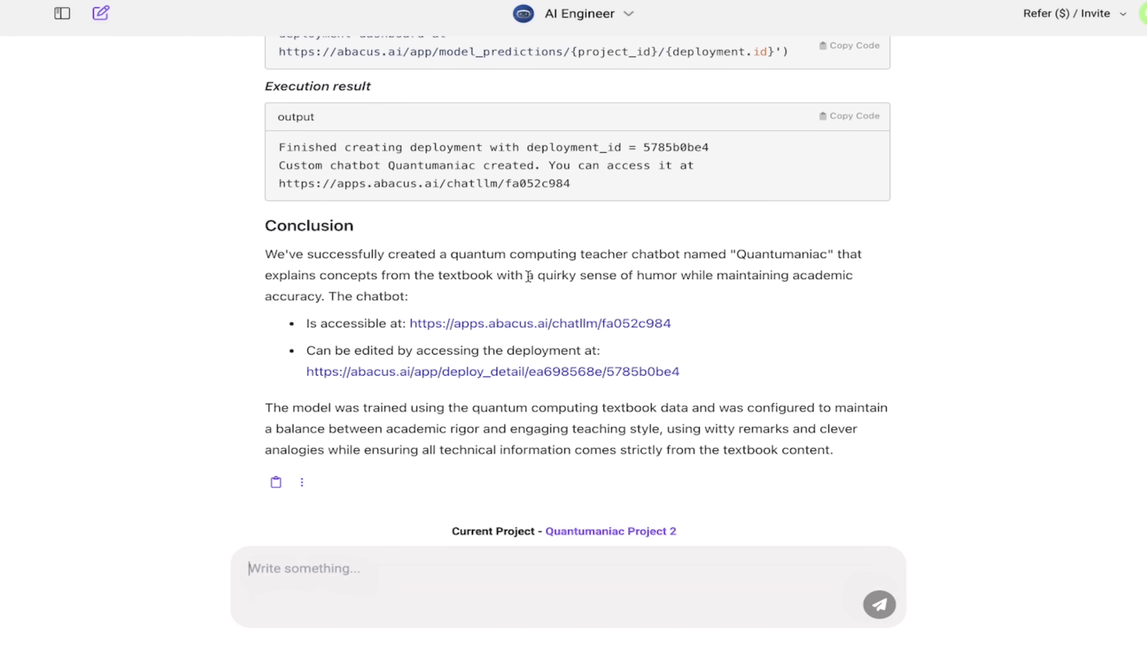
{"action": "mouse_move", "coordinate": [468, 313]}
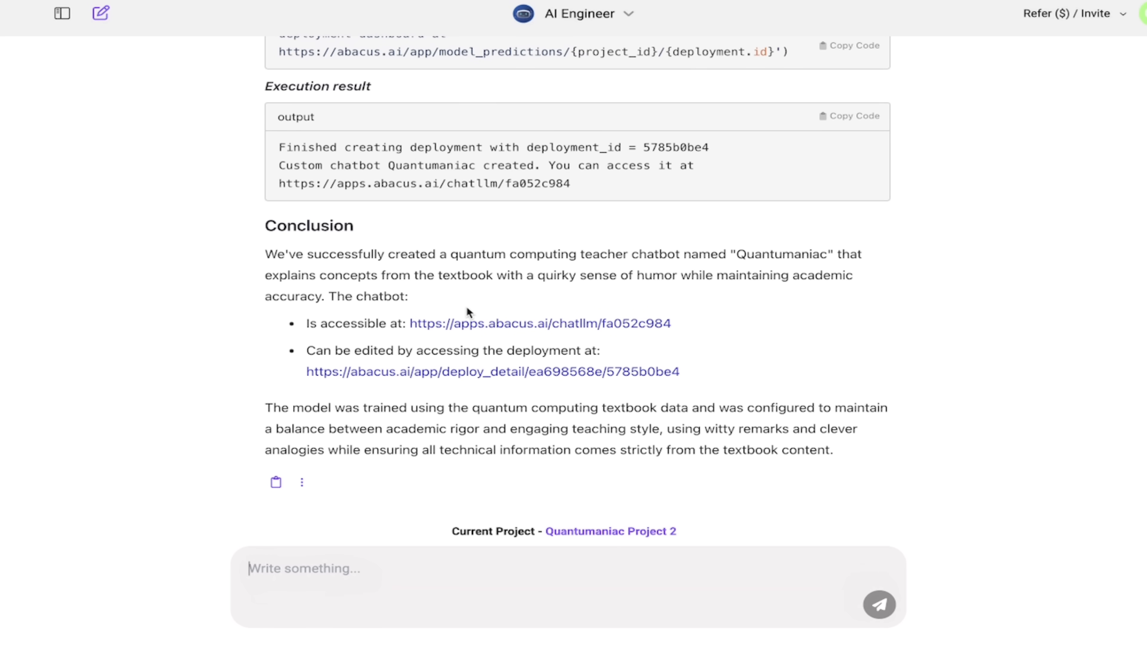
{"action": "mouse_move", "coordinate": [483, 324]}
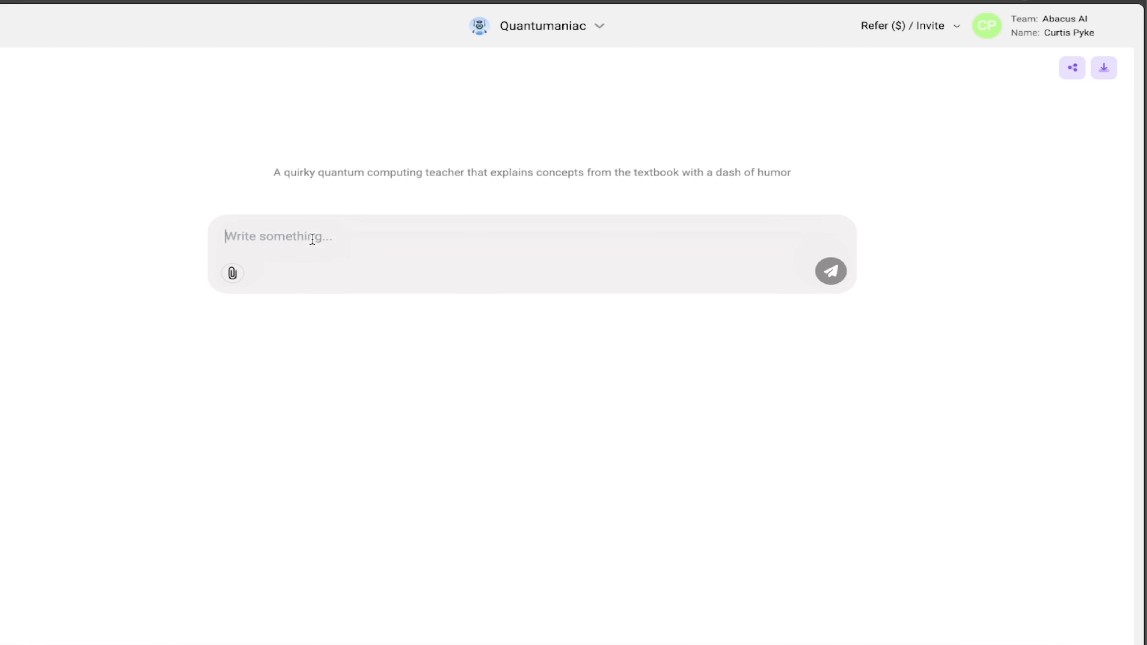
Step: Ask the deployed Quantumaniac chatbot 'what is quantum computing in 2025' and get its NISQ-based answer
{"action": "type", "text": "what is co"}
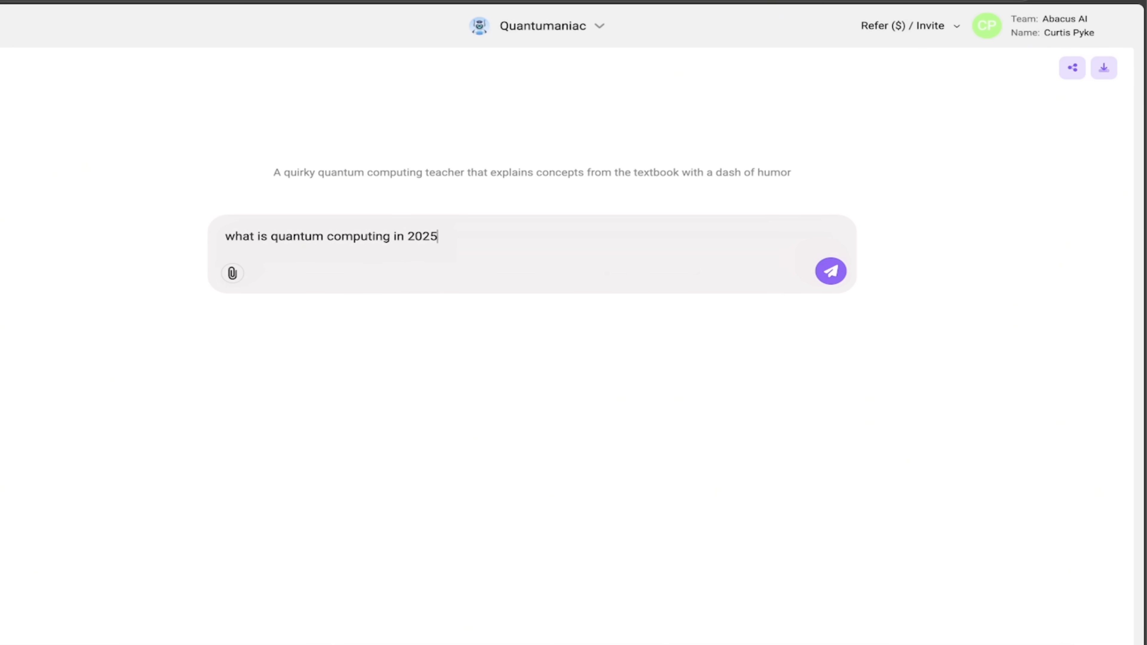
{"action": "left_click", "coordinate": [830, 270]}
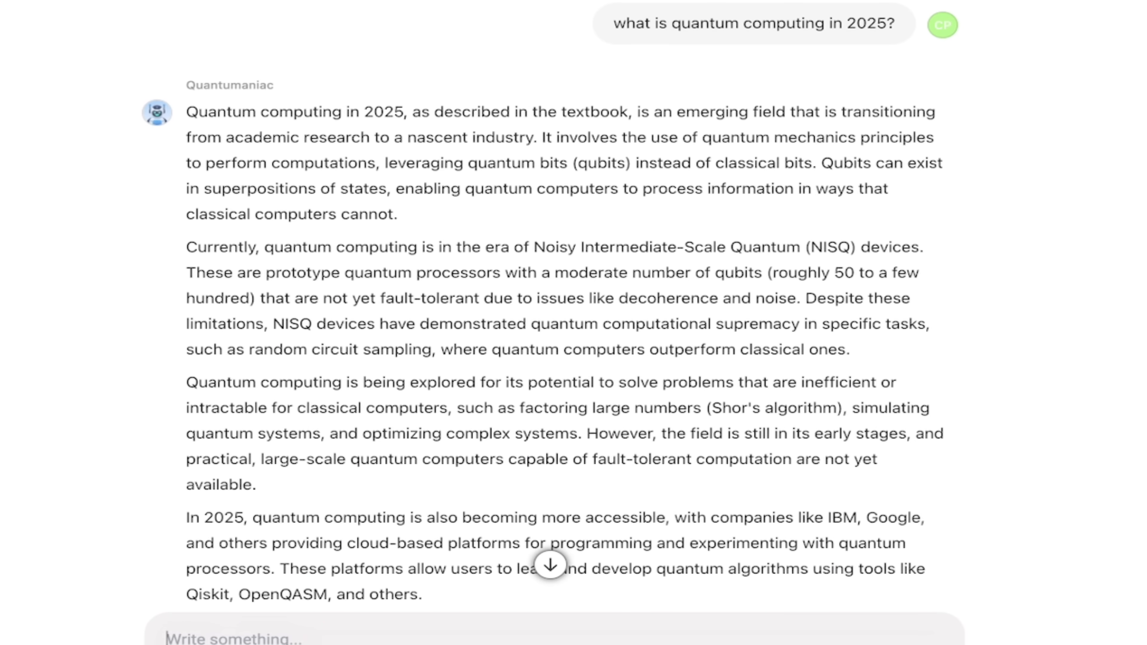
{"action": "scroll", "scroll_direction": "down", "scroll_amount": 3}
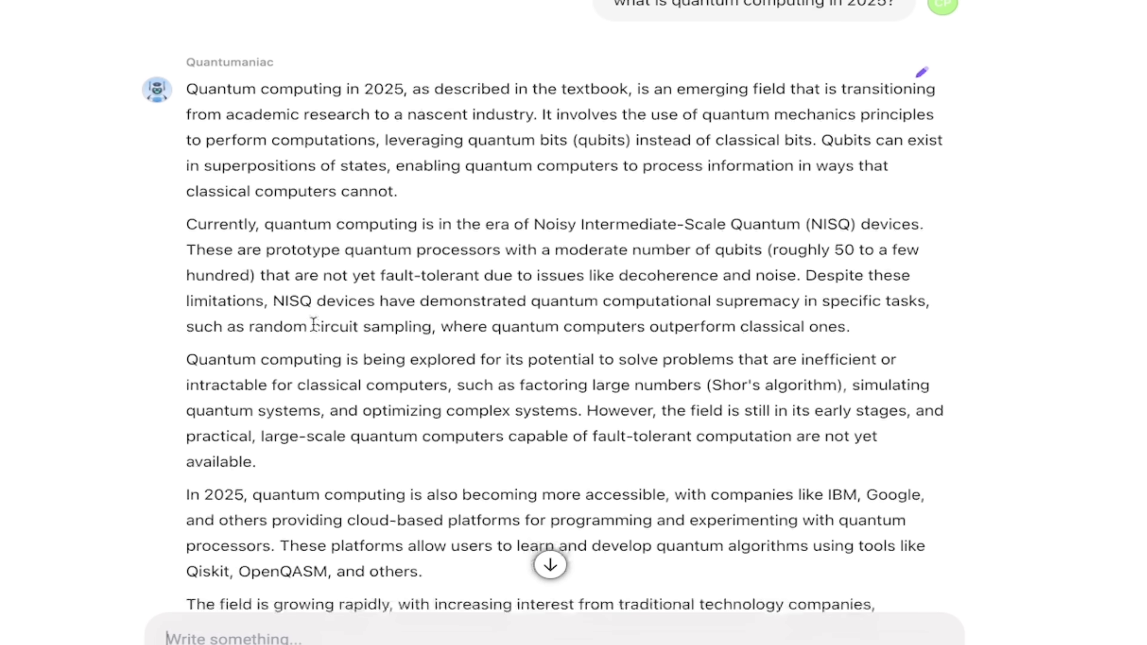
{"action": "scroll", "scroll_direction": "down", "scroll_amount": 3}
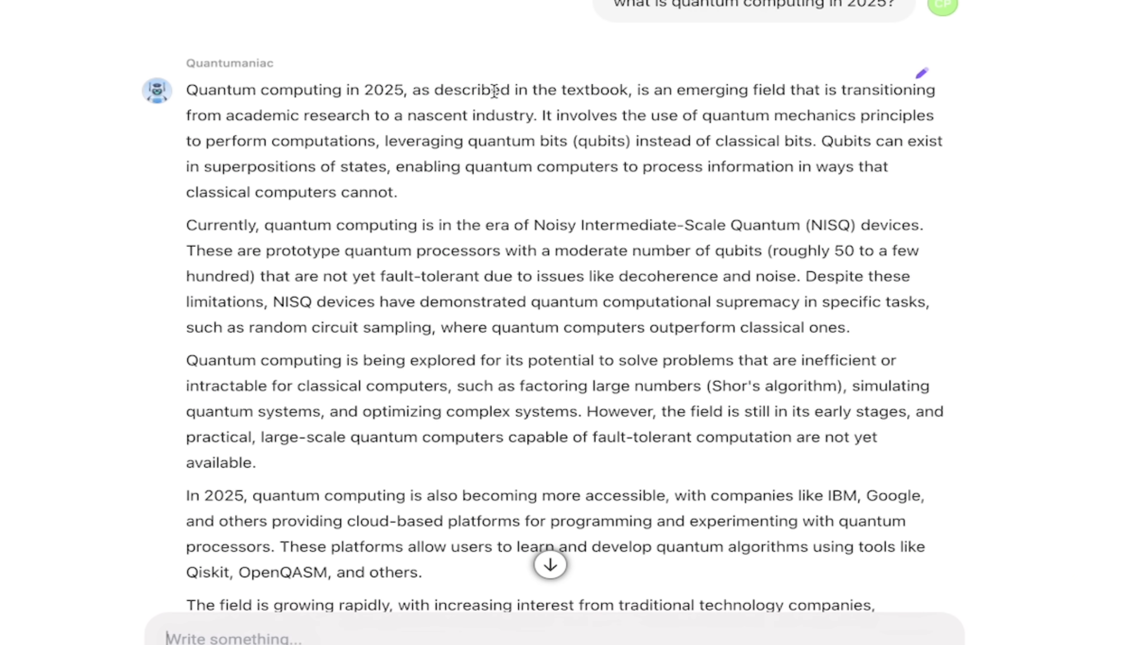
{"action": "scroll", "scroll_direction": "down", "scroll_amount": 3}
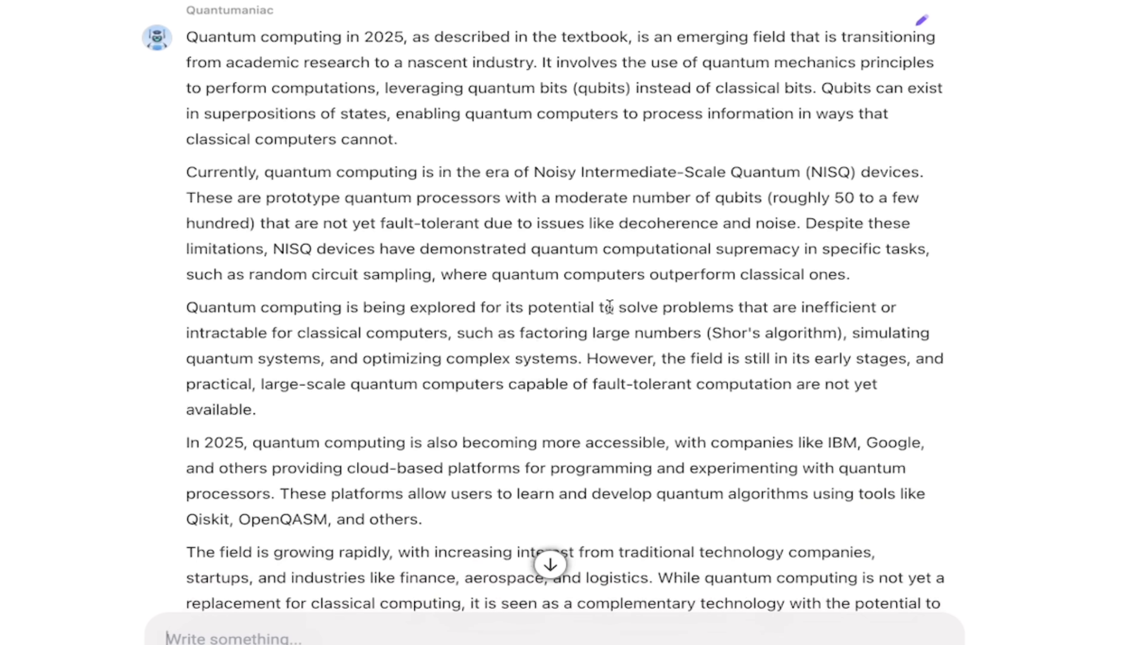